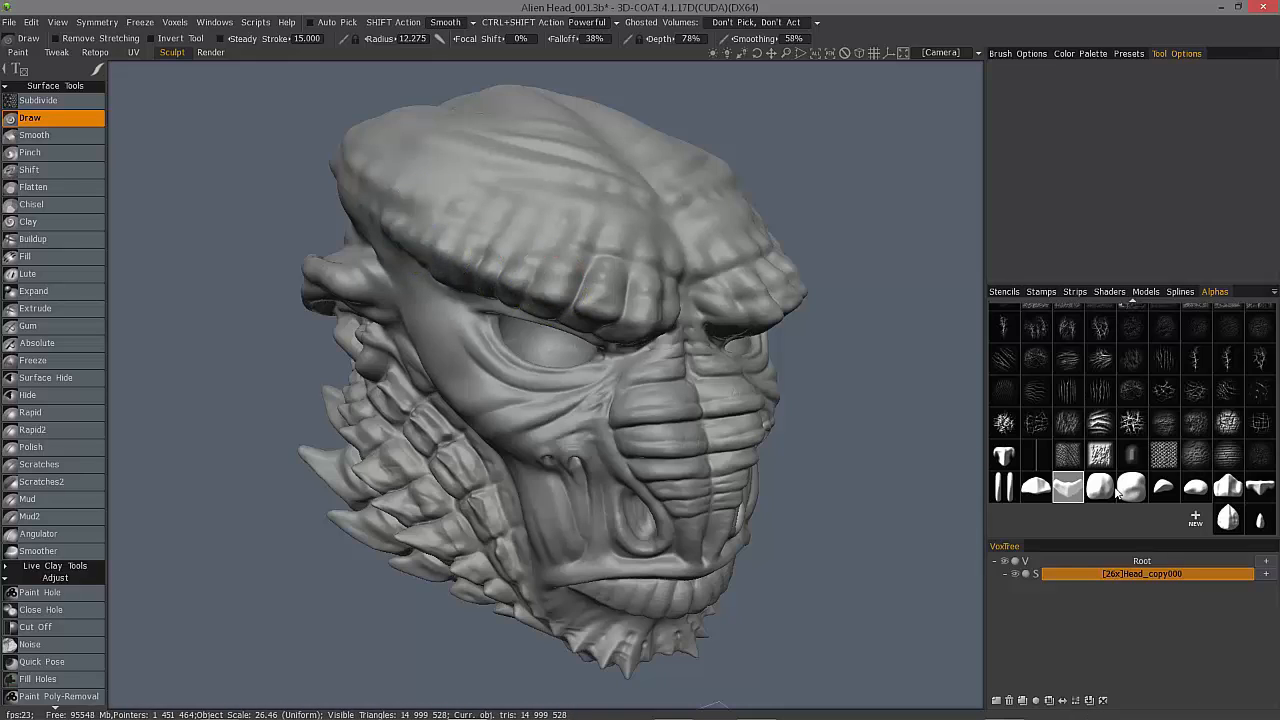
{"action": "mouse_move", "coordinate": [590, 595]}
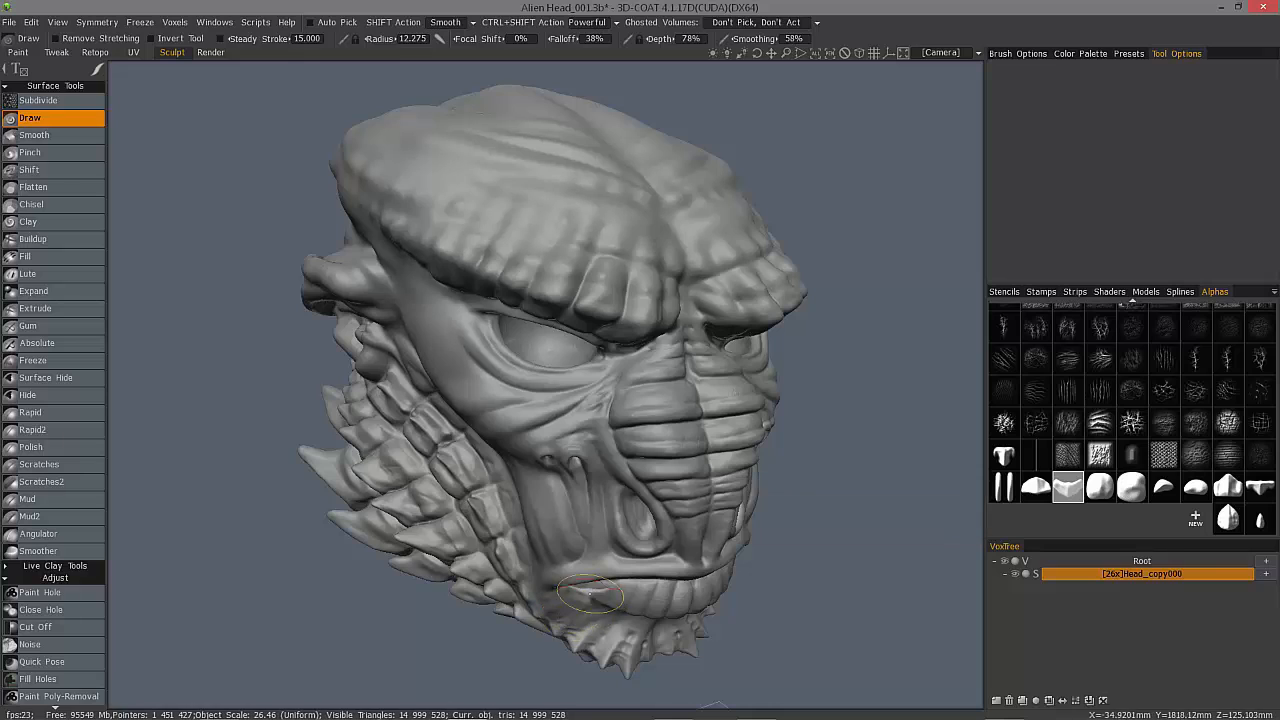
{"action": "mouse_move", "coordinate": [286, 599]}
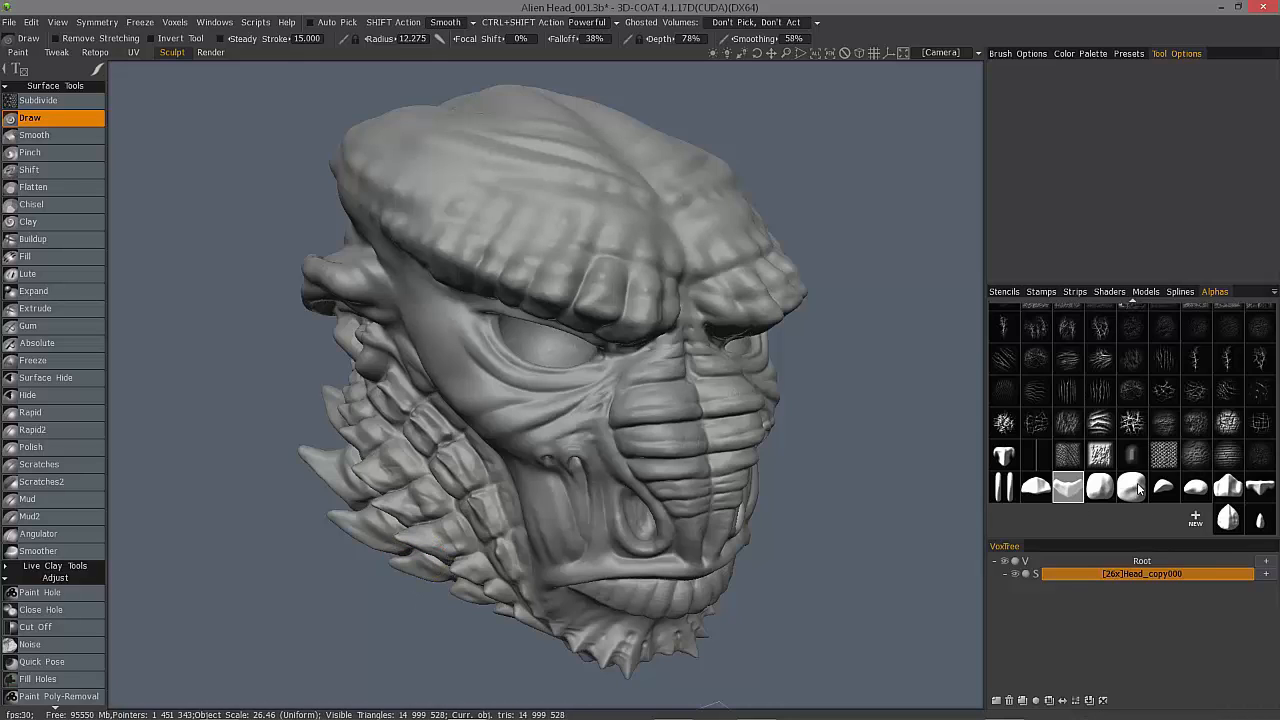
{"action": "mouse_move", "coordinate": [1122, 493]}
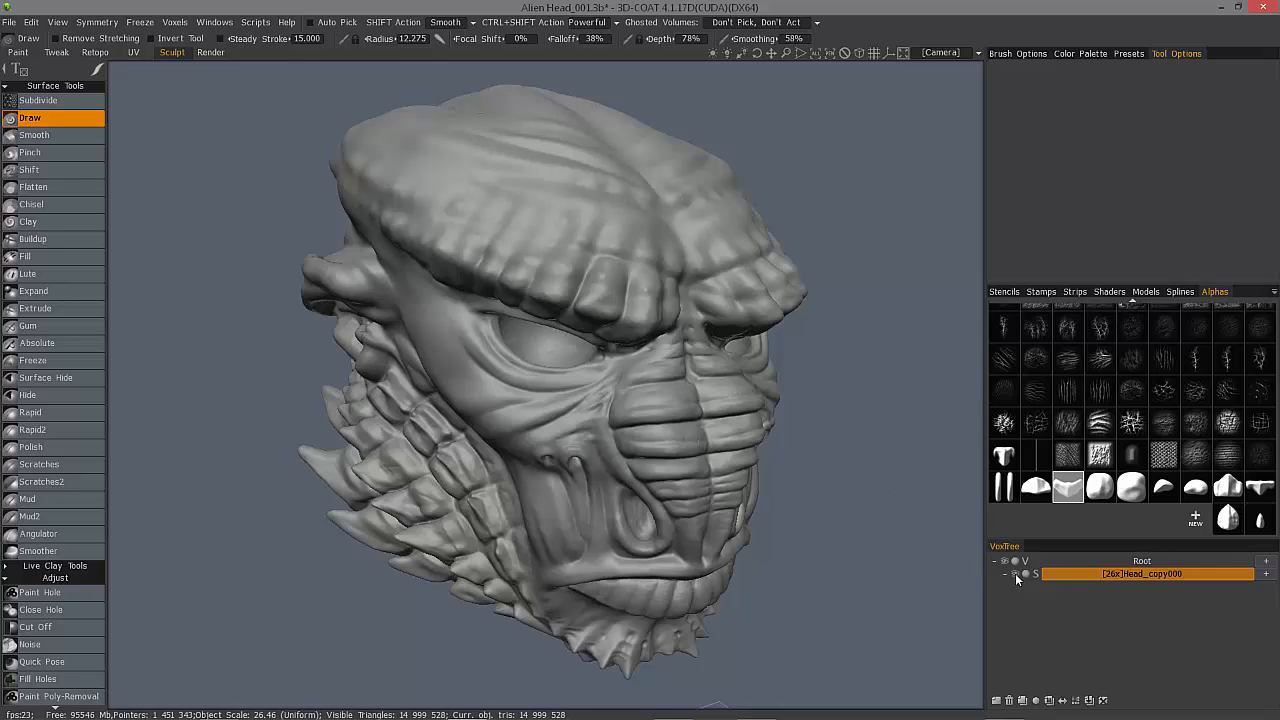
Add empty volume Volume21 and switch to Primitives to place the Blob2x2 lattice sphere.
{"action": "left_click", "coordinate": [1025, 573]}
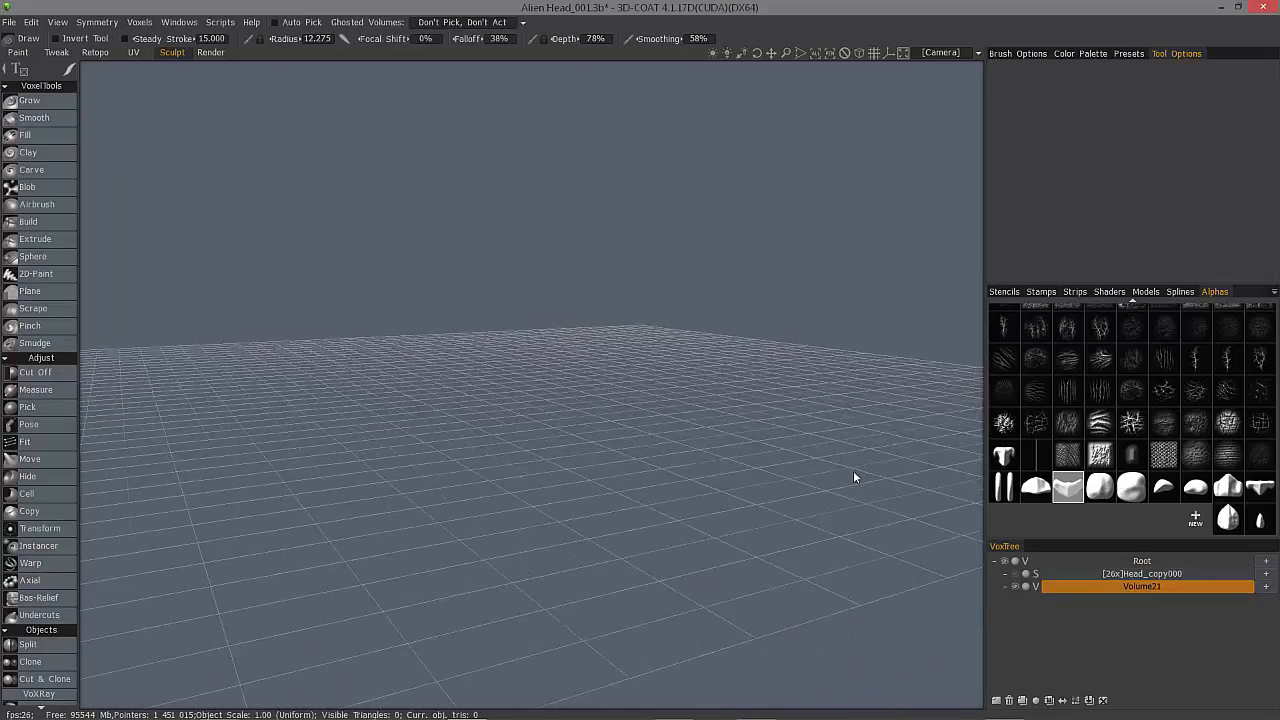
{"action": "left_click_drag", "start_coordinate": [855, 477], "coordinate": [589, 416]}
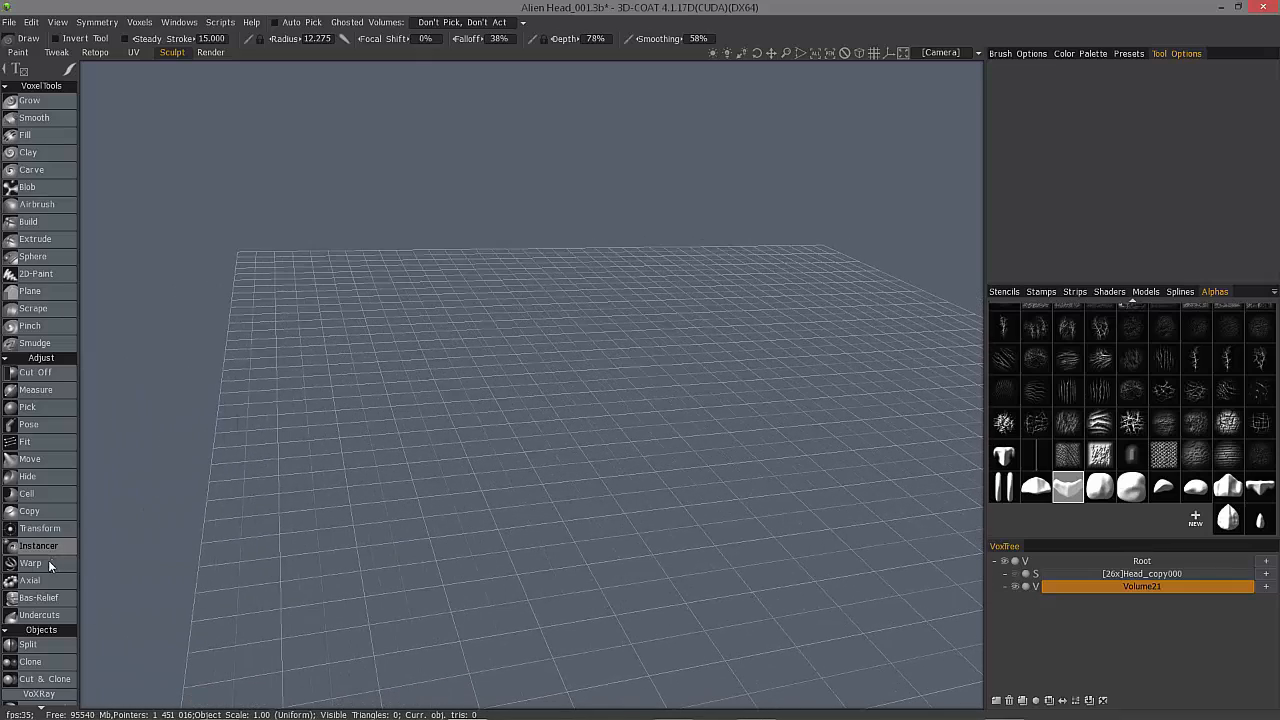
{"action": "scroll", "scroll_direction": "down", "scroll_amount": 3}
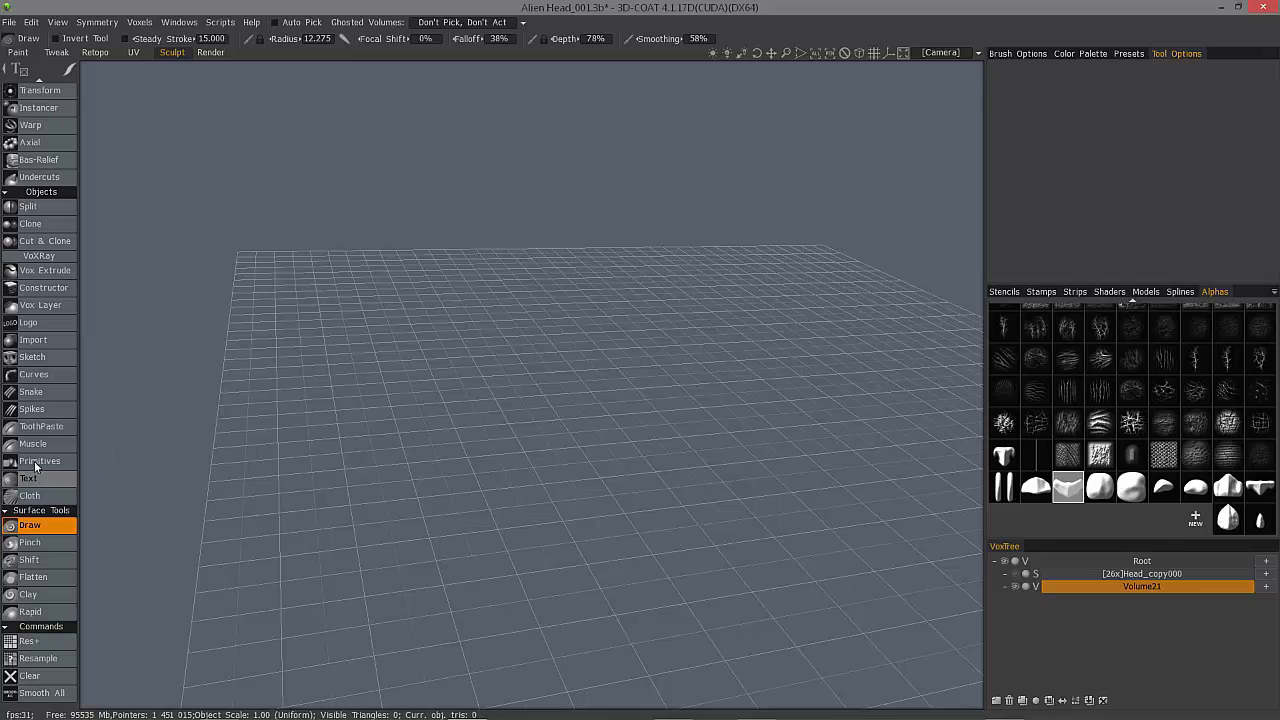
{"action": "left_click", "coordinate": [40, 461]}
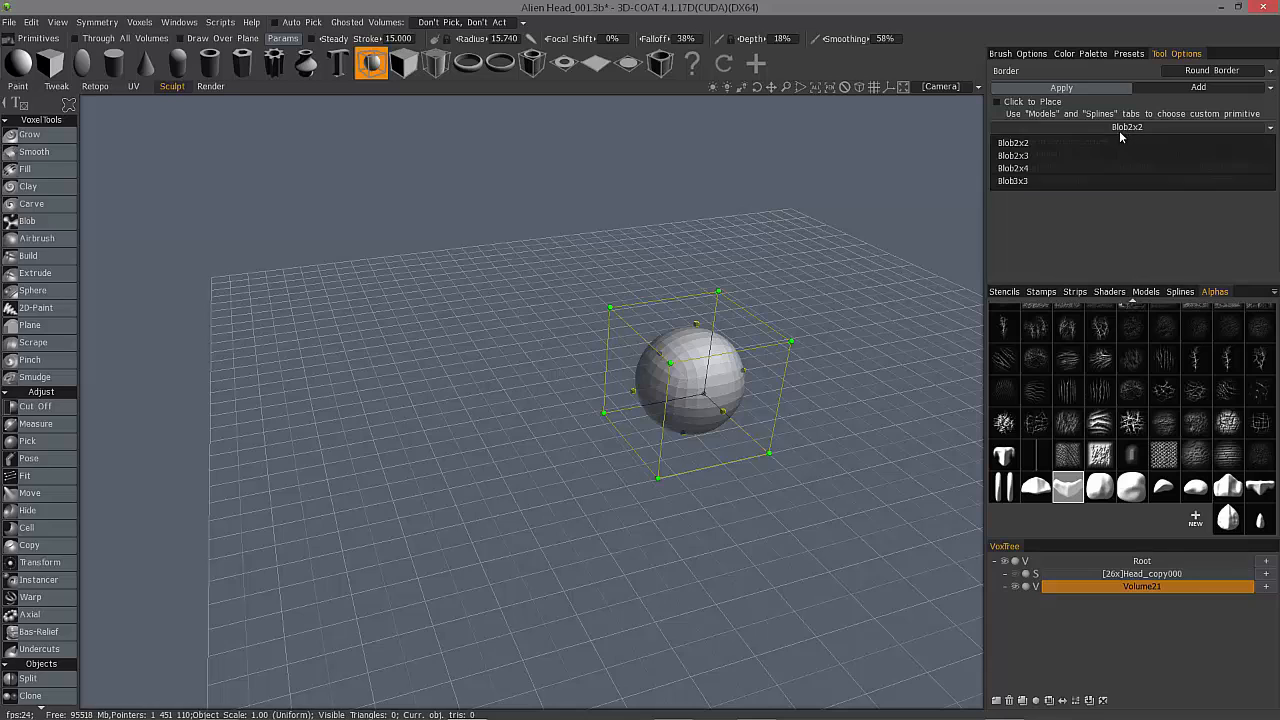
Set CageX to 3 and show the basic primitives category in the Models library.
{"action": "left_click", "coordinate": [1013, 181]}
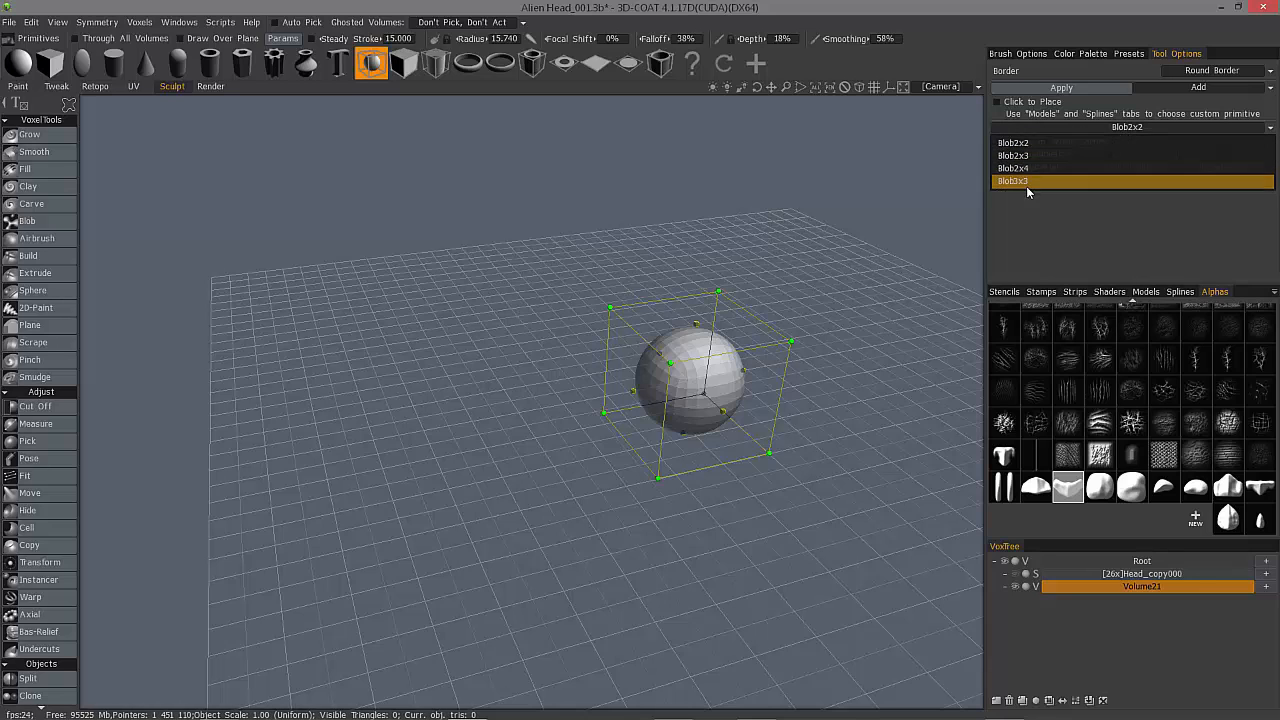
{"action": "mouse_move", "coordinate": [1050, 189]}
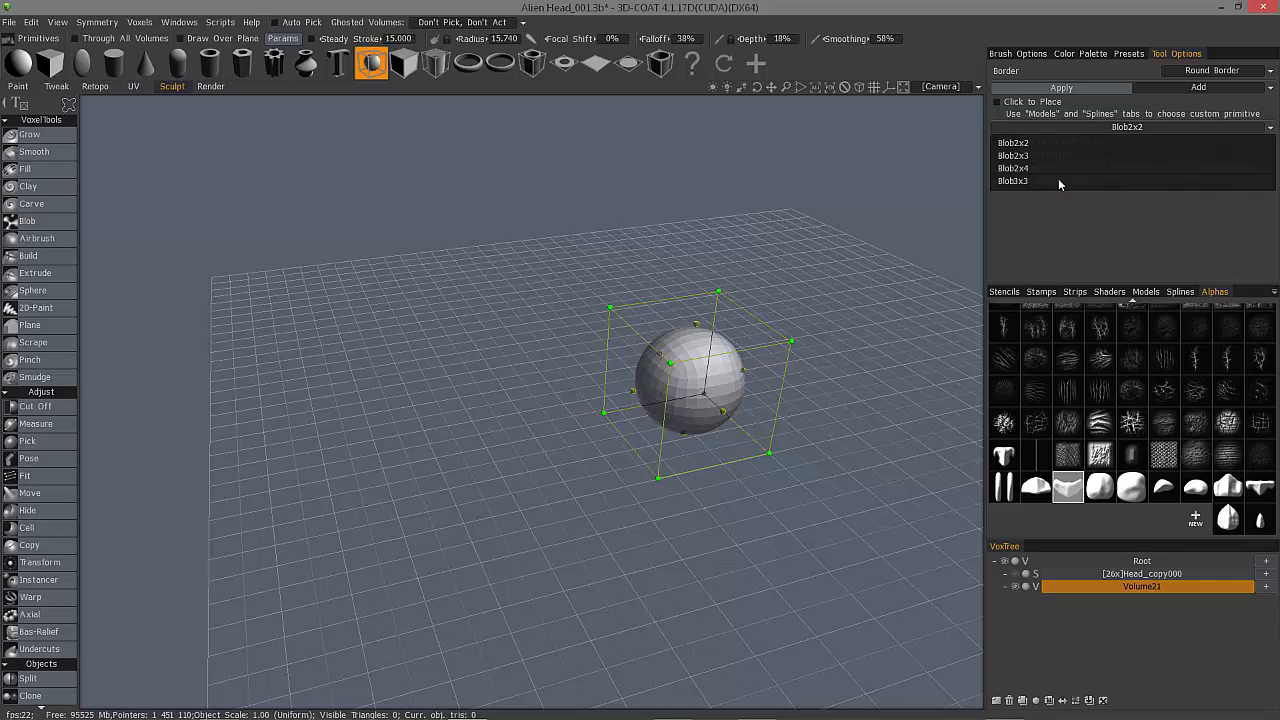
{"action": "mouse_move", "coordinate": [228, 86]}
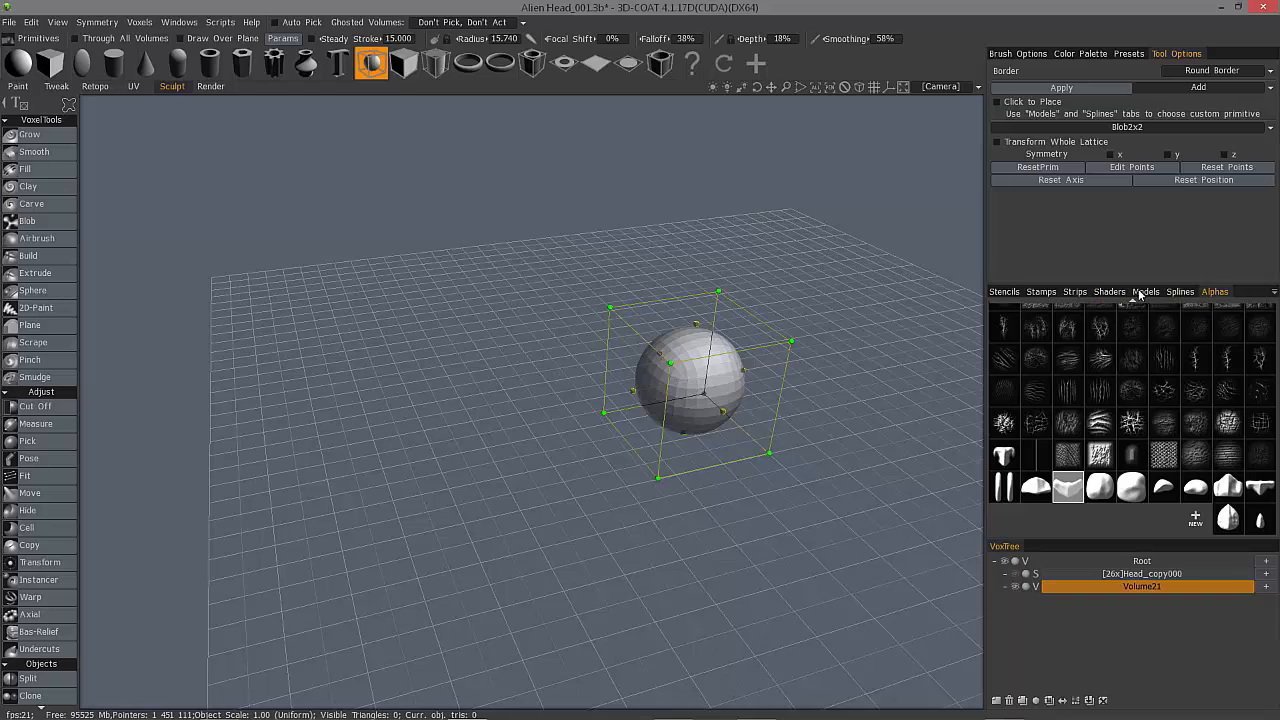
{"action": "left_click", "coordinate": [1145, 291]}
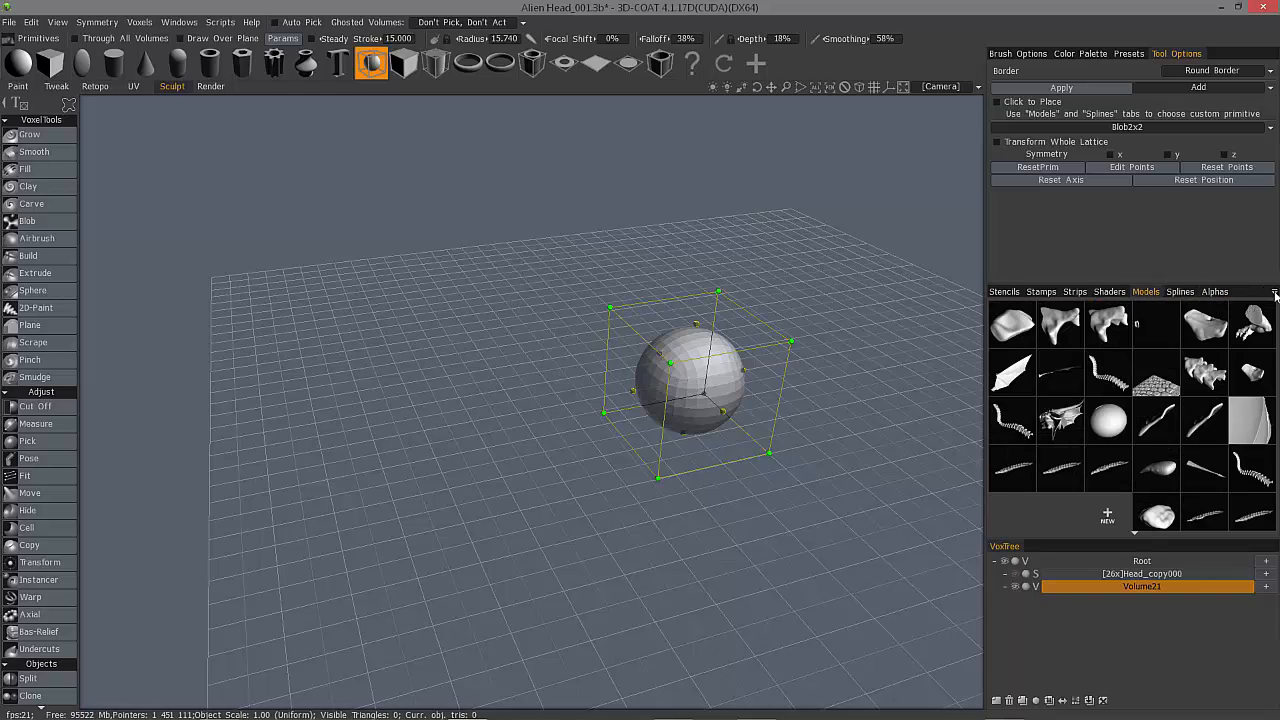
{"action": "left_click", "coordinate": [1274, 291]}
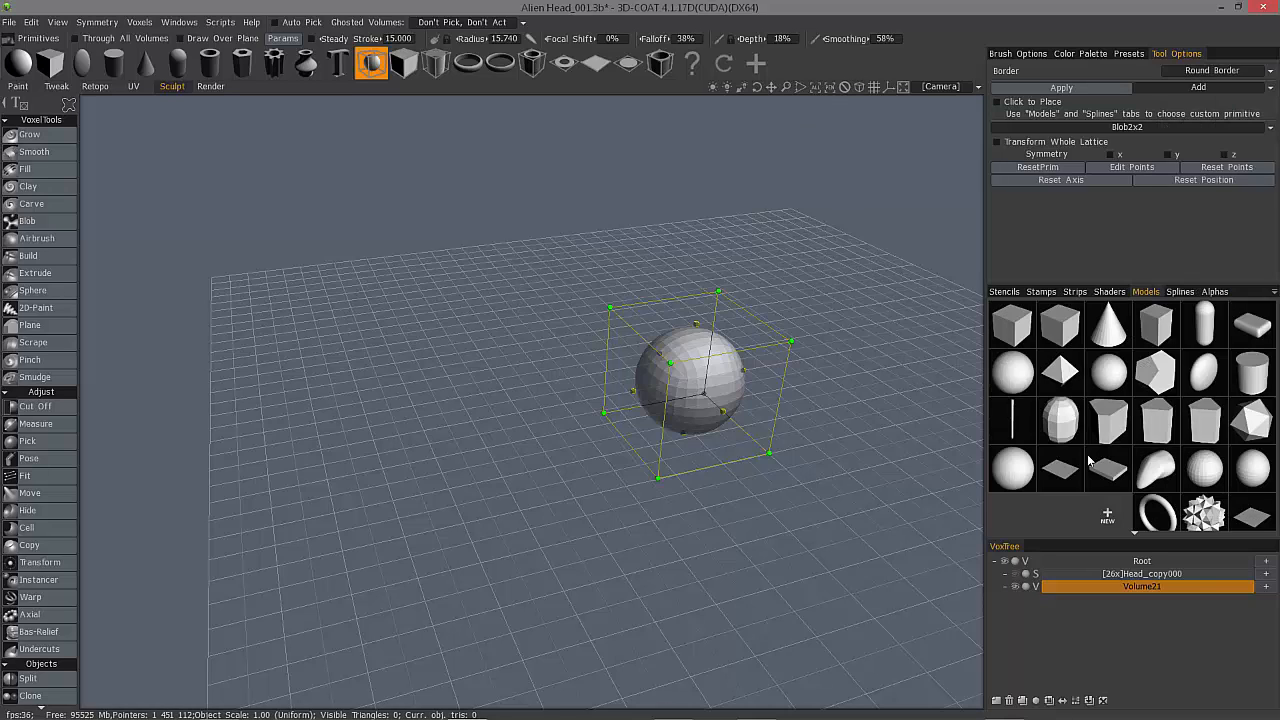
{"action": "mouse_move", "coordinate": [1232, 335]}
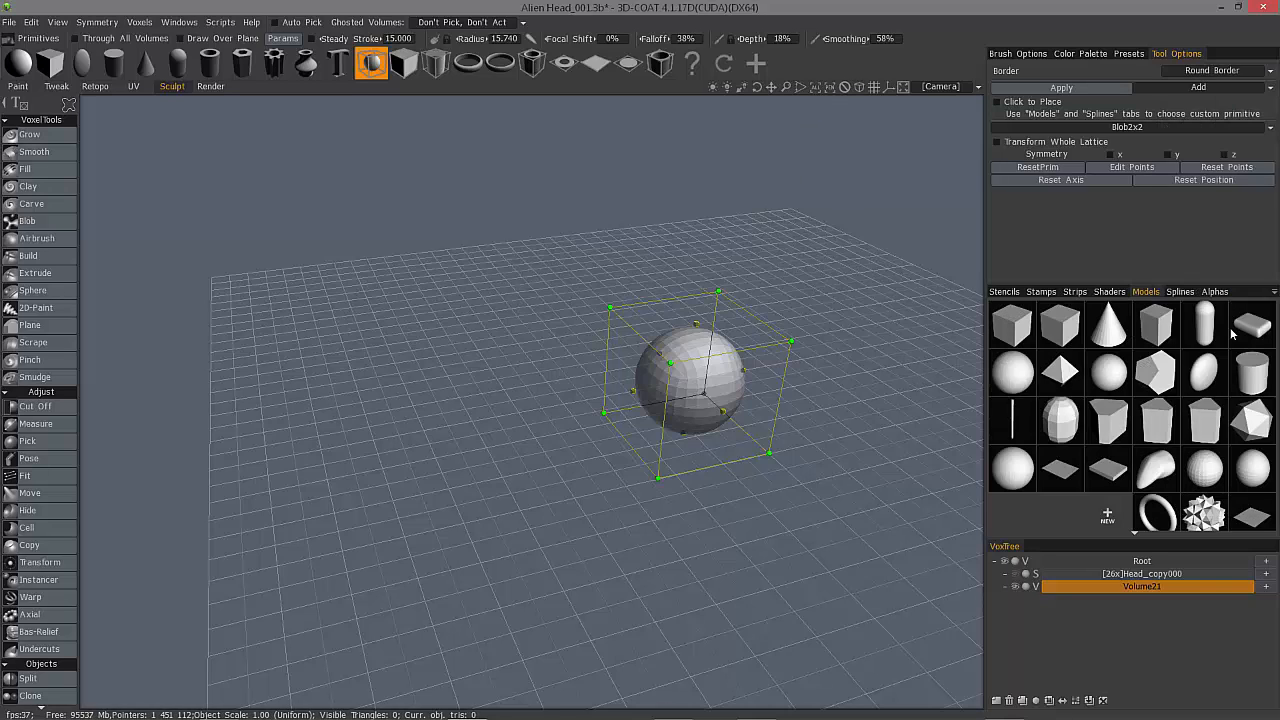
{"action": "mouse_move", "coordinate": [1113, 426]}
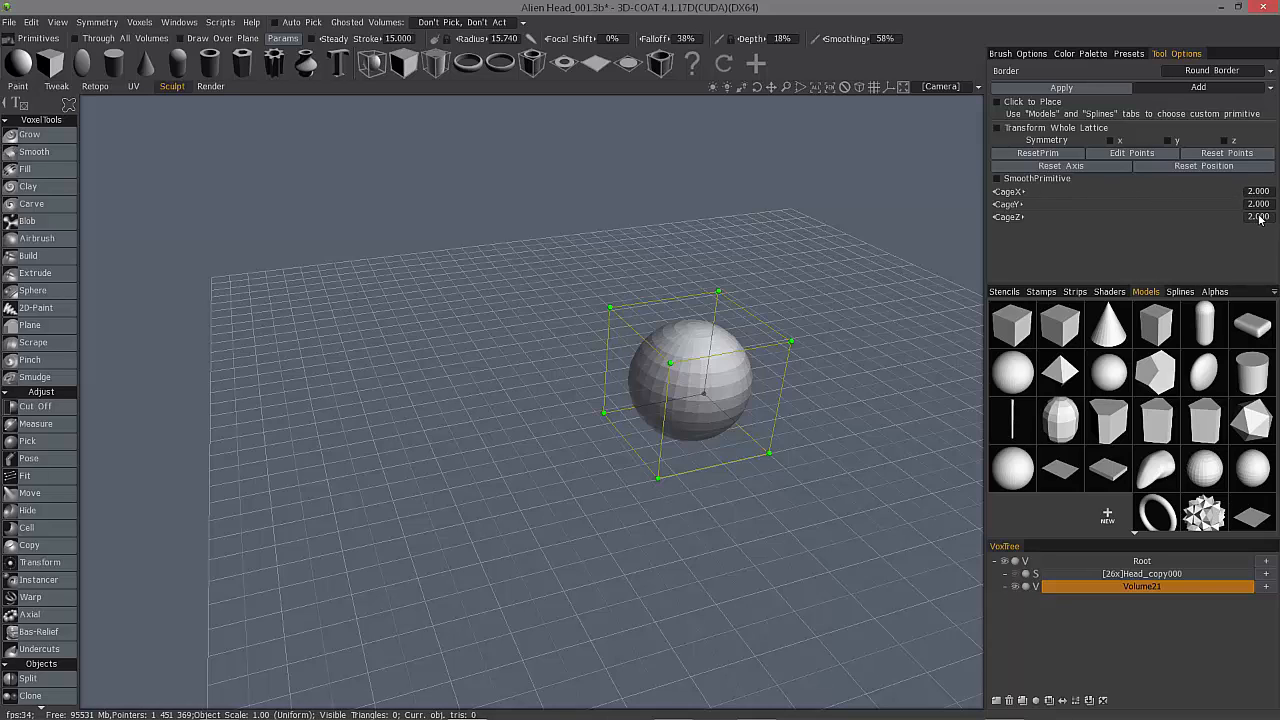
{"action": "mouse_move", "coordinate": [810, 128]}
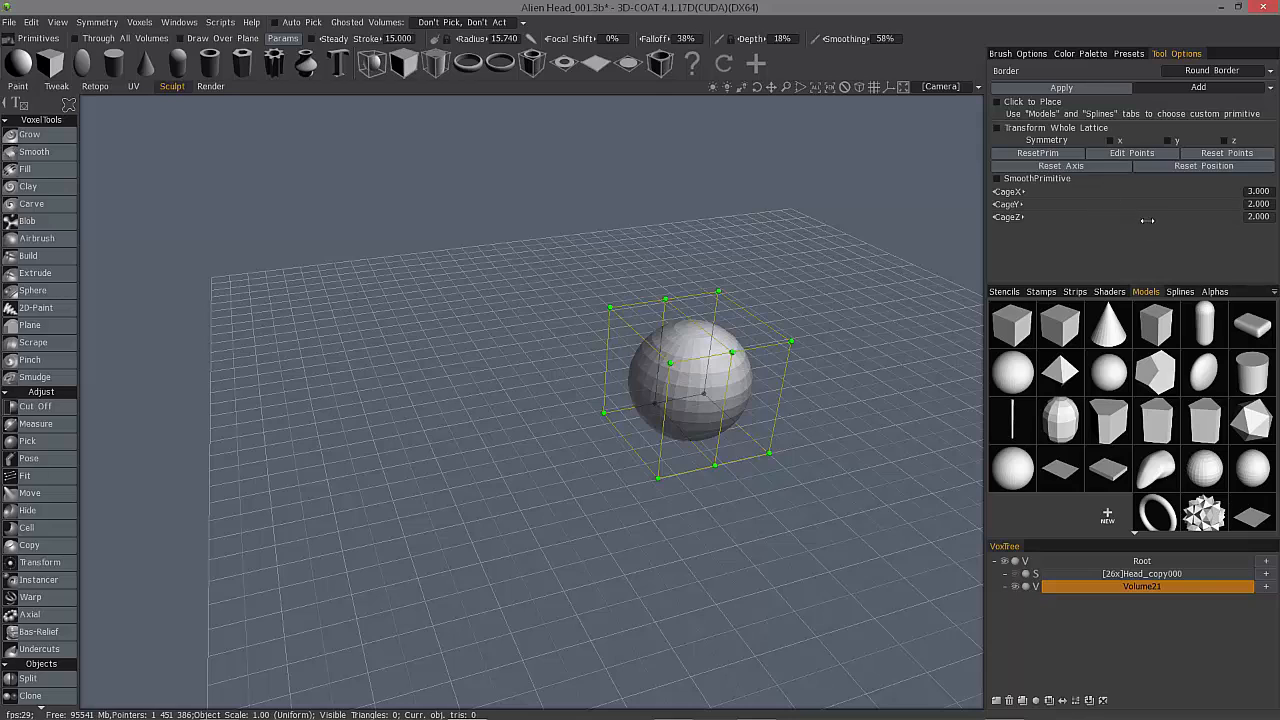
Set the cage to 3×4×3 and pull lattice points to stretch the sphere into a teardrop.
{"action": "left_click_drag", "start_coordinate": [1150, 217], "coordinate": [1210, 217]}
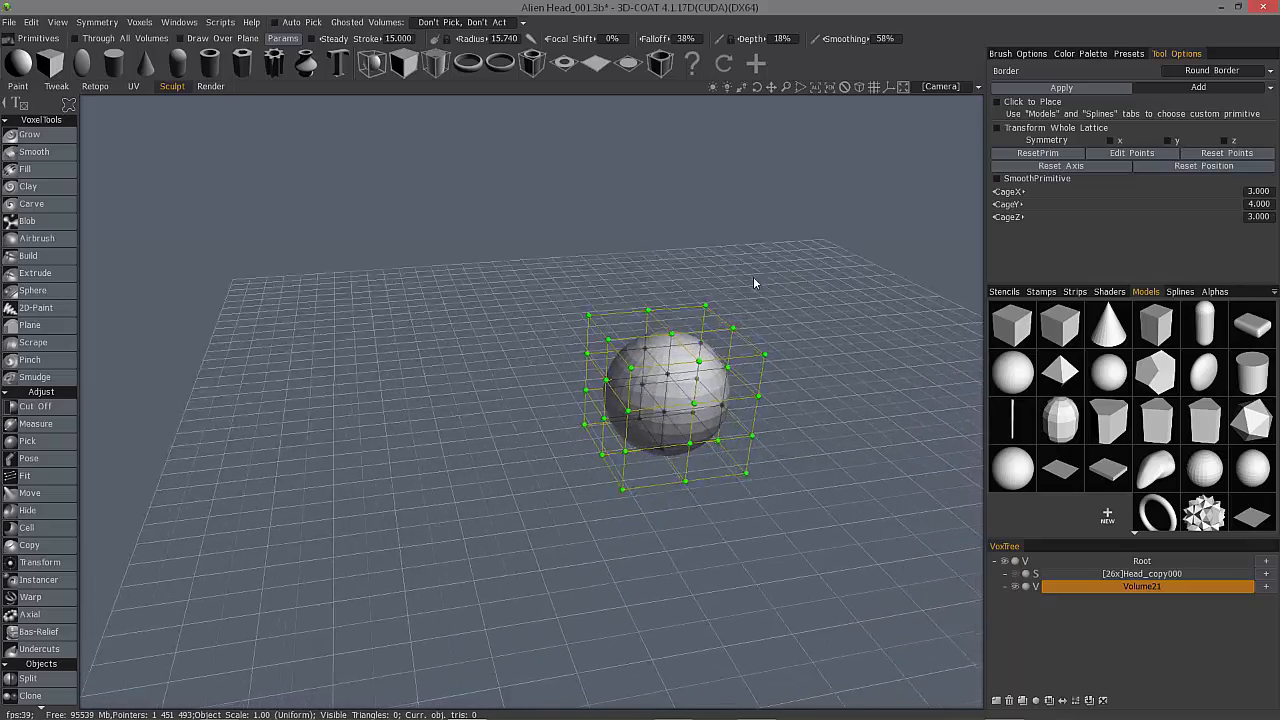
{"action": "left_click_drag", "start_coordinate": [755, 283], "coordinate": [705, 323]}
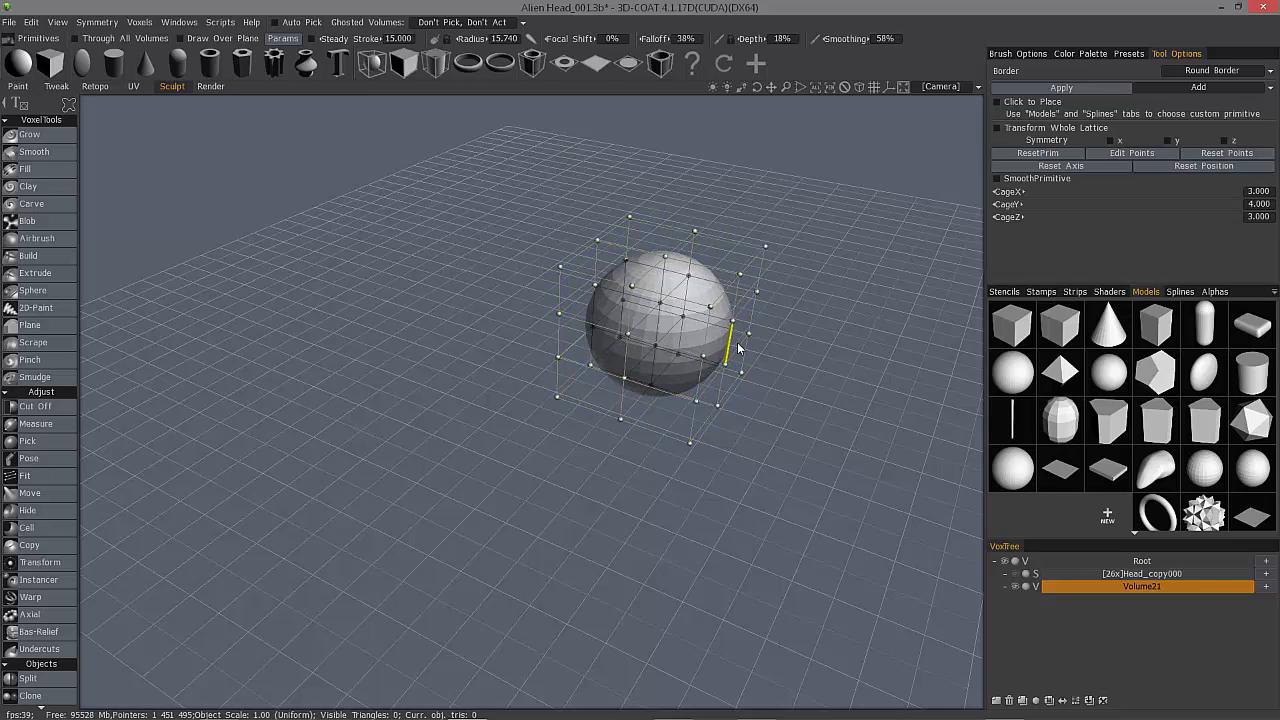
{"action": "left_click_drag", "start_coordinate": [738, 350], "coordinate": [788, 360]}
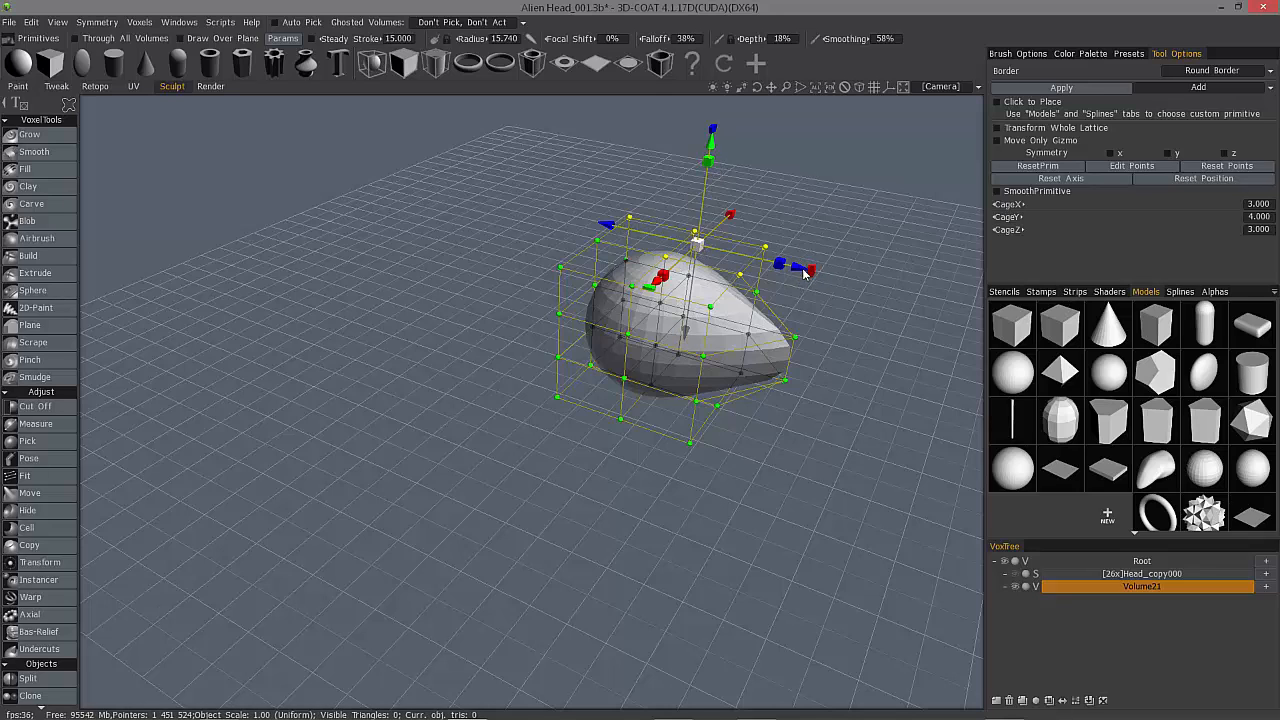
{"action": "mouse_move", "coordinate": [820, 281]}
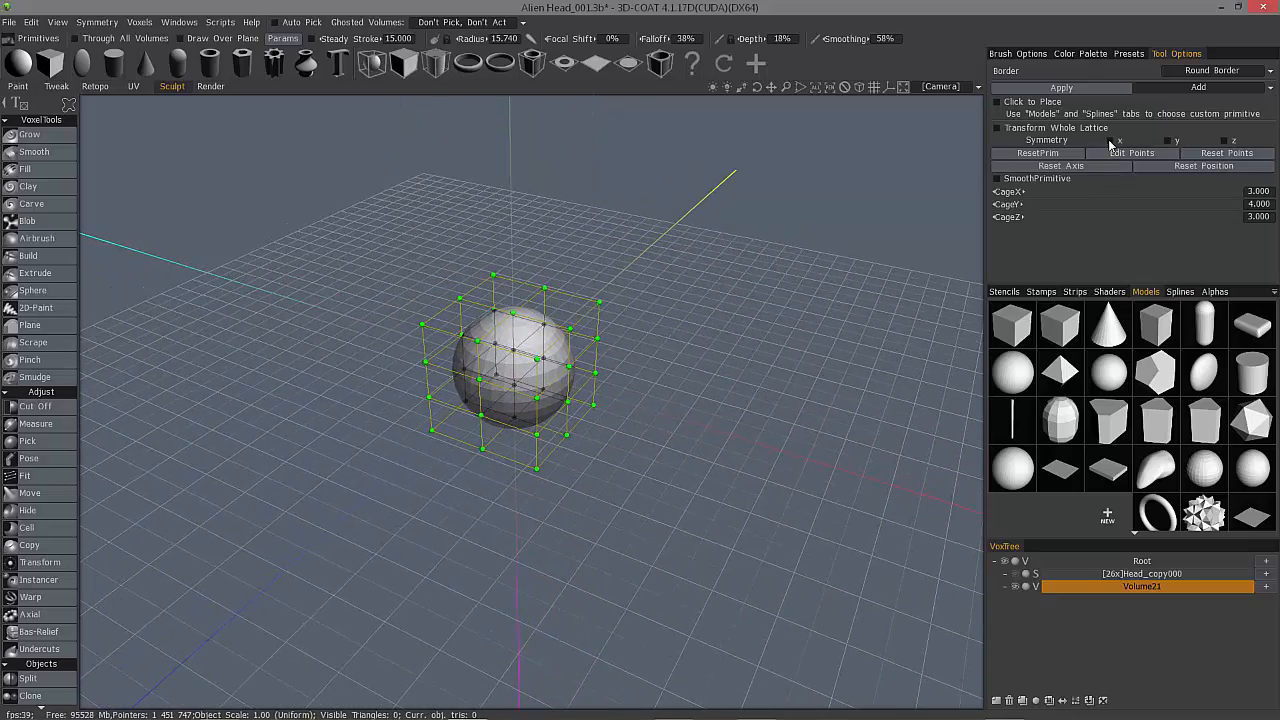
{"action": "mouse_move", "coordinate": [807, 457]}
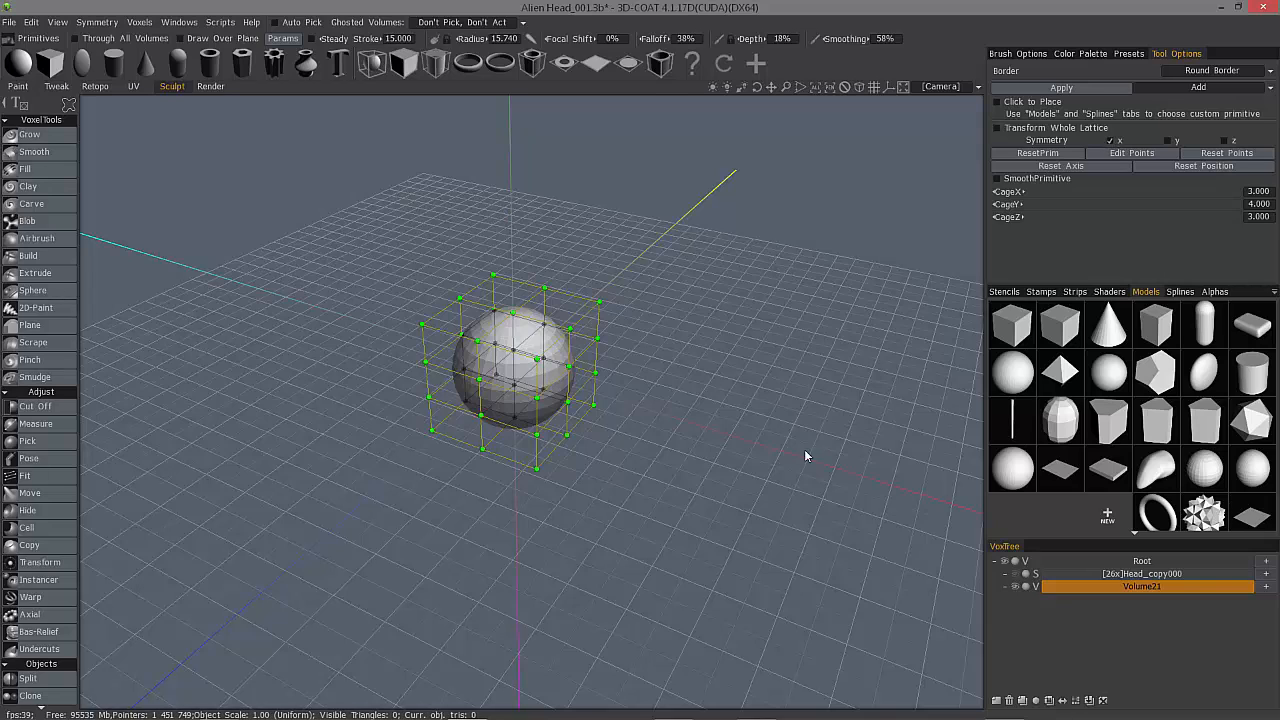
{"action": "mouse_move", "coordinate": [603, 335]}
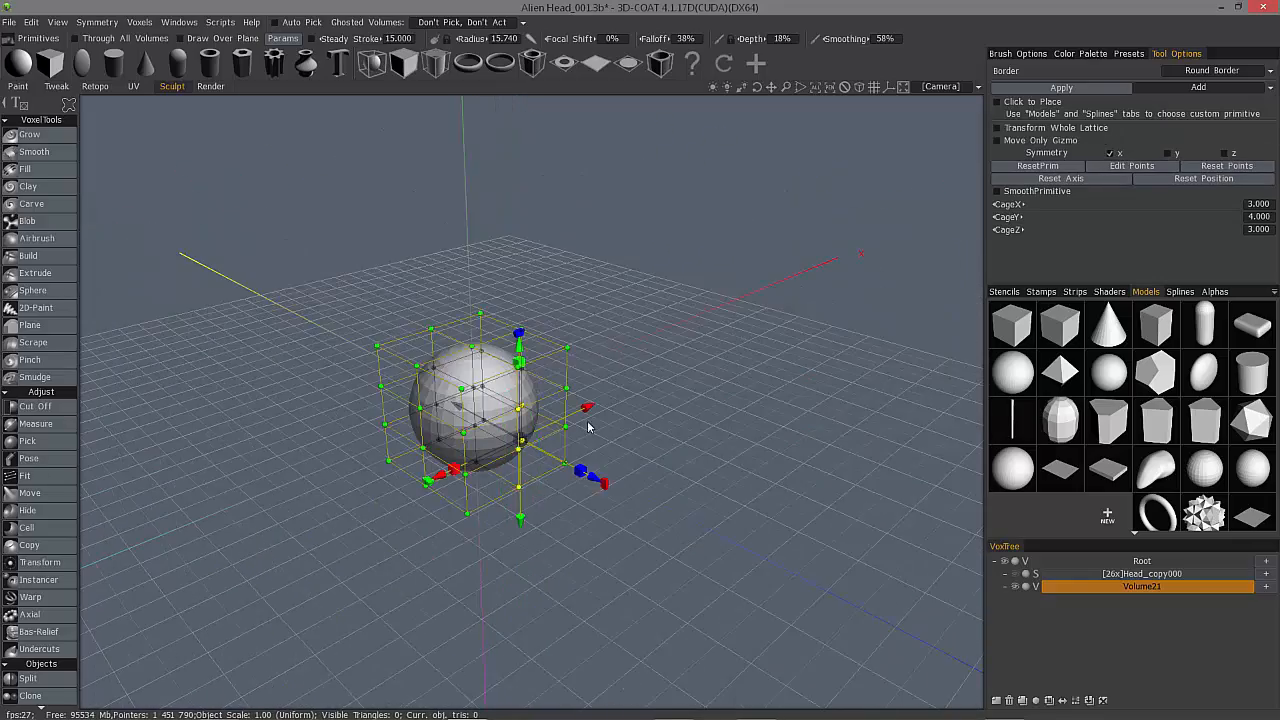
Drag the reset, X-symmetric lattice points downward to taper the blob into a teardrop.
{"action": "left_click_drag", "start_coordinate": [590, 425], "coordinate": [545, 420]}
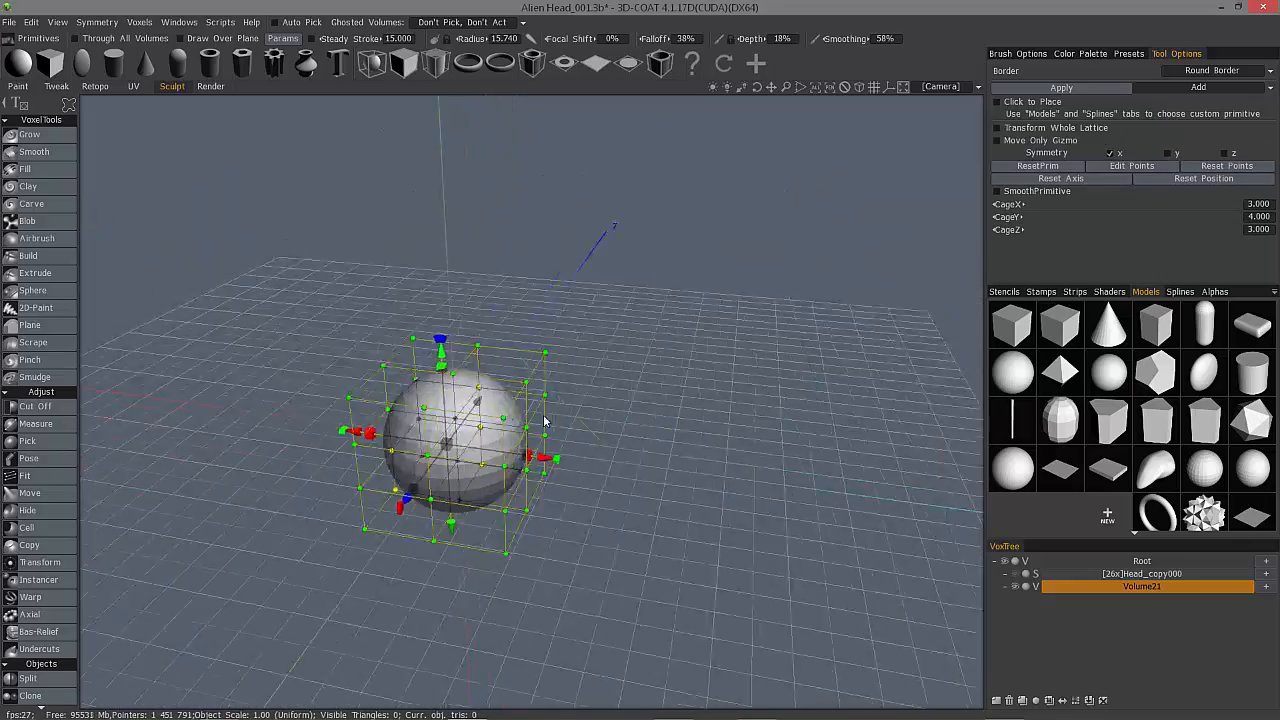
{"action": "left_click_drag", "start_coordinate": [545, 420], "coordinate": [568, 373]}
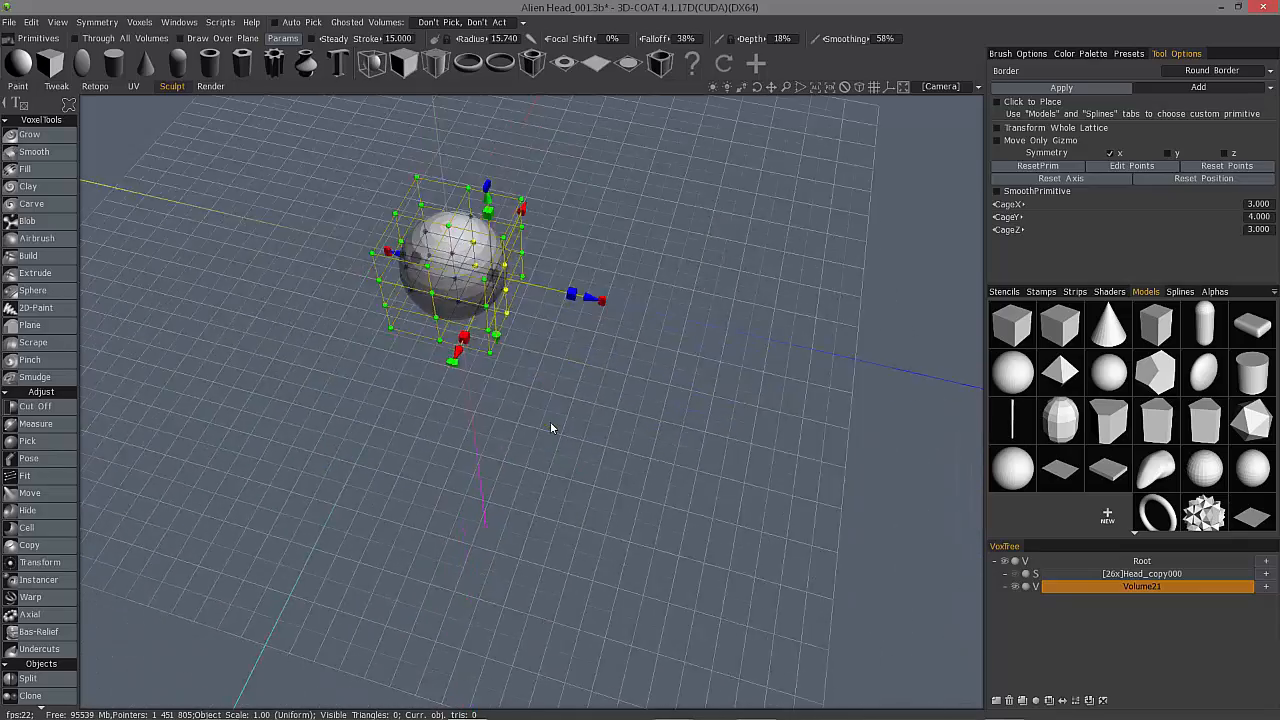
{"action": "left_click_drag", "start_coordinate": [550, 428], "coordinate": [500, 300]}
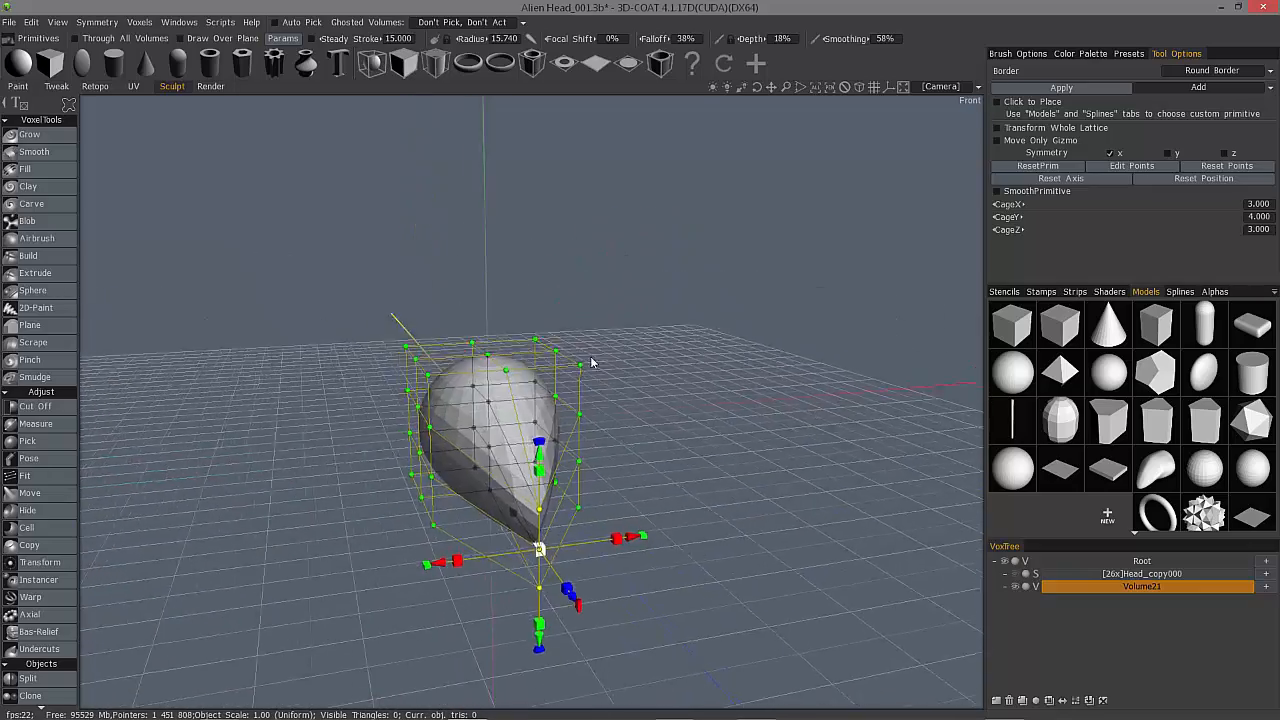
Pull cage points from several angles into a wide, flattened dome with a pointed underside.
{"action": "left_click_drag", "start_coordinate": [590, 360], "coordinate": [610, 415]}
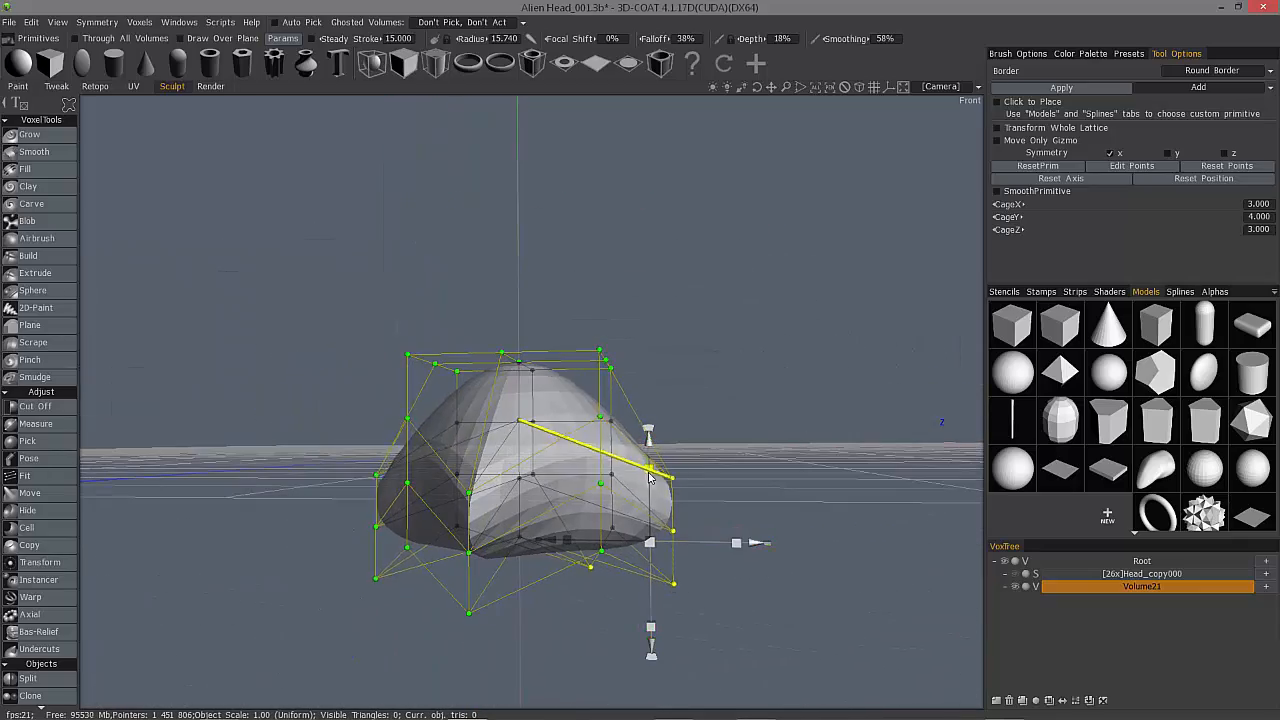
{"action": "left_click_drag", "start_coordinate": [650, 470], "coordinate": [748, 358]}
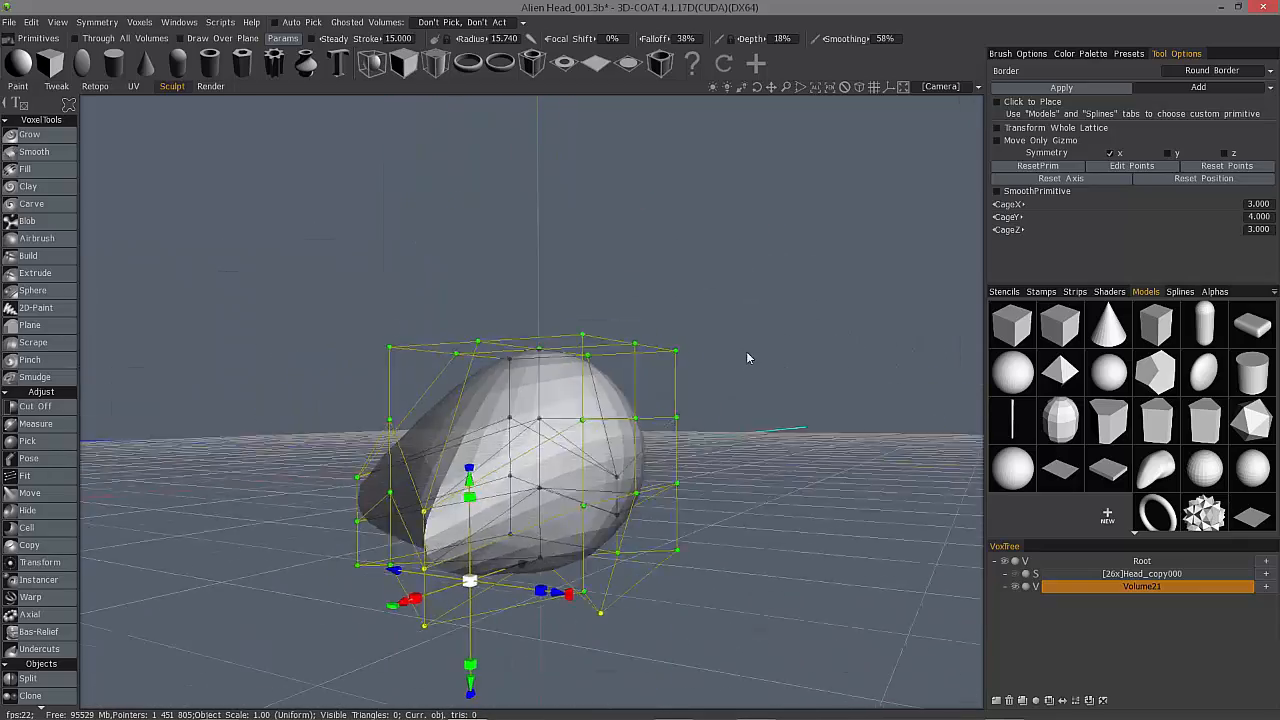
{"action": "left_click_drag", "start_coordinate": [748, 358], "coordinate": [644, 354]}
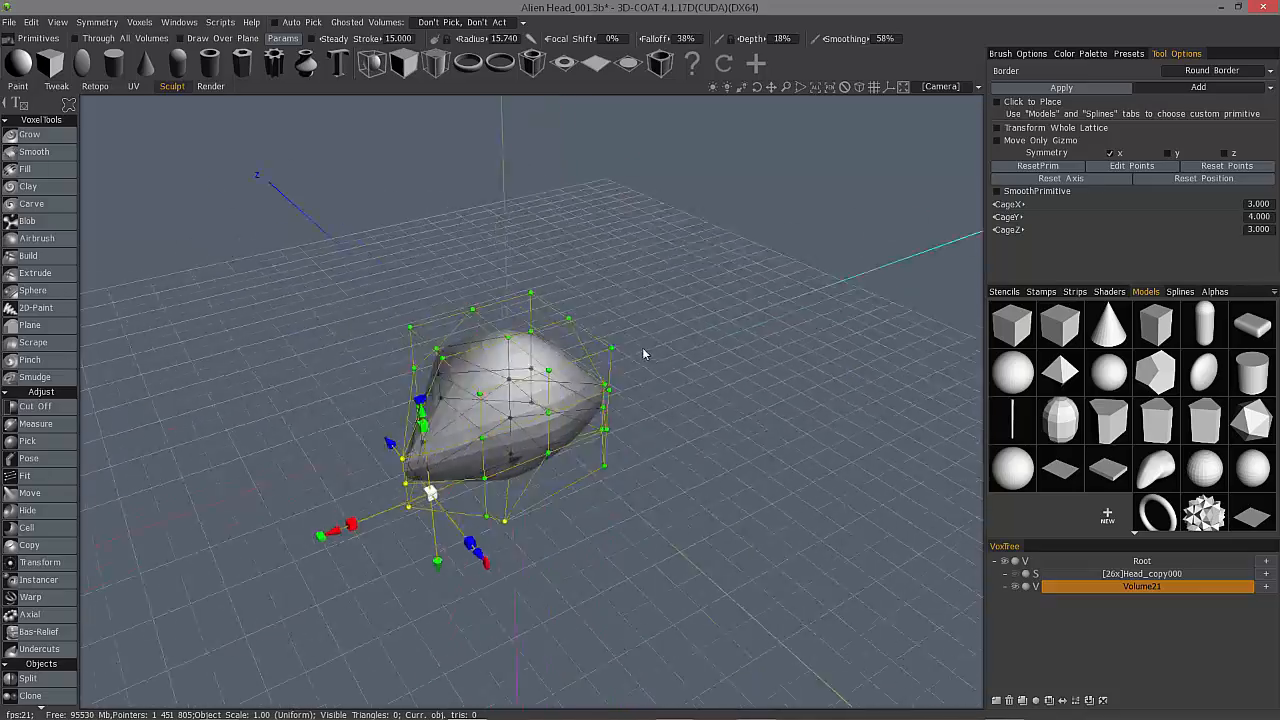
{"action": "left_click_drag", "start_coordinate": [644, 353], "coordinate": [407, 246]}
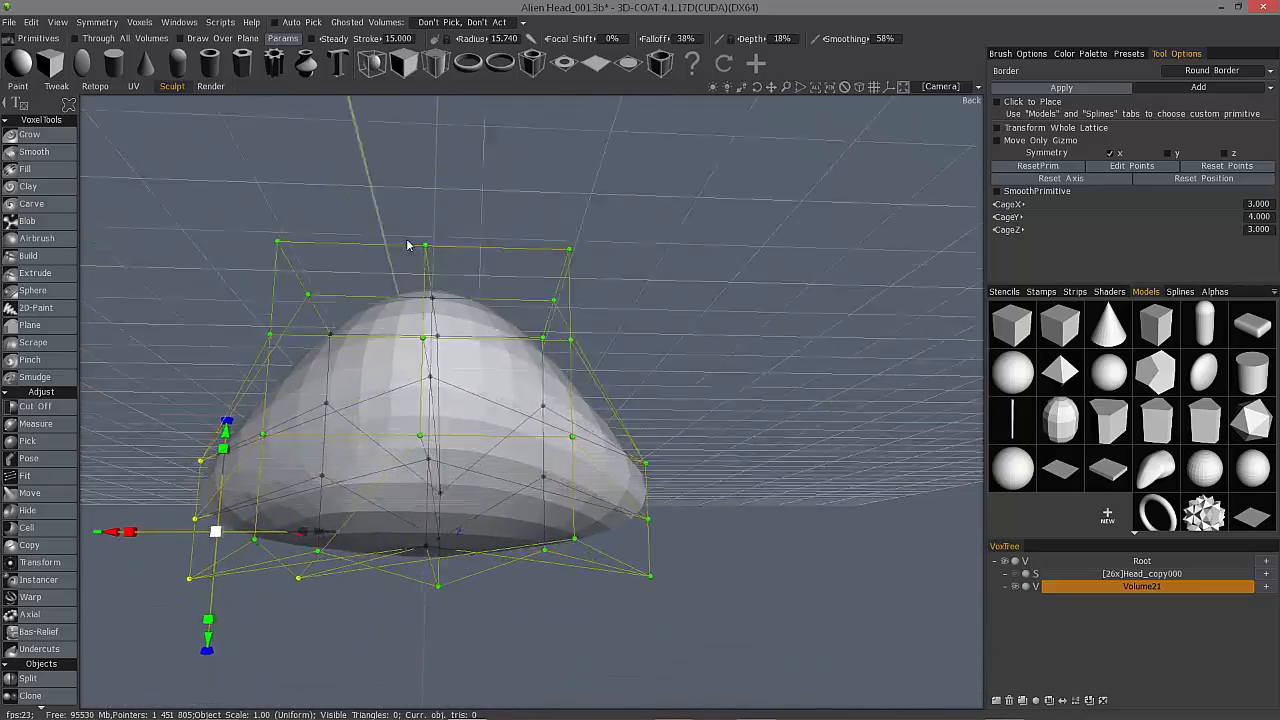
{"action": "left_click_drag", "start_coordinate": [408, 246], "coordinate": [600, 328]}
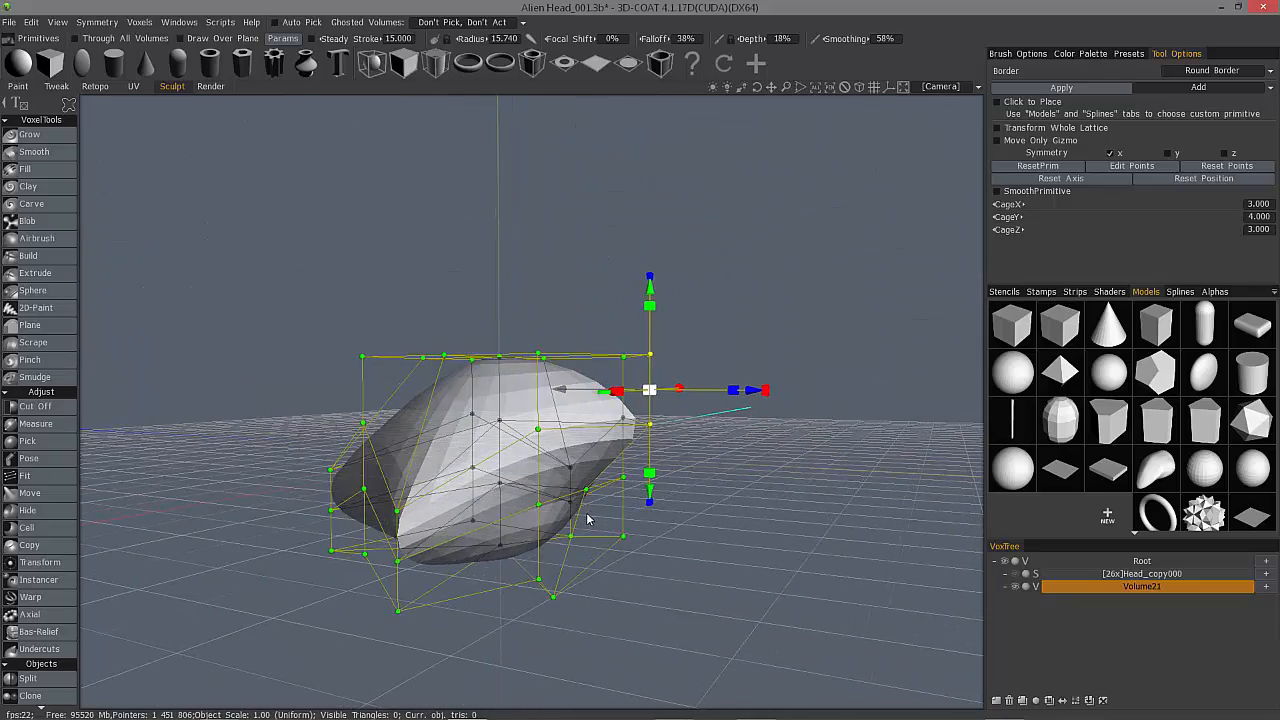
{"action": "left_click_drag", "start_coordinate": [588, 518], "coordinate": [725, 410]}
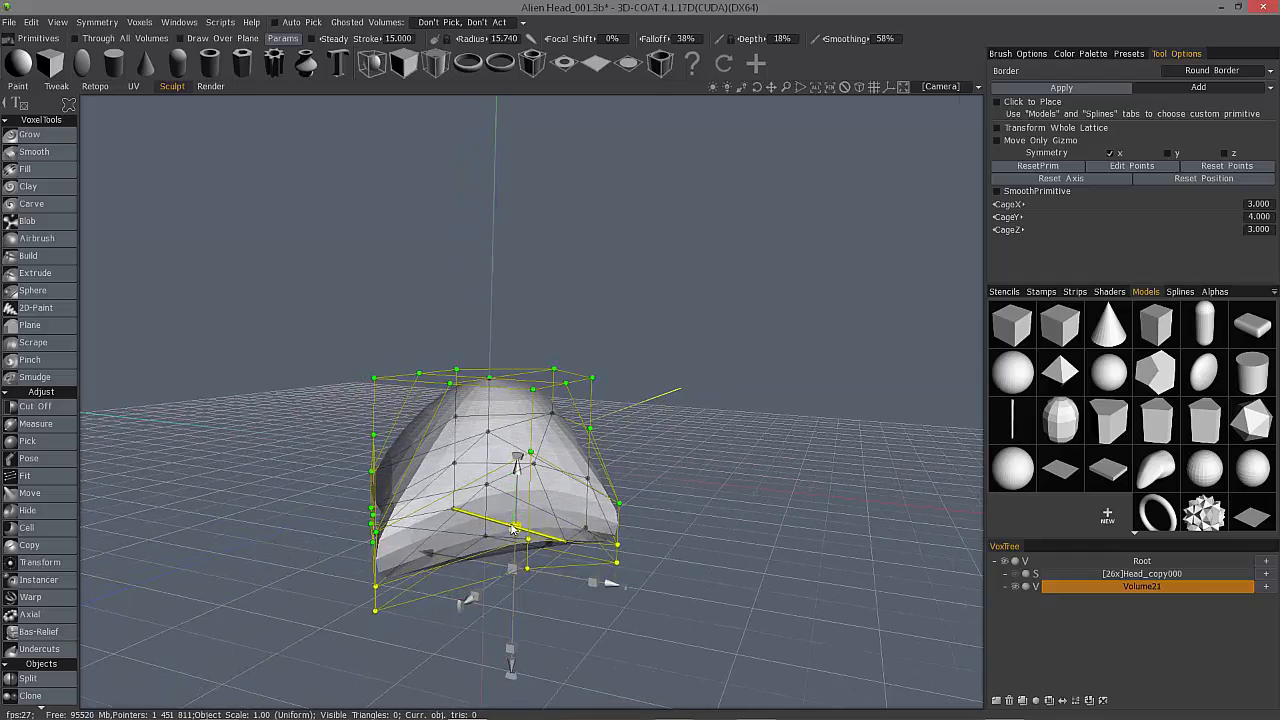
{"action": "left_click_drag", "start_coordinate": [510, 530], "coordinate": [600, 370]}
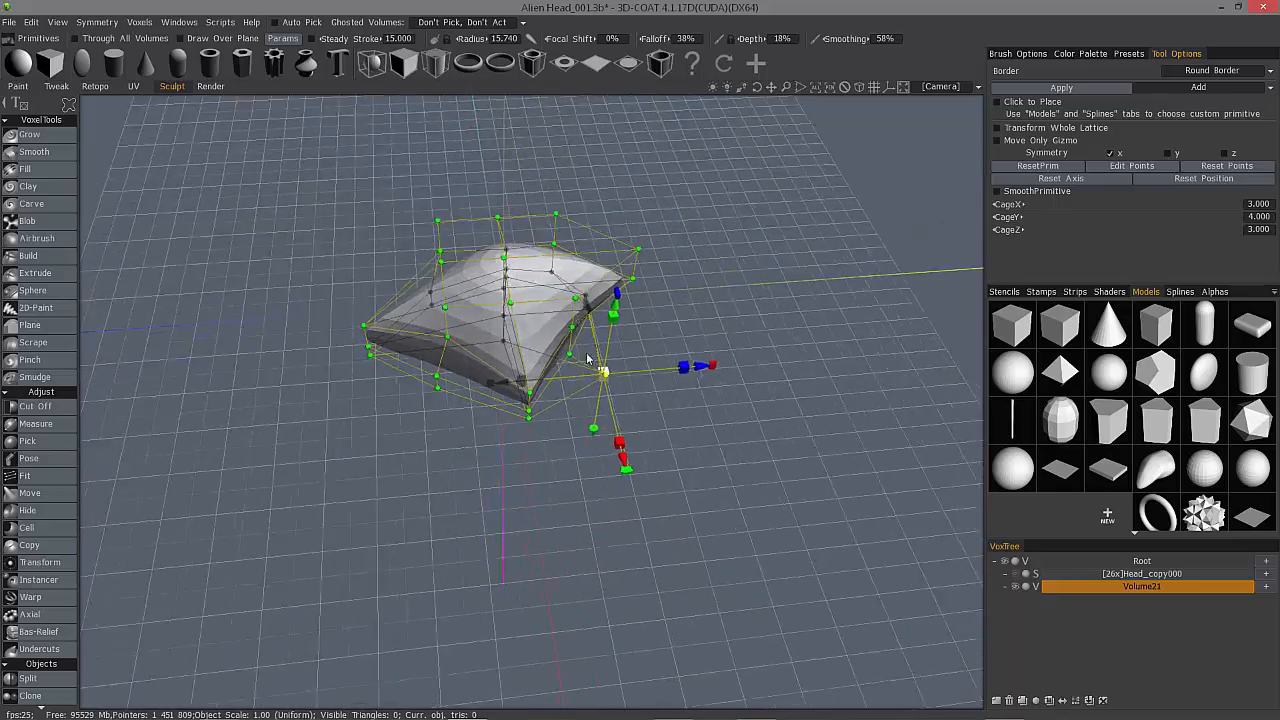
{"action": "left_click_drag", "start_coordinate": [590, 360], "coordinate": [650, 290]}
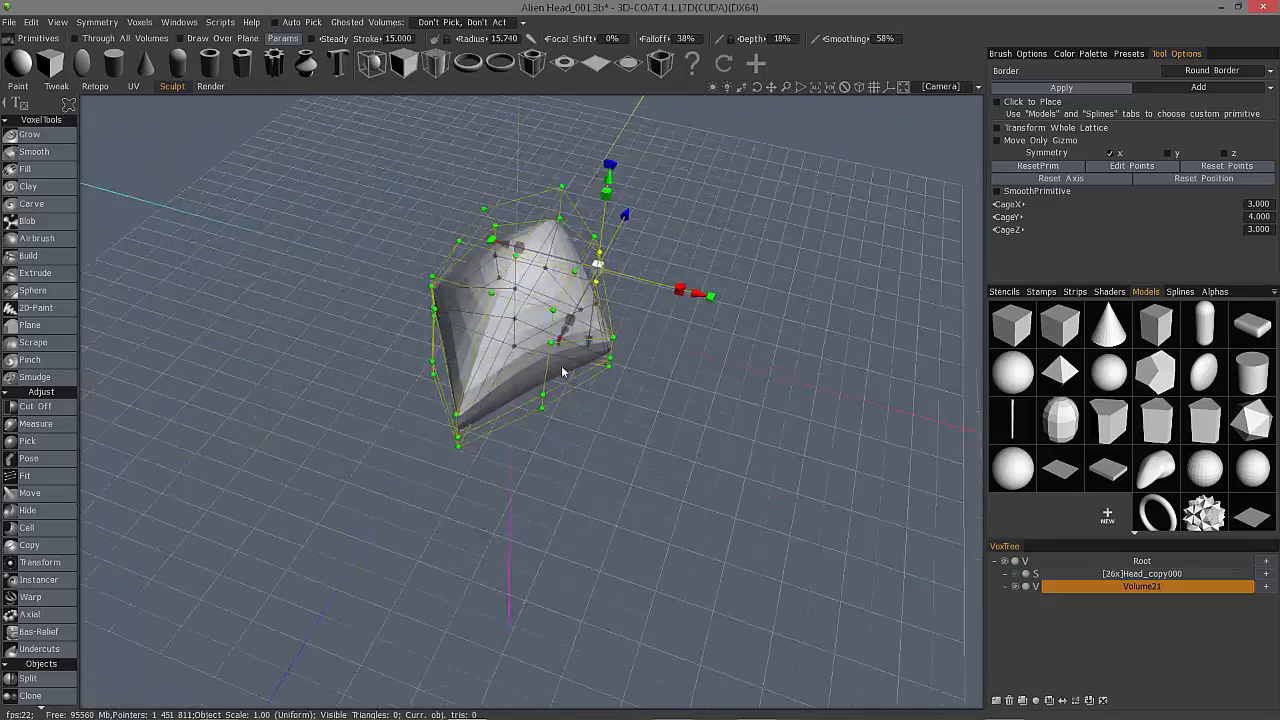
{"action": "left_click_drag", "start_coordinate": [560, 370], "coordinate": [590, 310]}
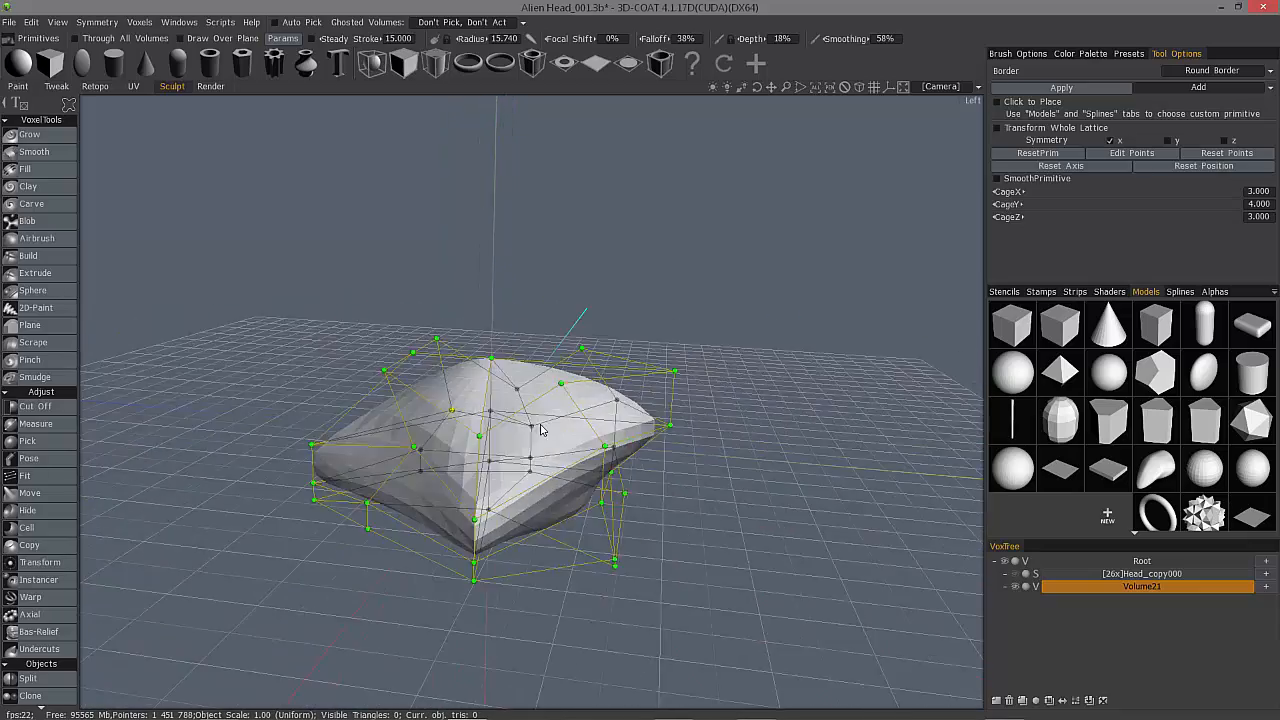
Refine the wedge with a lattice point, smooth the primitive, and apply it to the volume.
{"action": "left_click_drag", "start_coordinate": [540, 430], "coordinate": [700, 475]}
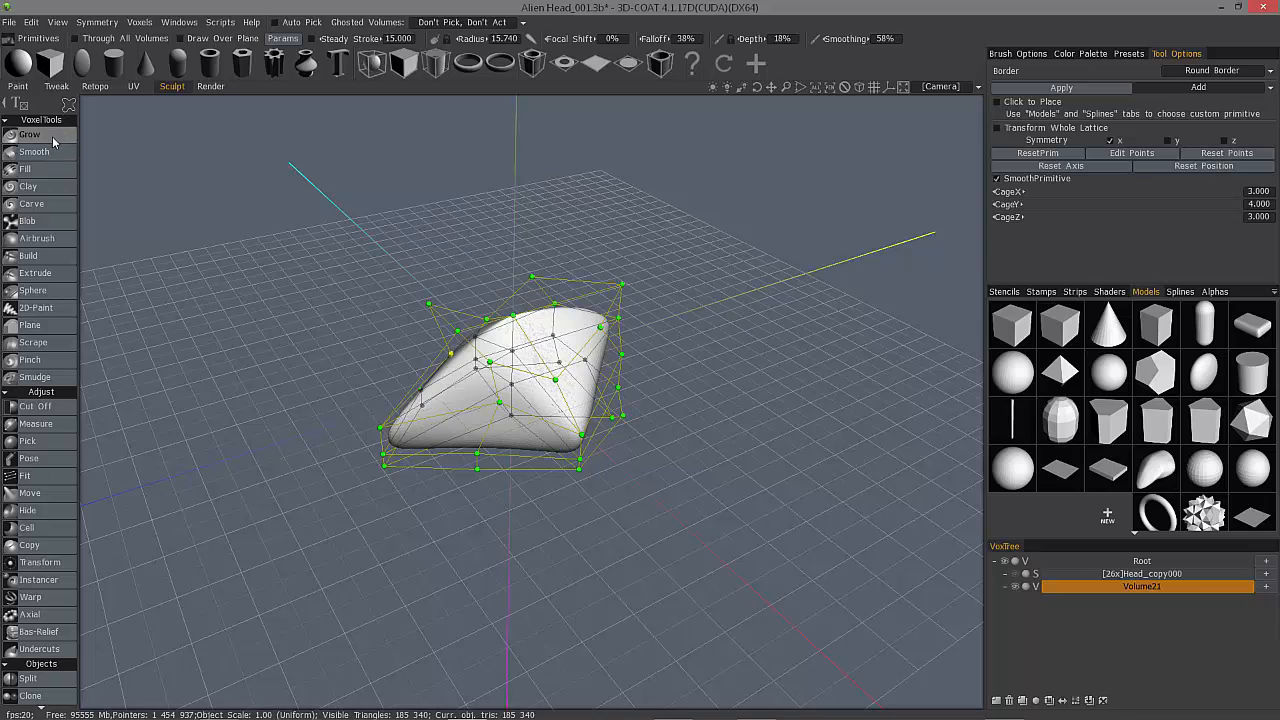
{"action": "mouse_move", "coordinate": [30, 255]}
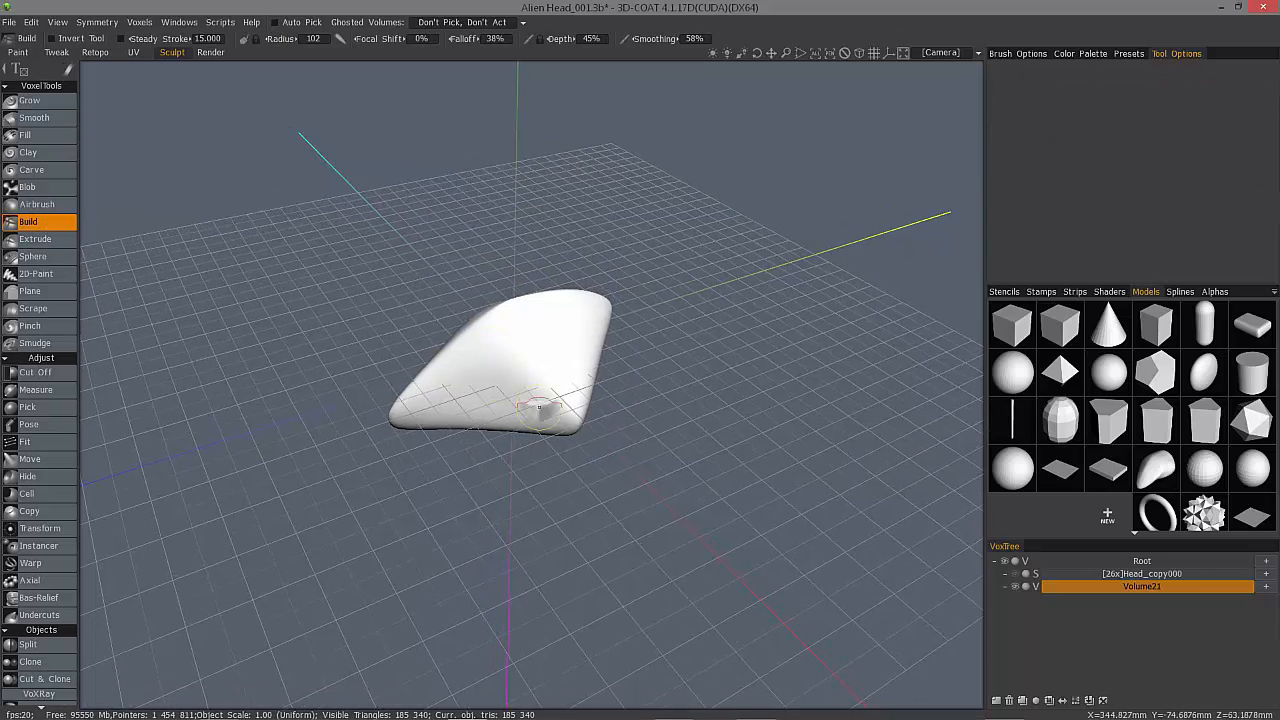
Switch the library panel to brush alphas and pick a soft round alpha.
{"action": "left_click", "coordinate": [1109, 291]}
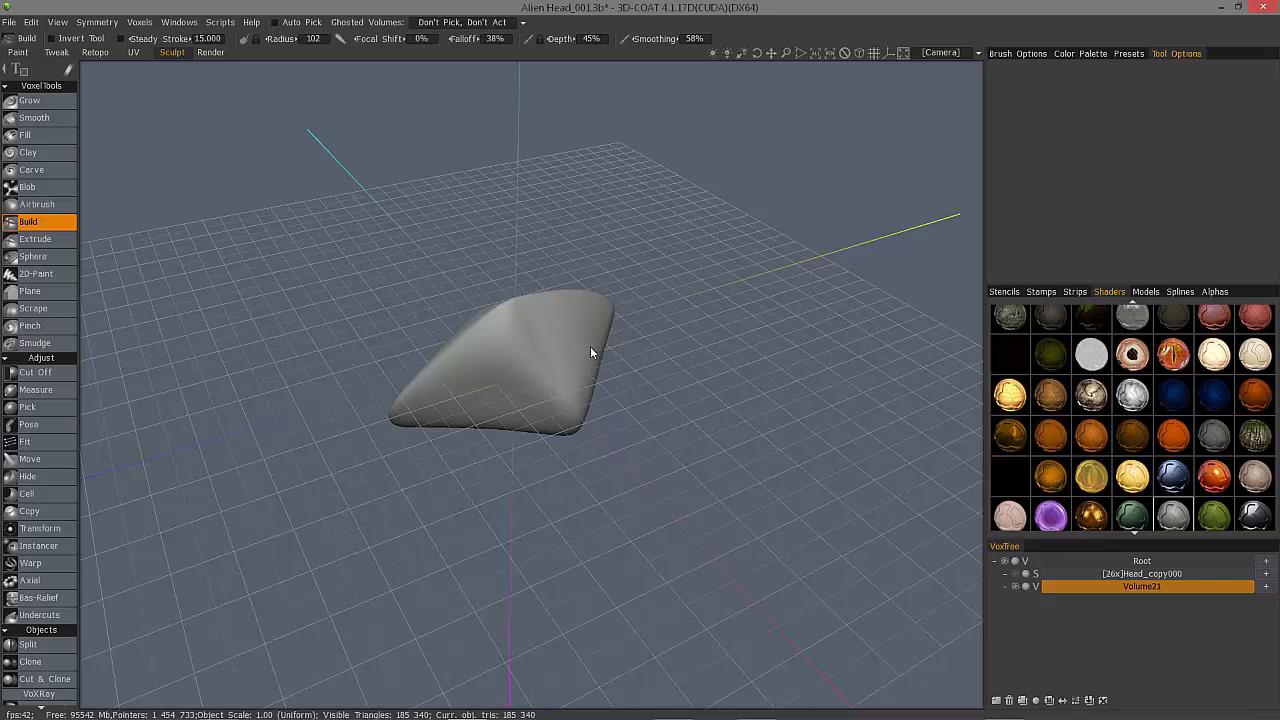
{"action": "left_click", "coordinate": [1214, 291]}
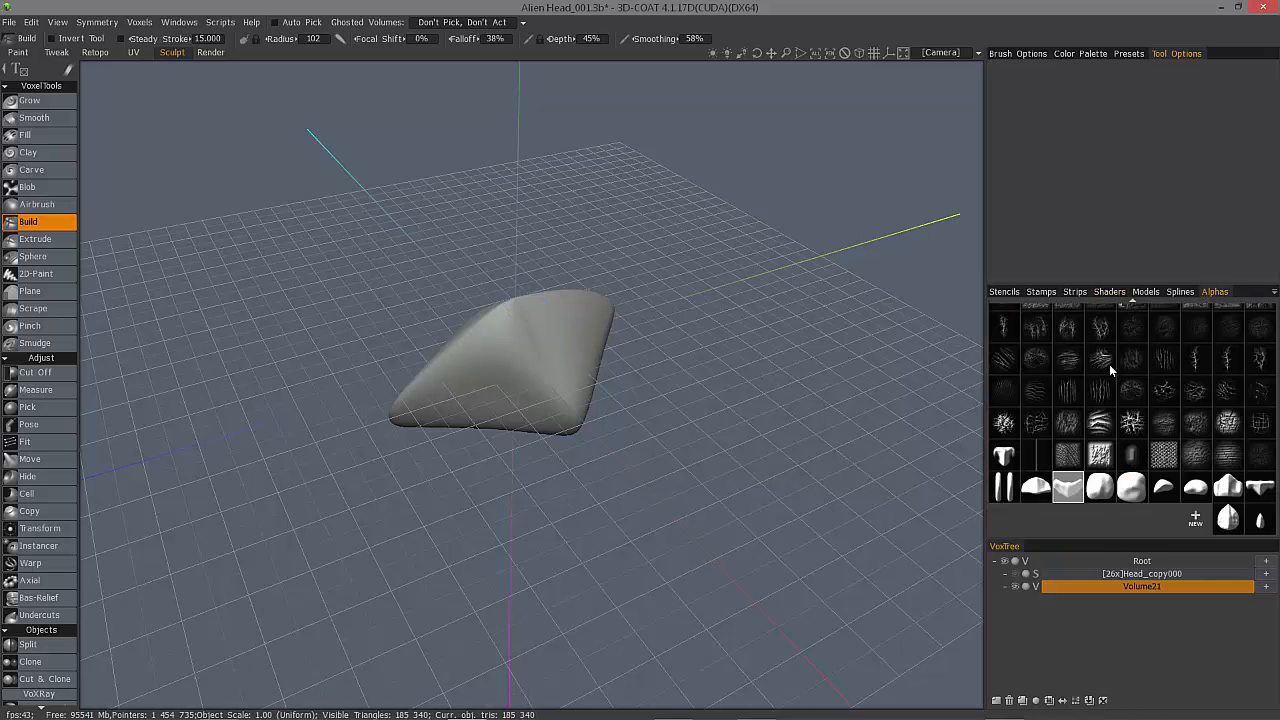
{"action": "scroll", "scroll_direction": "down", "scroll_amount": 3}
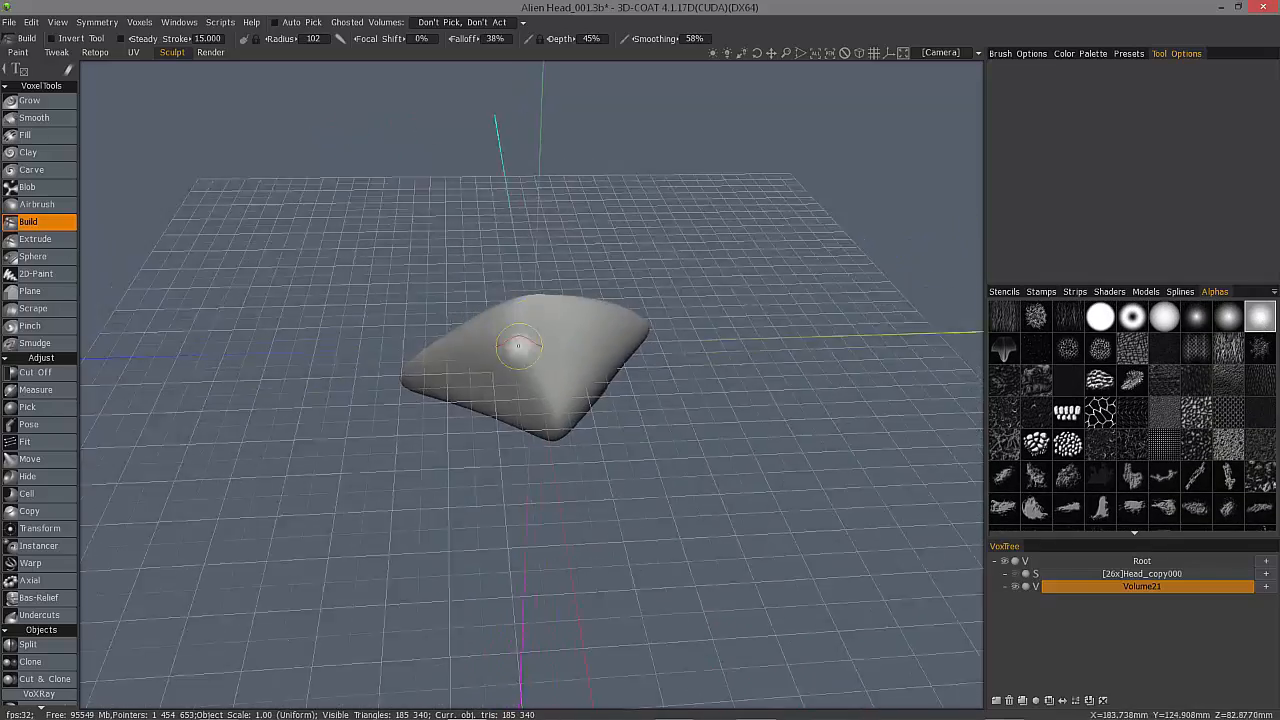
Sculpt a raised ridge and soft bumps across the scale's top, checking symmetry.
{"action": "left_click_drag", "start_coordinate": [530, 400], "coordinate": [545, 350]}
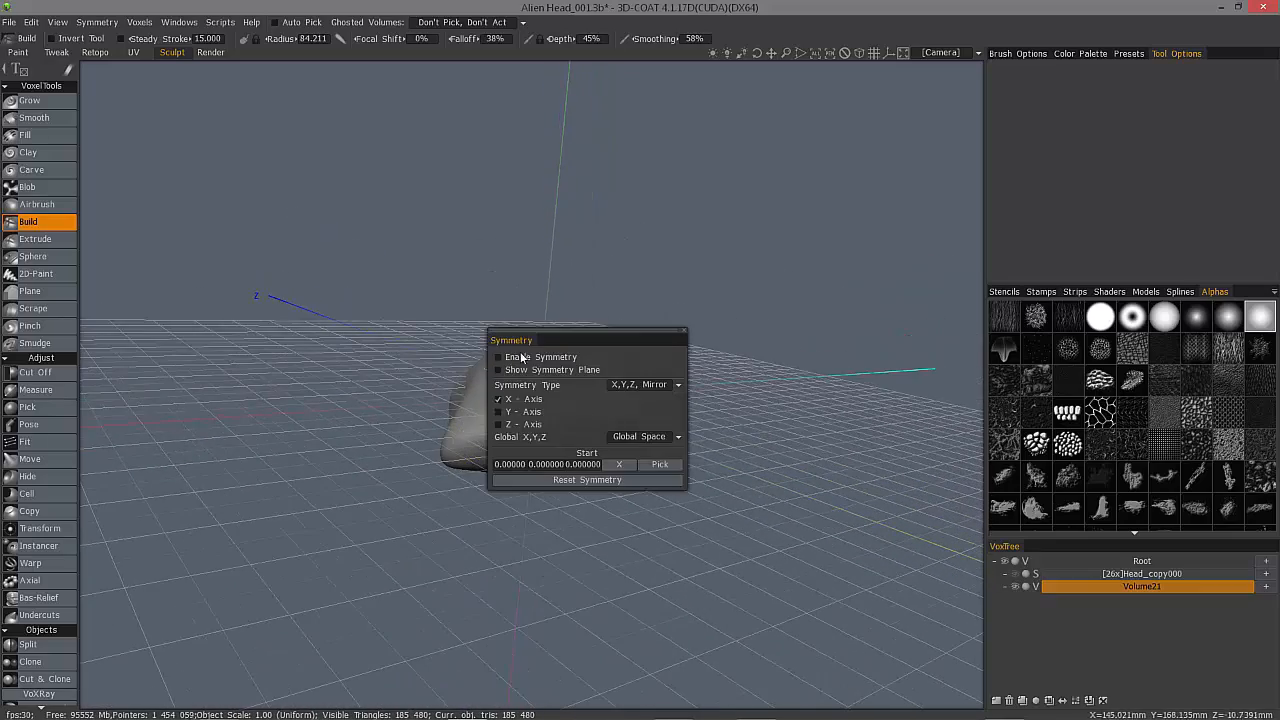
{"action": "left_click", "coordinate": [499, 357]}
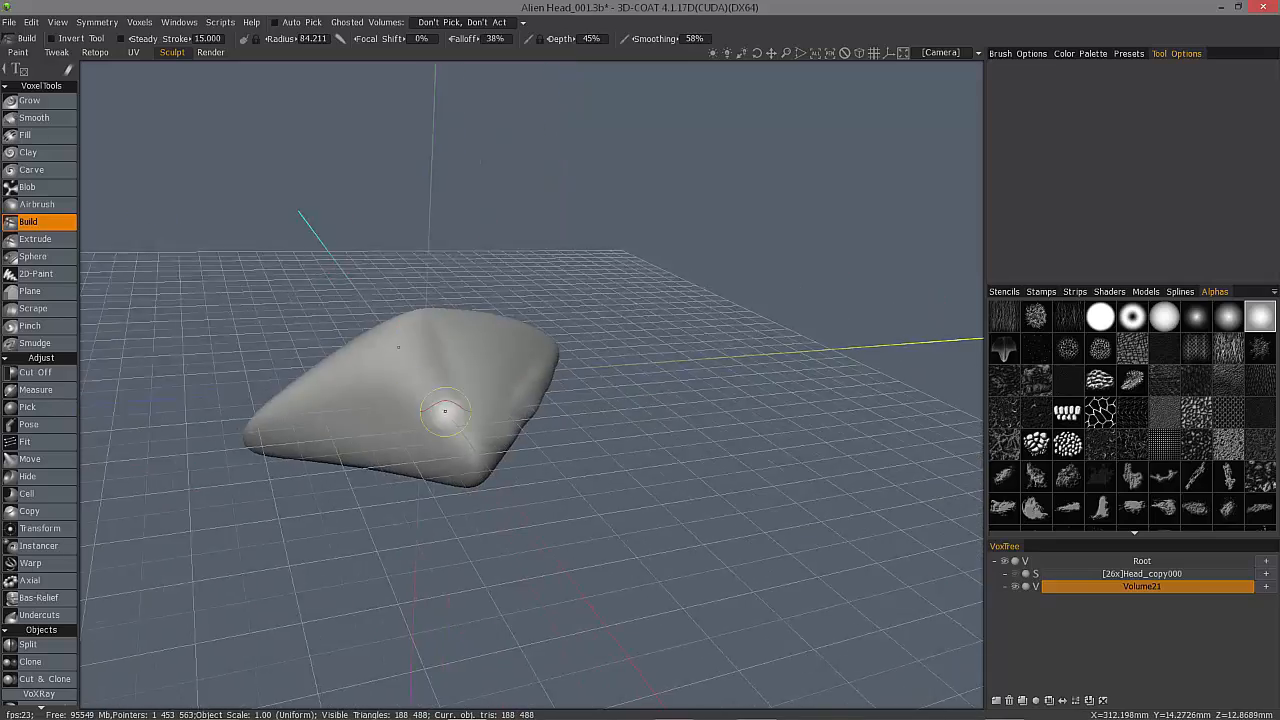
{"action": "left_click", "coordinate": [37, 204]}
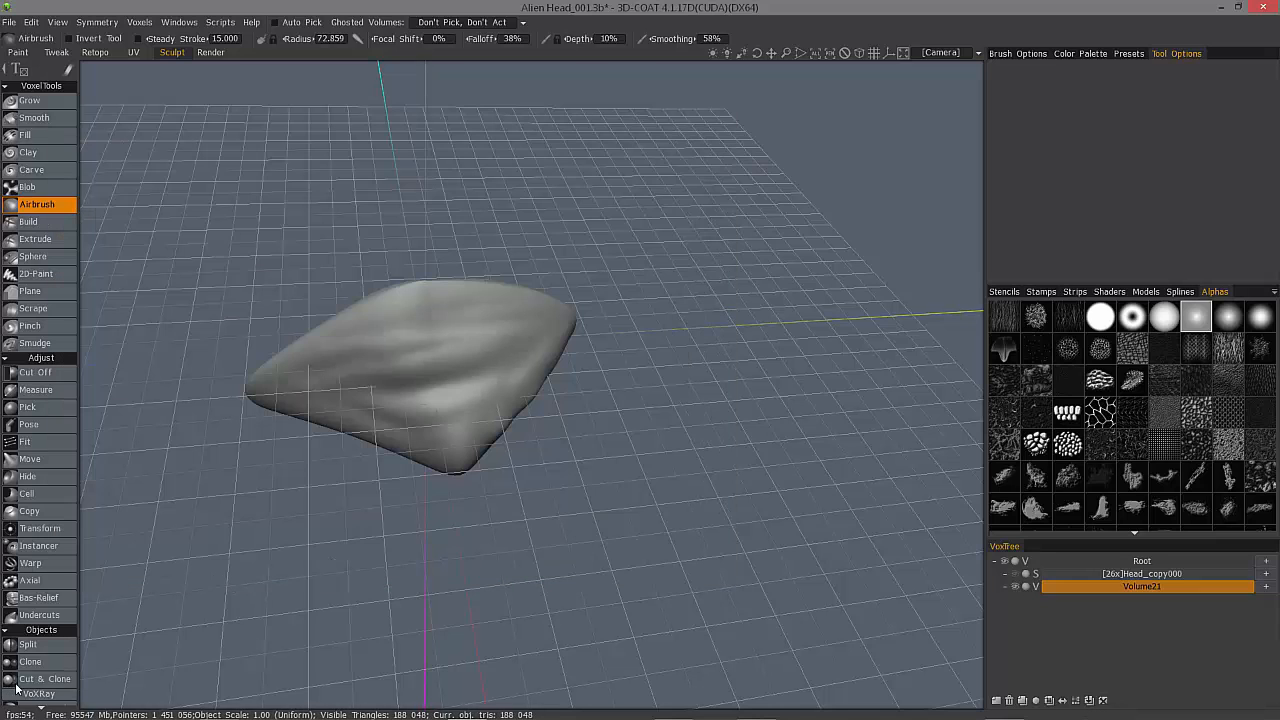
With Move, pull the back corner, taper the front edge and push the side edge outward.
{"action": "scroll", "scroll_direction": "down", "scroll_amount": 3}
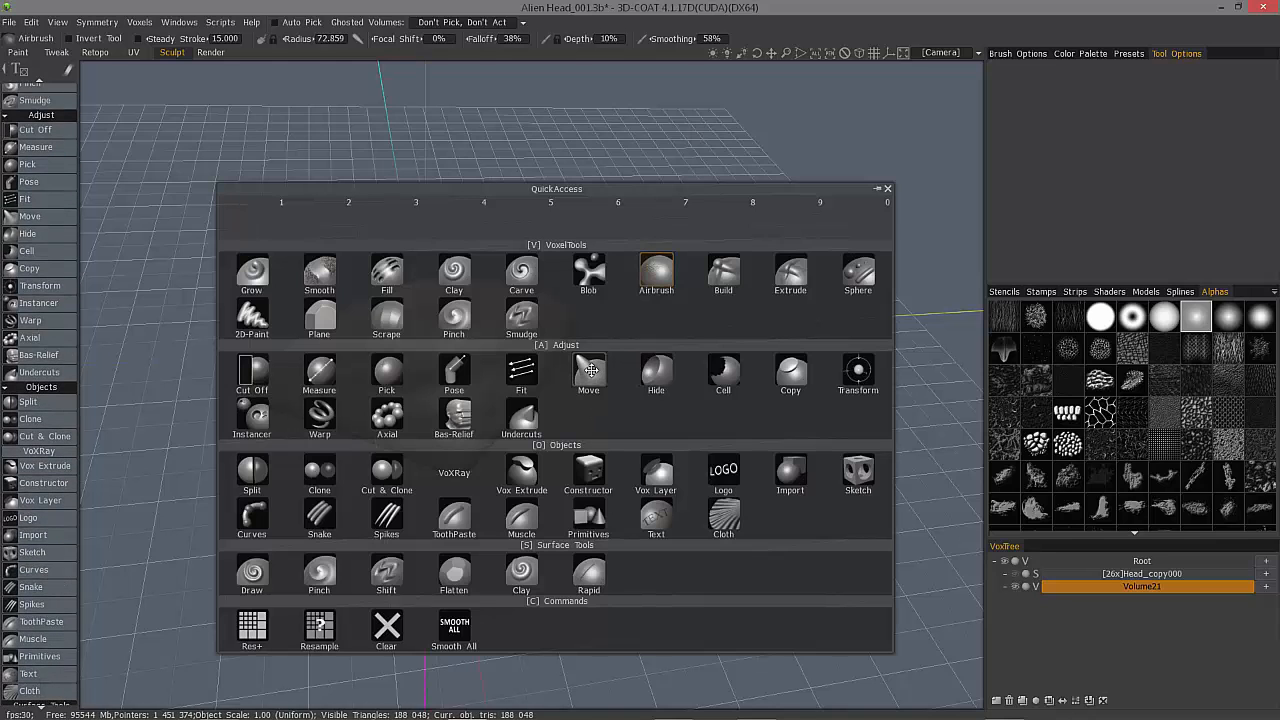
{"action": "left_click", "coordinate": [588, 375]}
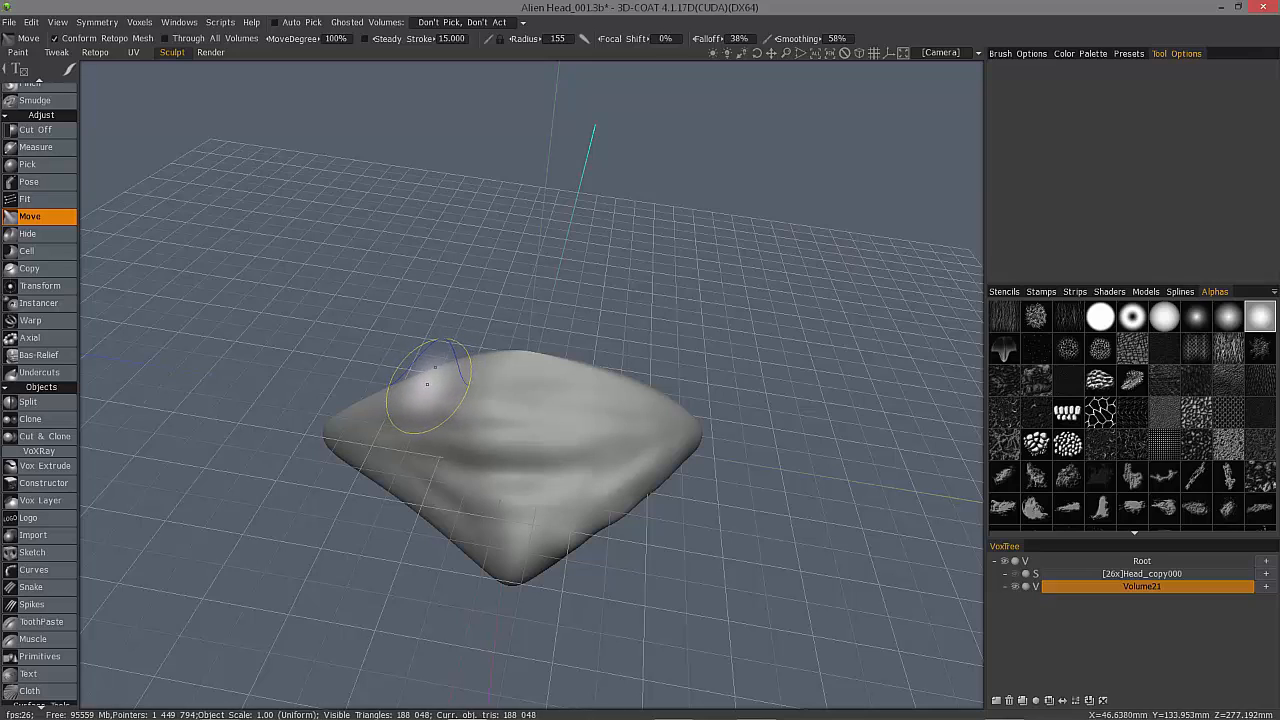
{"action": "left_click_drag", "start_coordinate": [428, 385], "coordinate": [403, 367]}
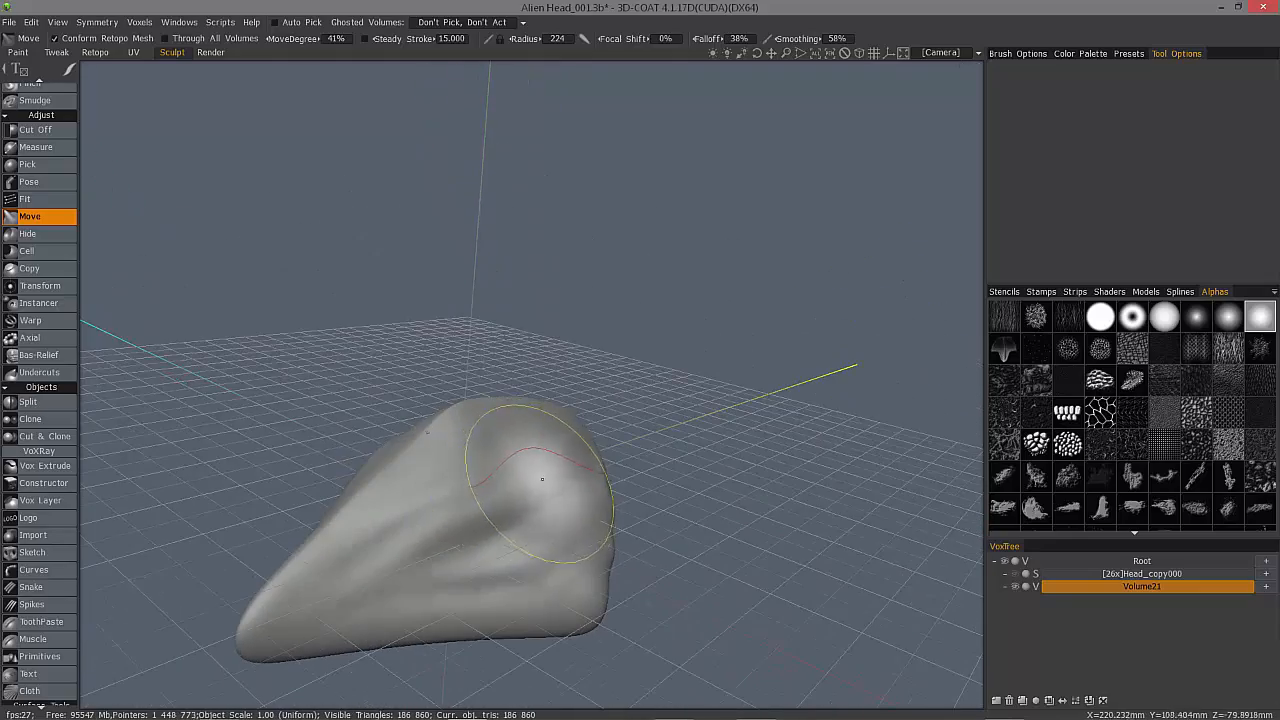
{"action": "left_click_drag", "start_coordinate": [542, 480], "coordinate": [457, 543]}
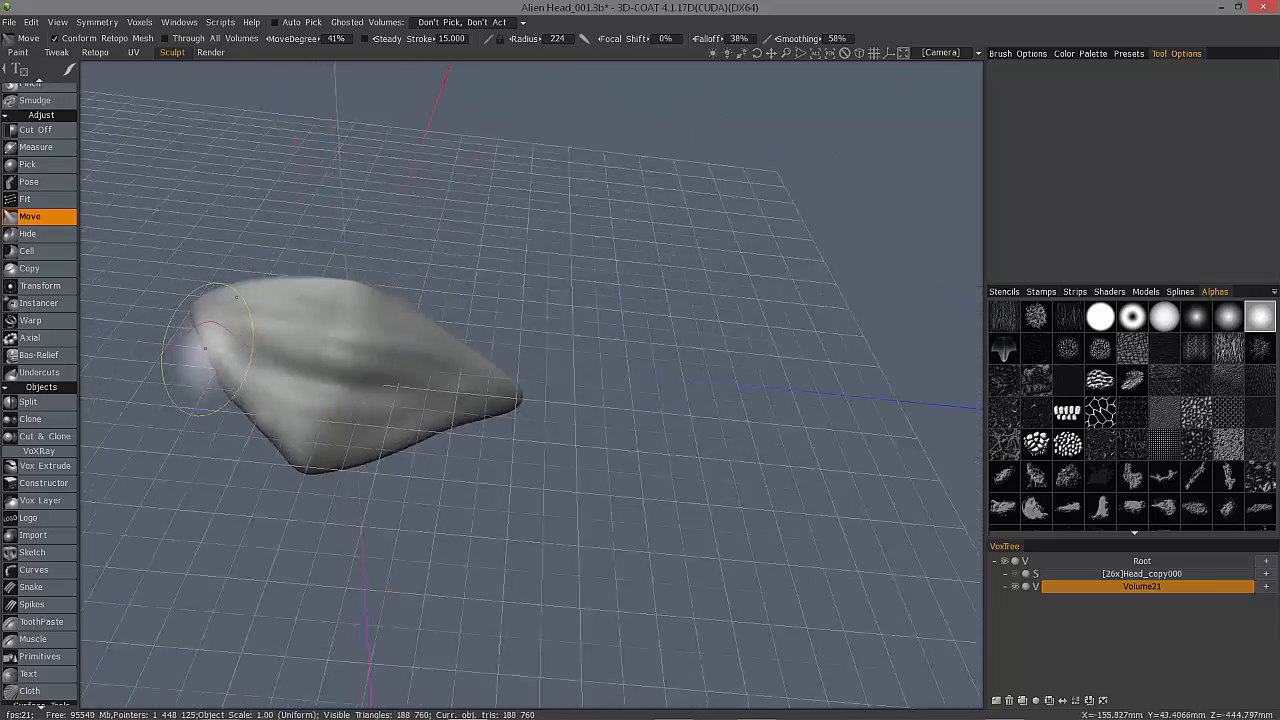
{"action": "left_click_drag", "start_coordinate": [230, 350], "coordinate": [428, 500]}
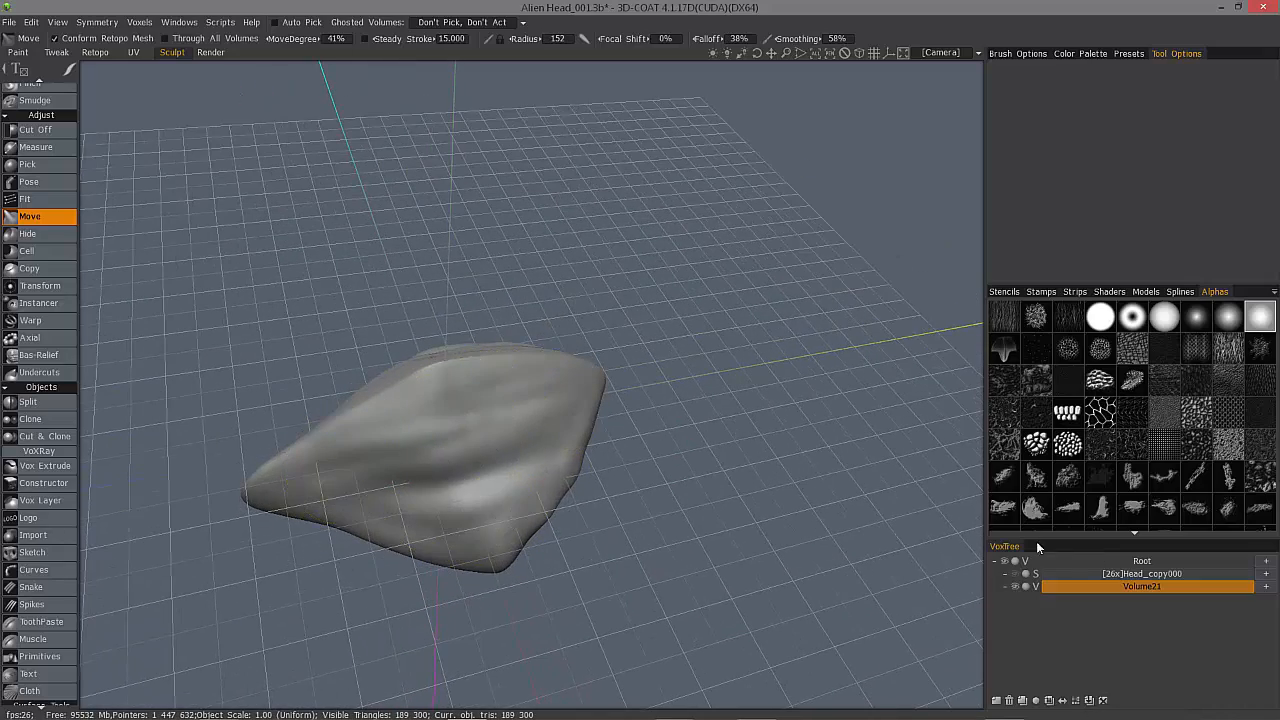
Open the Models library and its folder list to reach Dragon_elements.
{"action": "left_click", "coordinate": [1145, 291]}
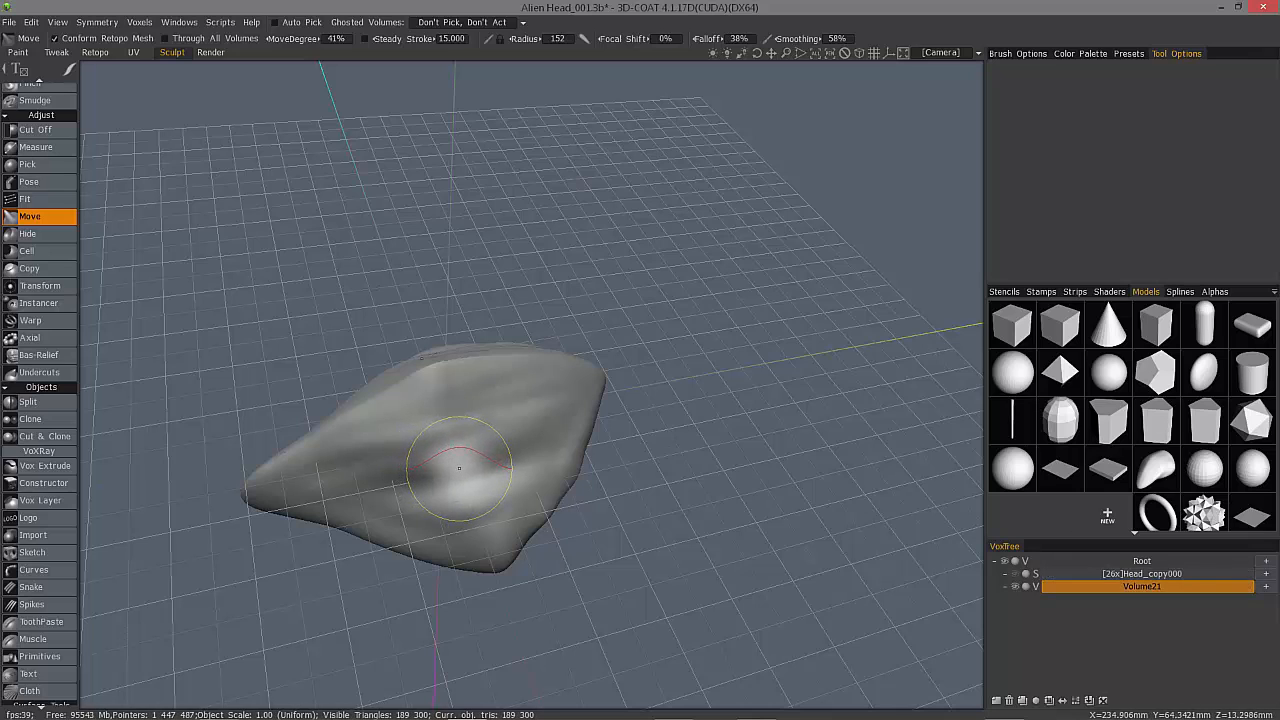
{"action": "mouse_move", "coordinate": [1157, 420]}
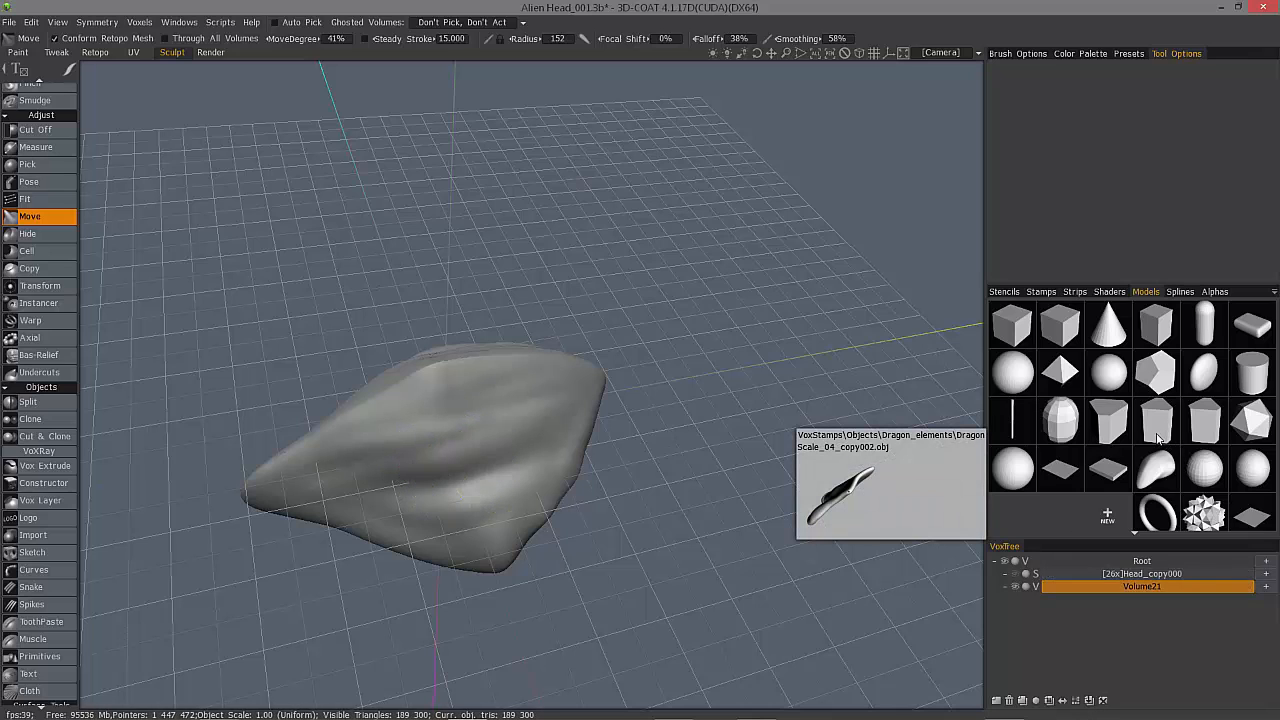
{"action": "mouse_move", "coordinate": [1157, 477]}
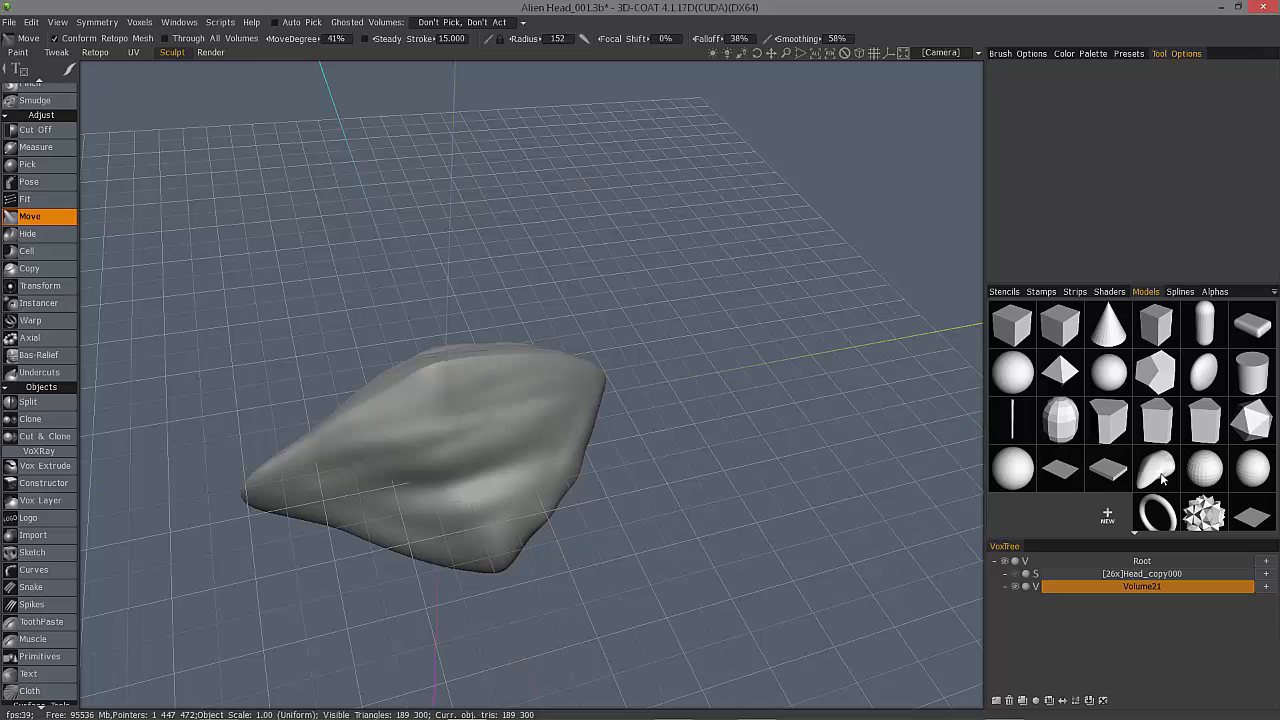
{"action": "mouse_move", "coordinate": [1248, 415]}
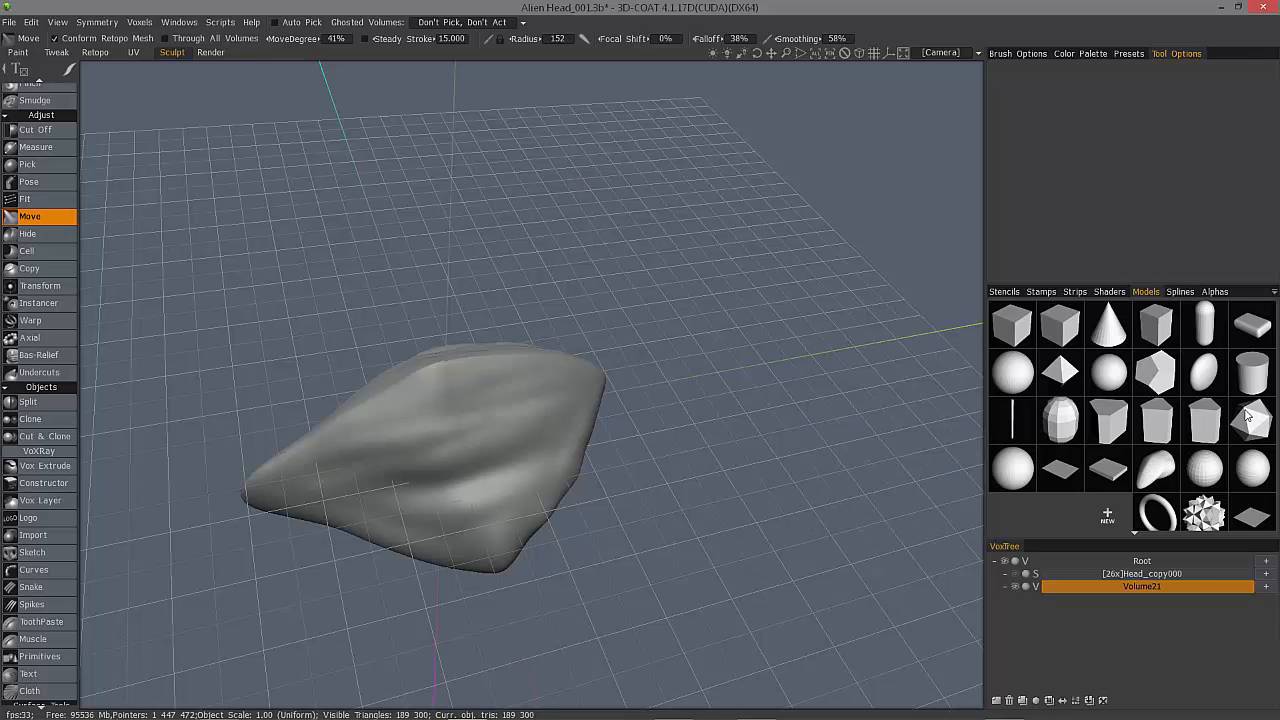
{"action": "mouse_move", "coordinate": [1277, 296]}
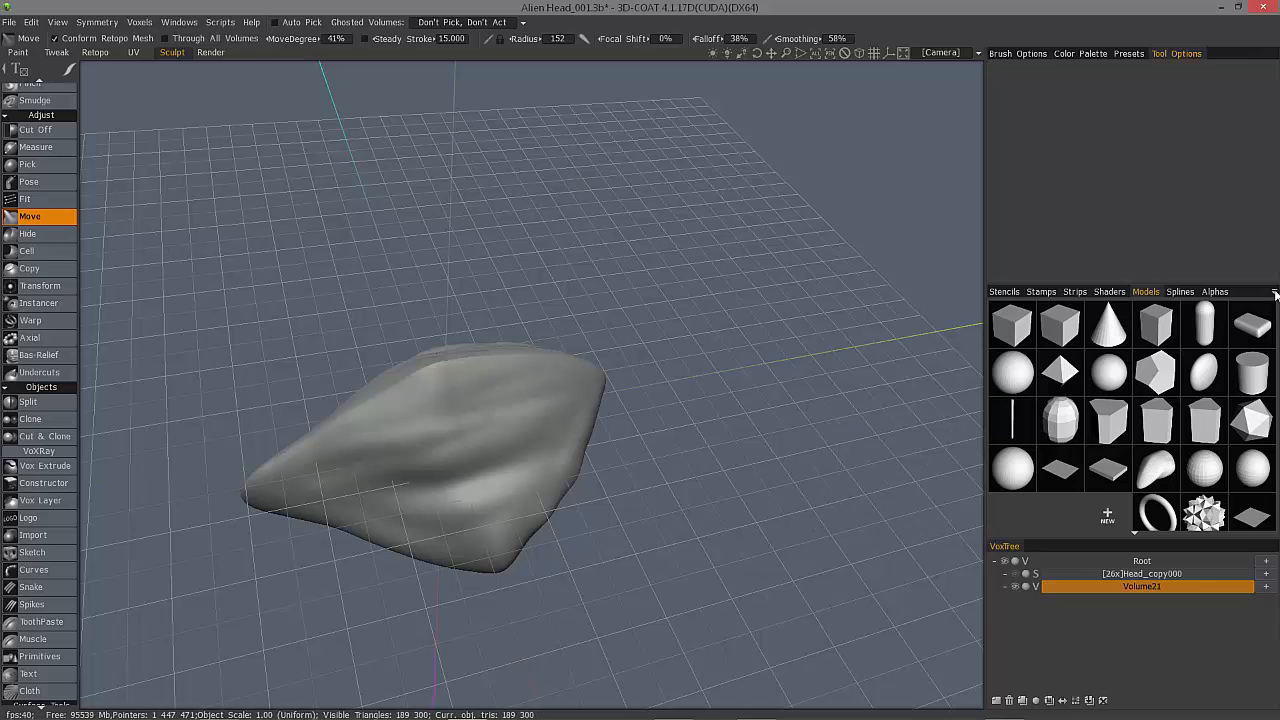
{"action": "left_click", "coordinate": [1272, 291]}
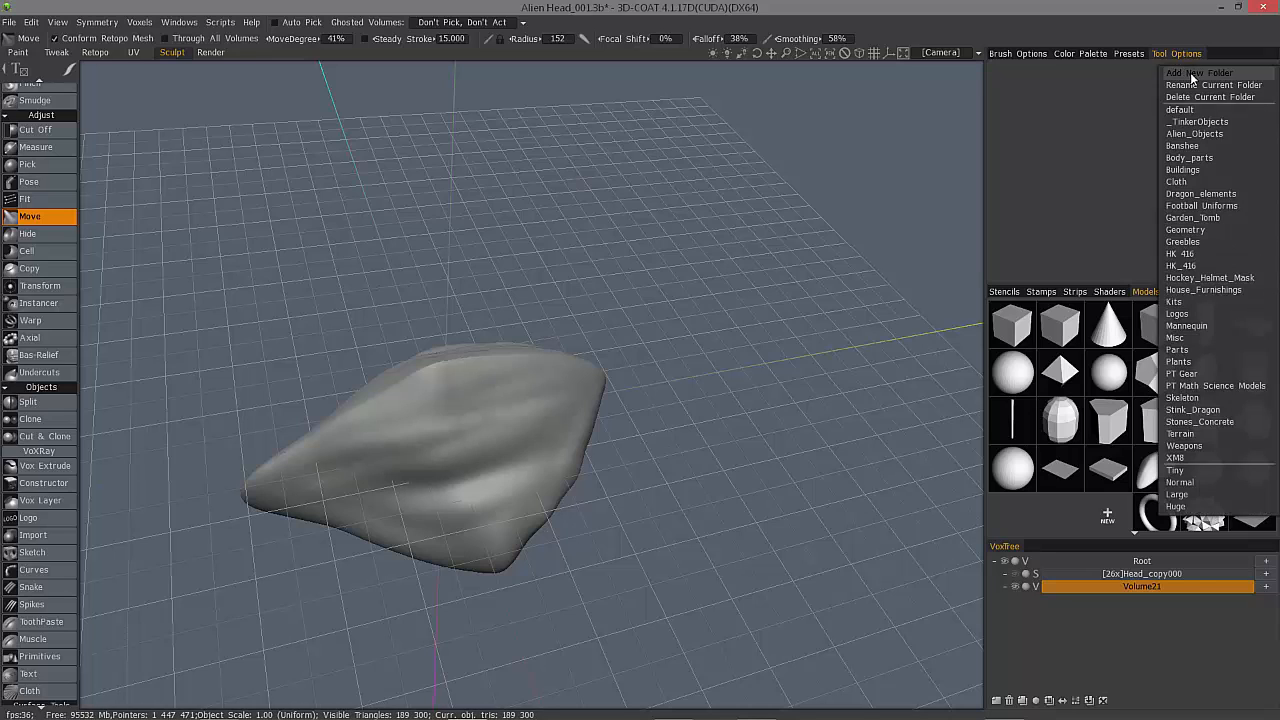
{"action": "mouse_move", "coordinate": [1210, 97]}
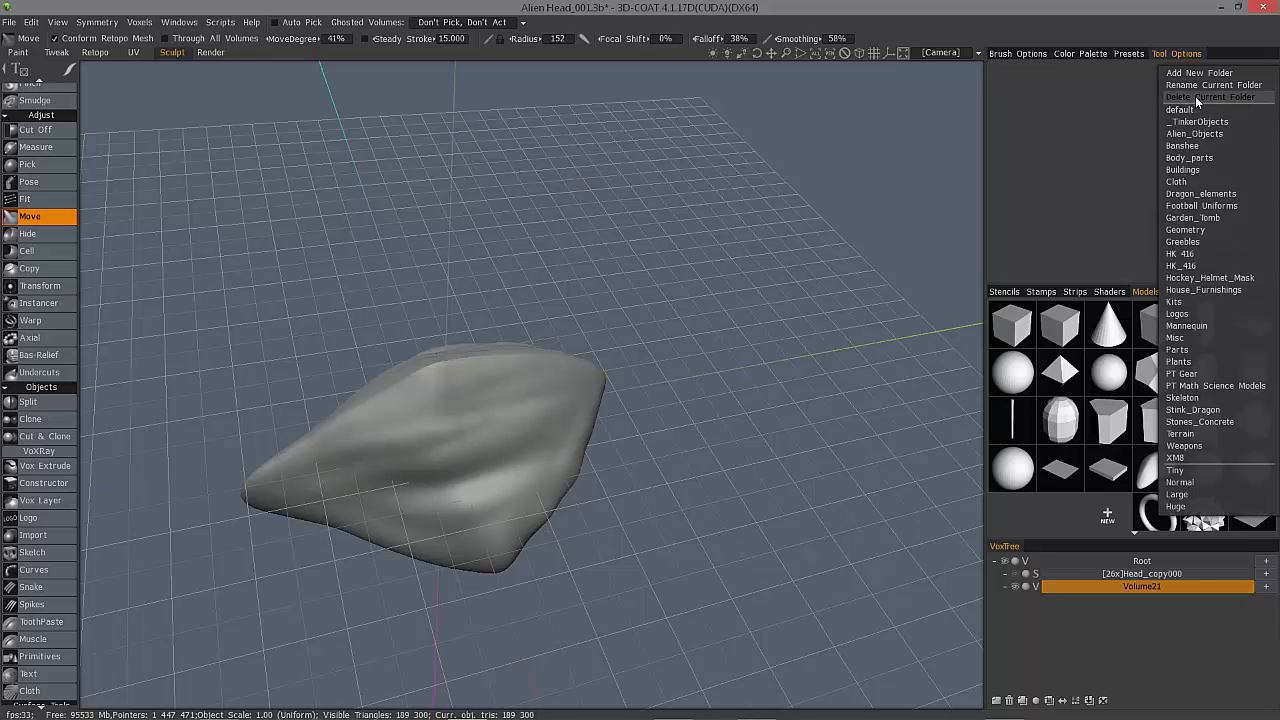
{"action": "mouse_move", "coordinate": [1206, 105]}
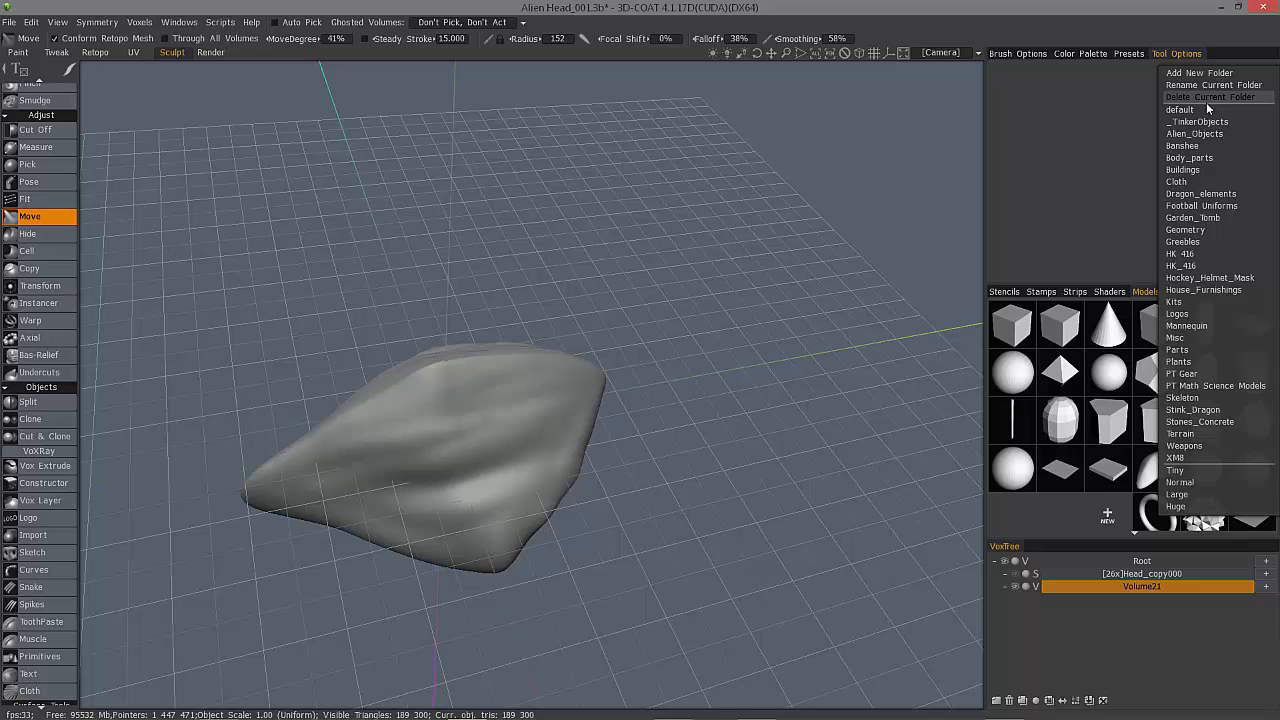
{"action": "mouse_move", "coordinate": [1205, 194]}
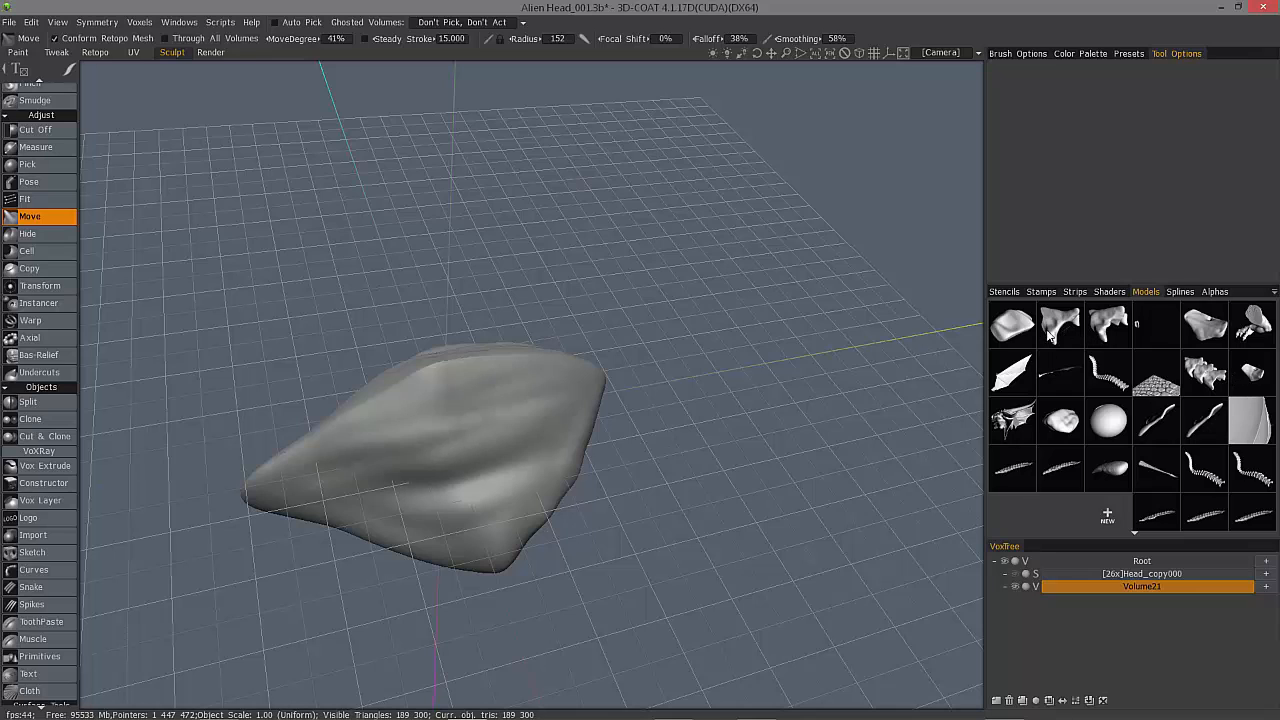
{"action": "mouse_move", "coordinate": [1174, 522]}
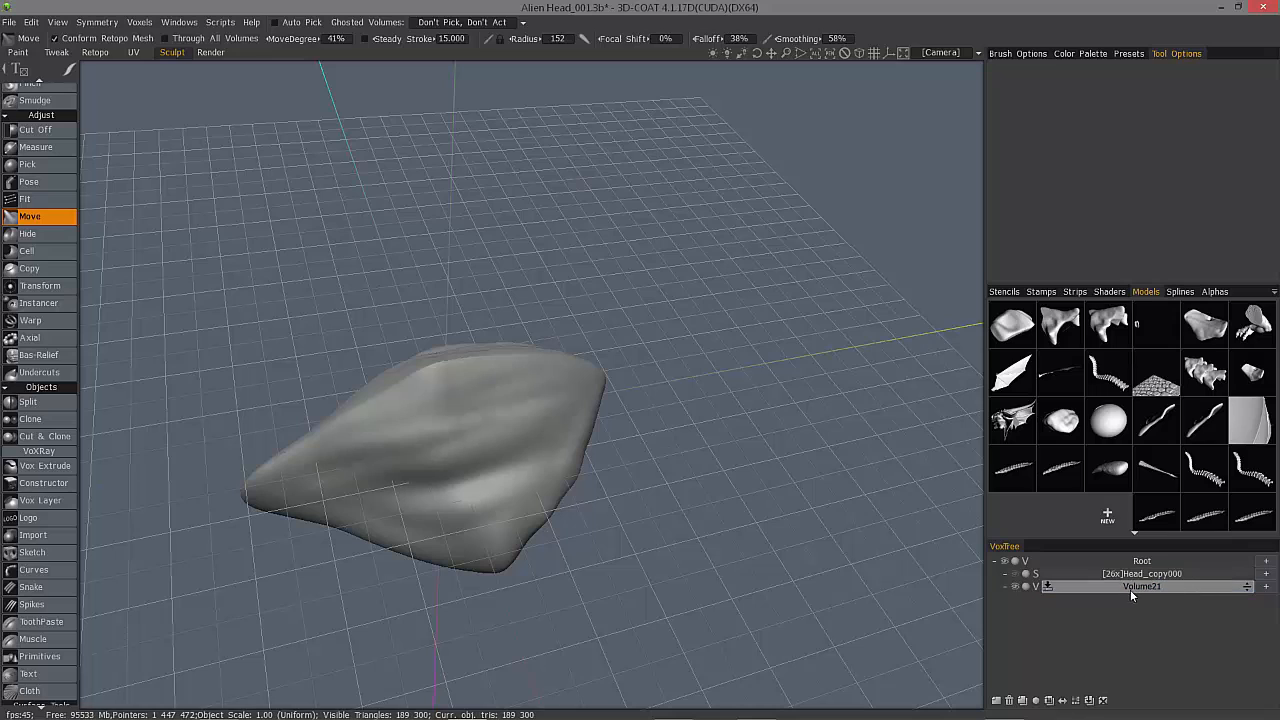
Rename Volume21 in the VoxTree to Scale_03.
{"action": "double_click", "coordinate": [1143, 587]}
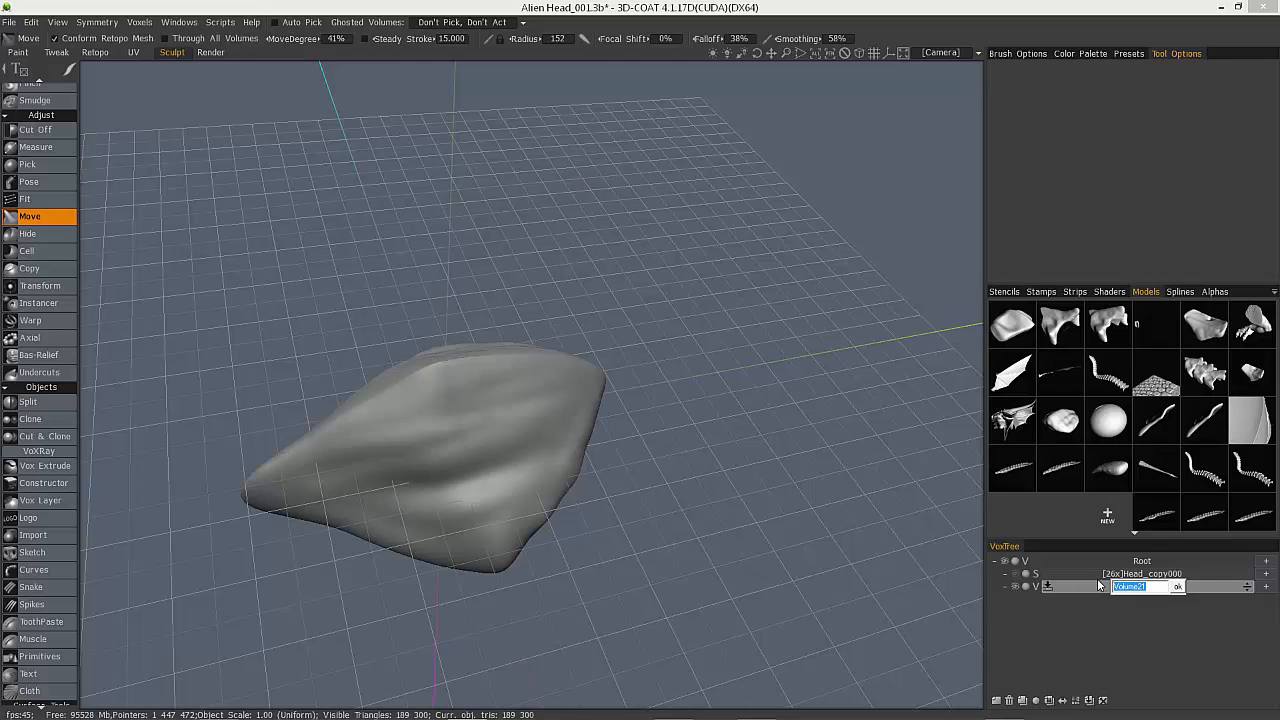
{"action": "type", "text": "Scale_03"}
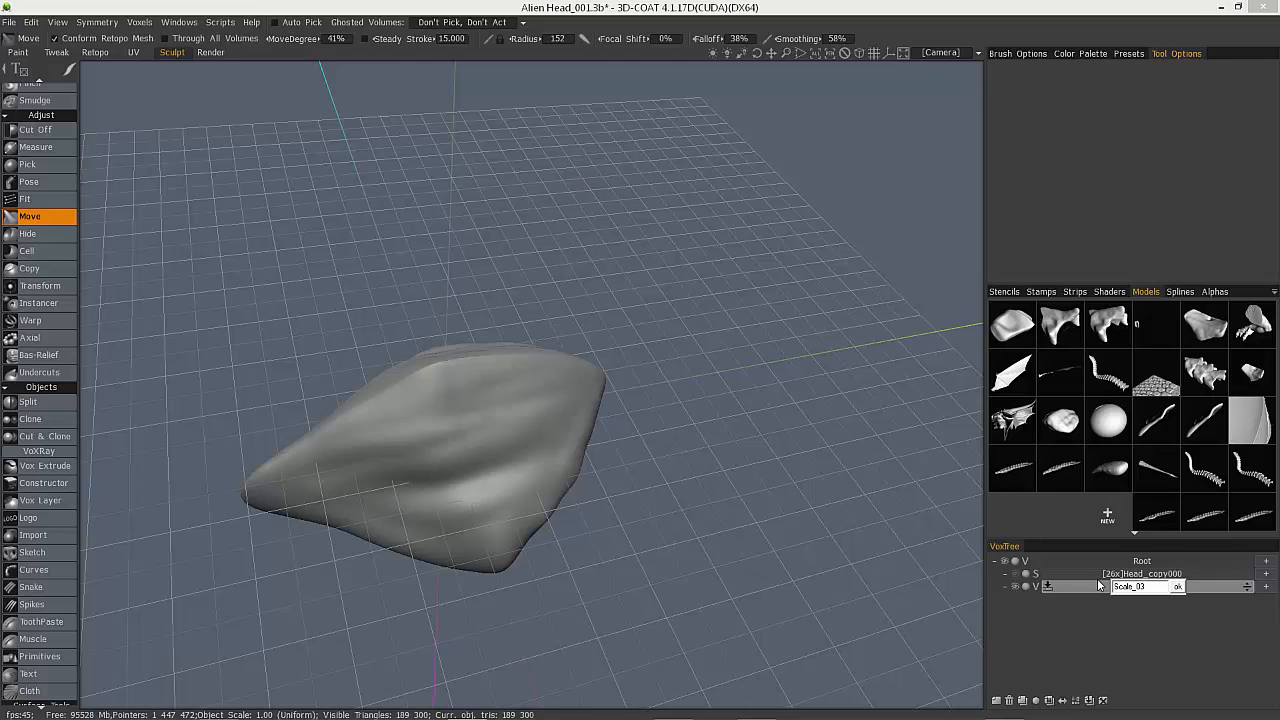
{"action": "left_click", "coordinate": [1177, 586]}
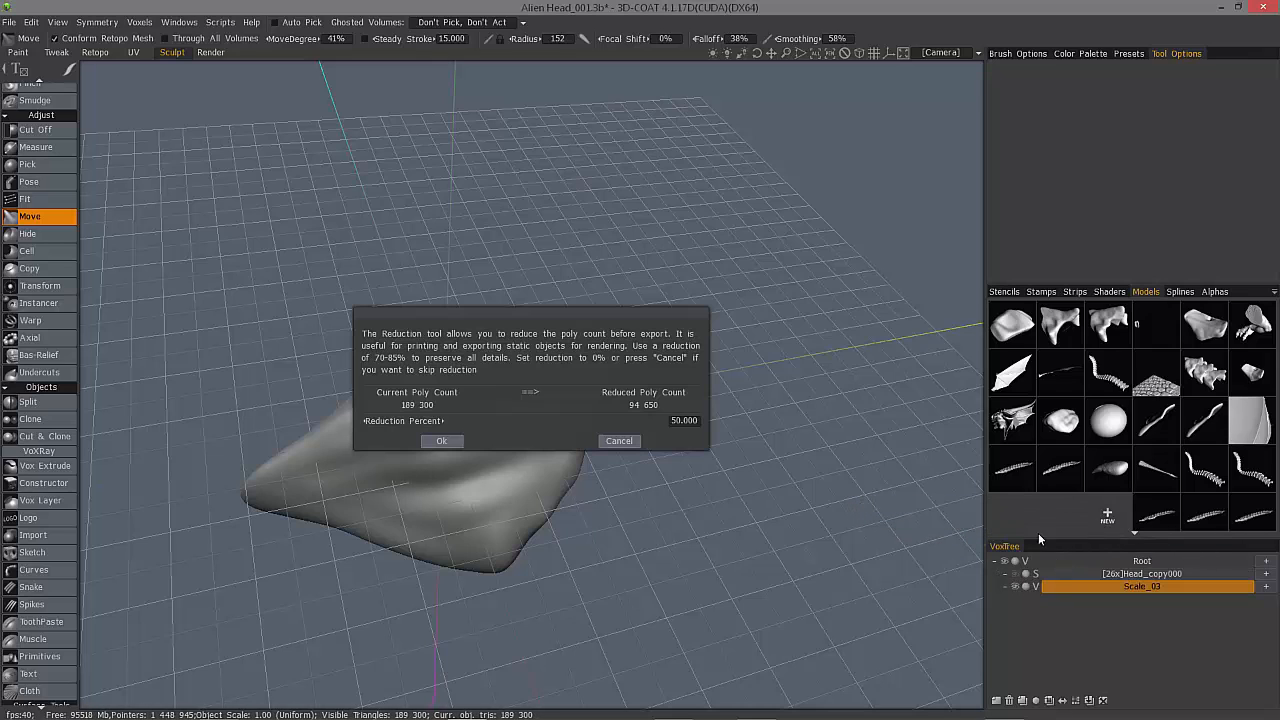
{"action": "mouse_move", "coordinate": [508, 370]}
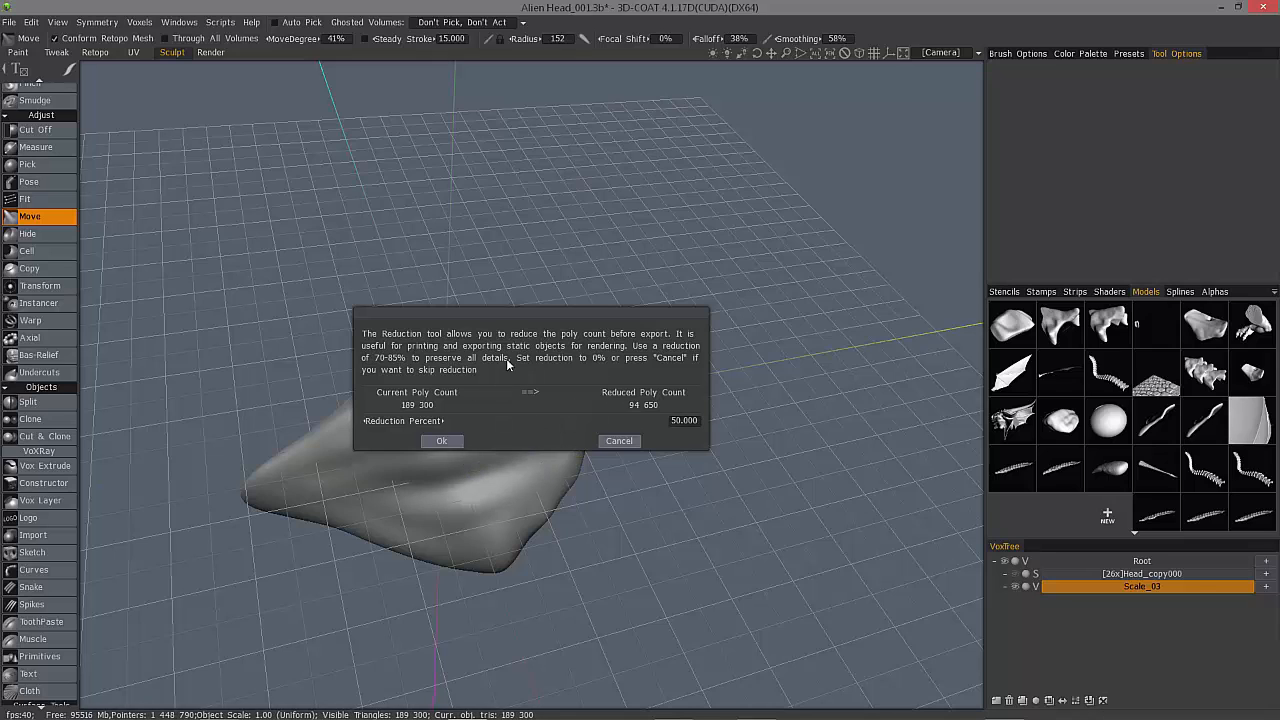
{"action": "mouse_move", "coordinate": [551, 373]}
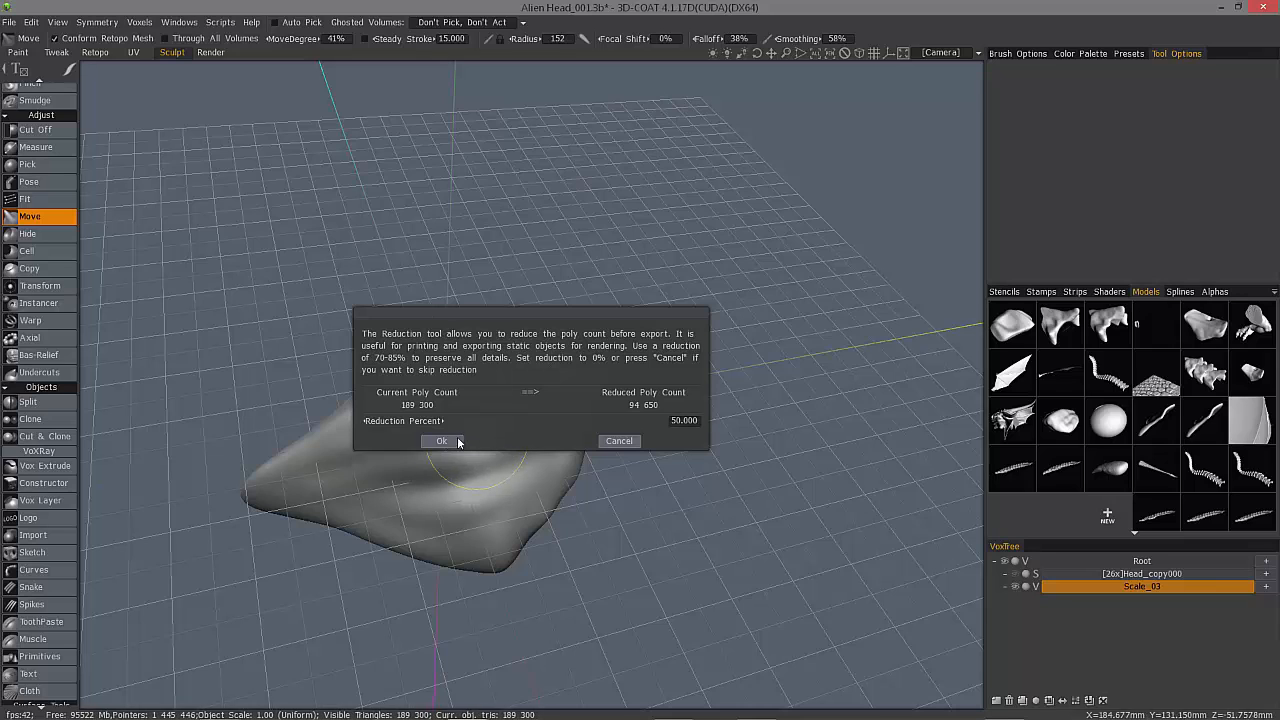
Confirm reducing the Scale_03 piece by 50% so it's added to the Models library.
{"action": "left_click", "coordinate": [441, 441]}
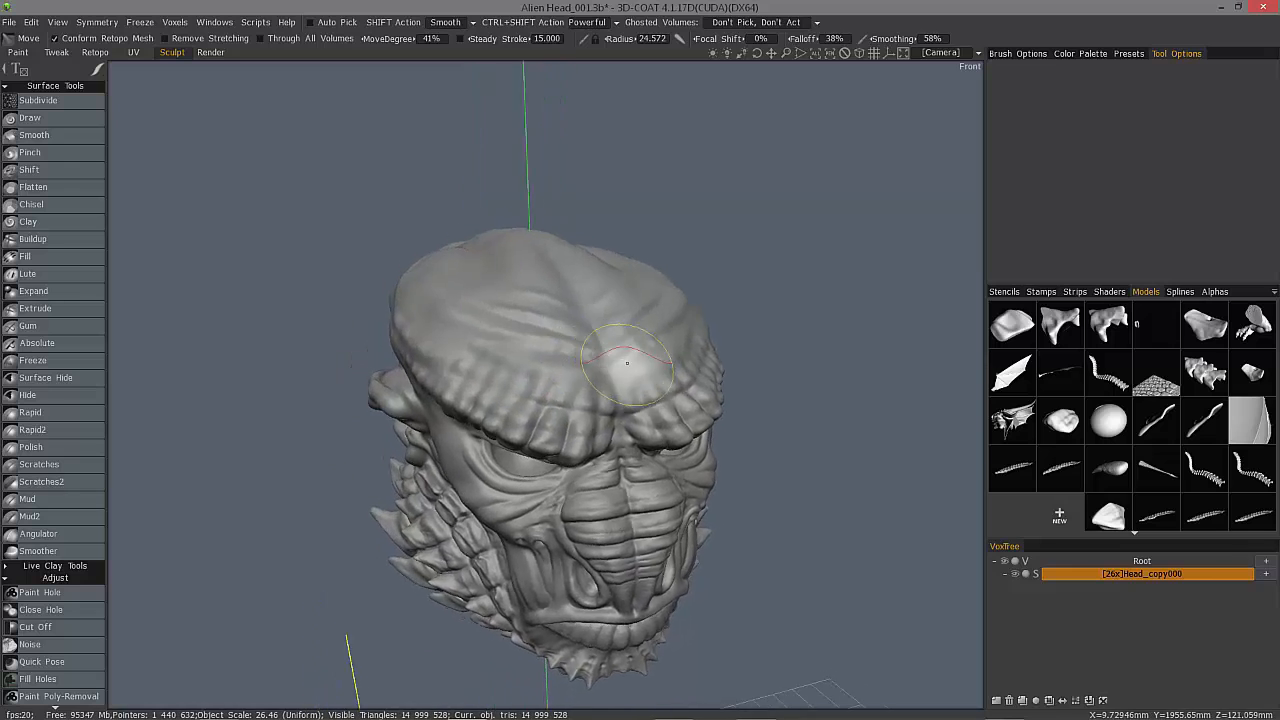
In the Alphas library start a New alpha, trying then cancelling Create Using Curves.
{"action": "left_click", "coordinate": [1213, 291]}
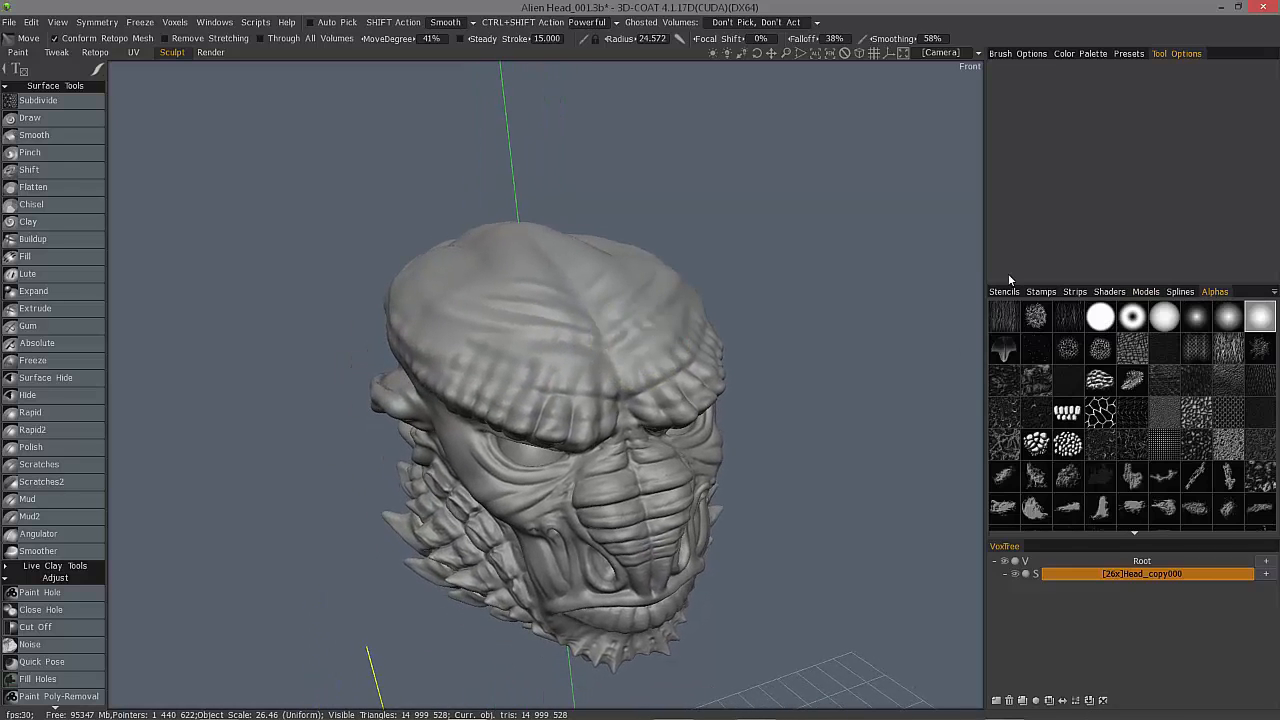
{"action": "scroll", "scroll_direction": "down", "scroll_amount": 3}
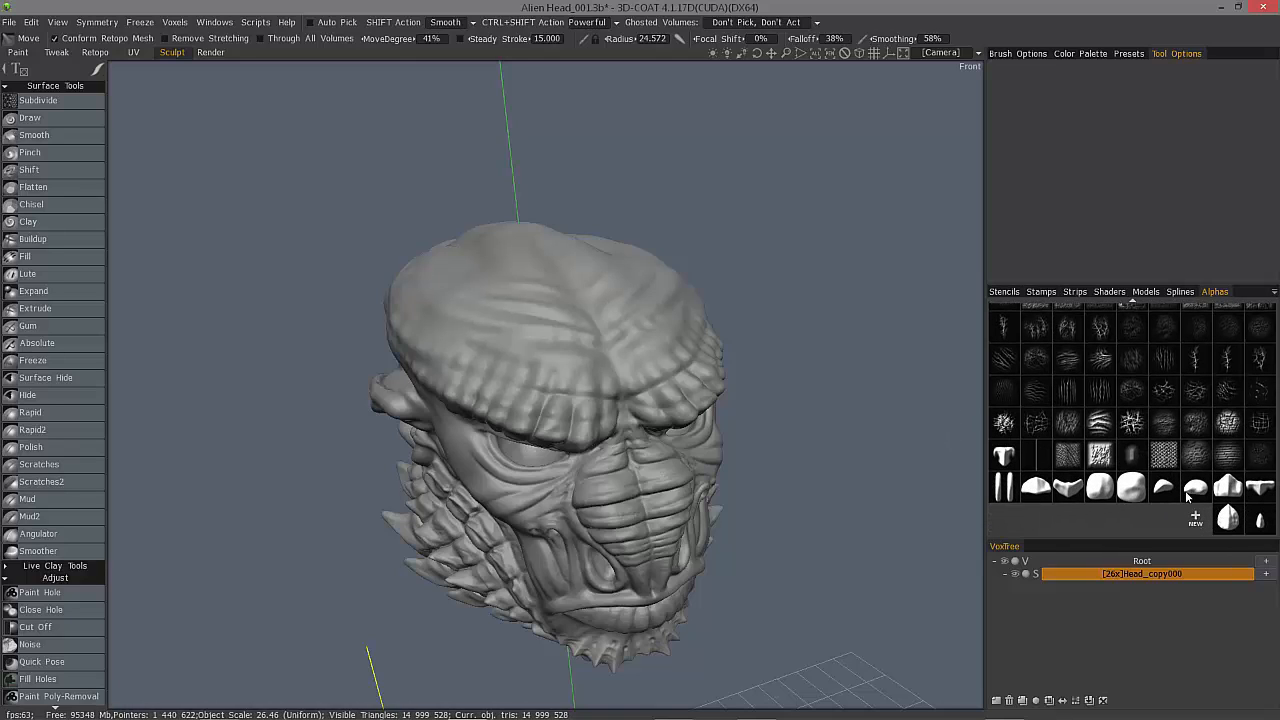
{"action": "mouse_move", "coordinate": [1190, 500]}
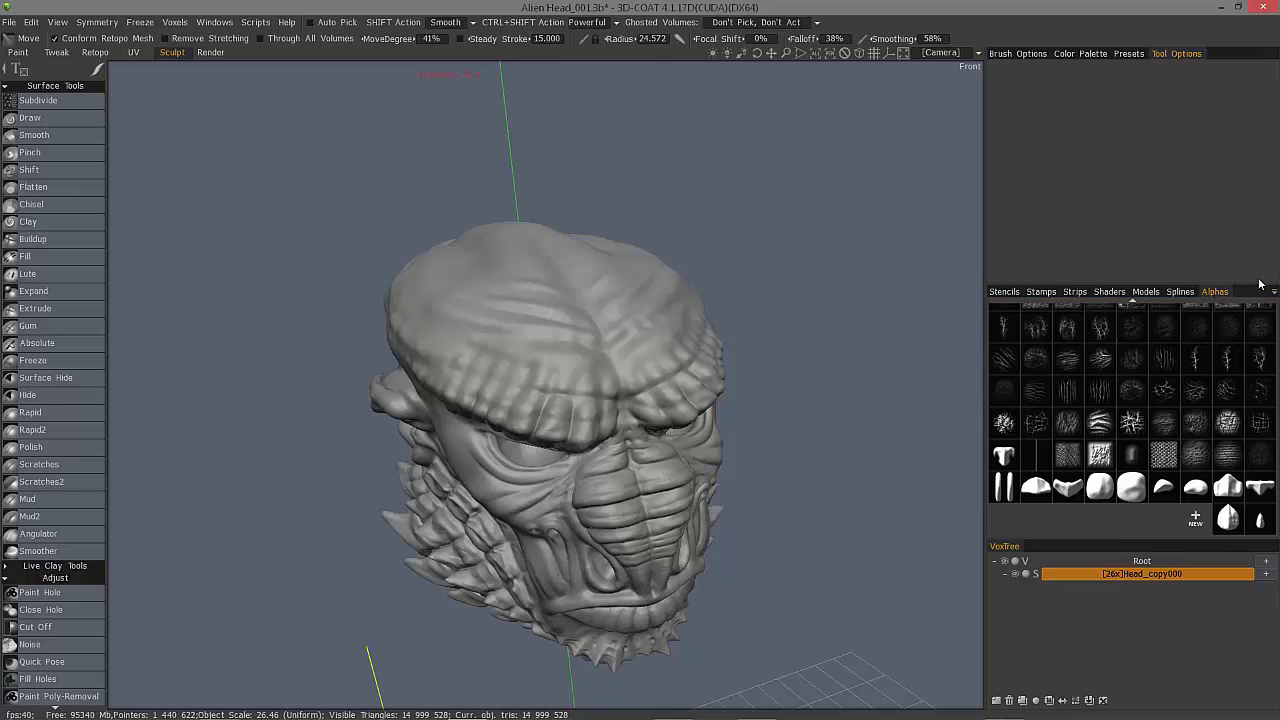
{"action": "mouse_move", "coordinate": [1183, 531]}
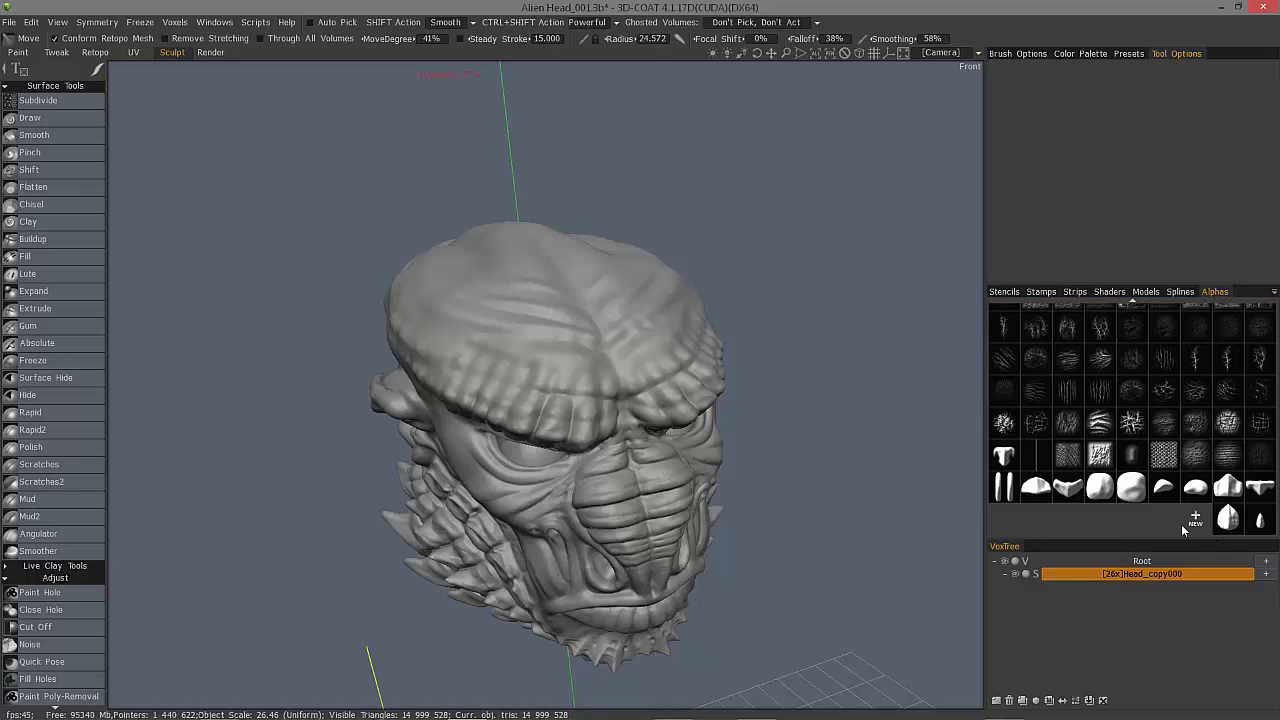
{"action": "left_click", "coordinate": [1195, 515]}
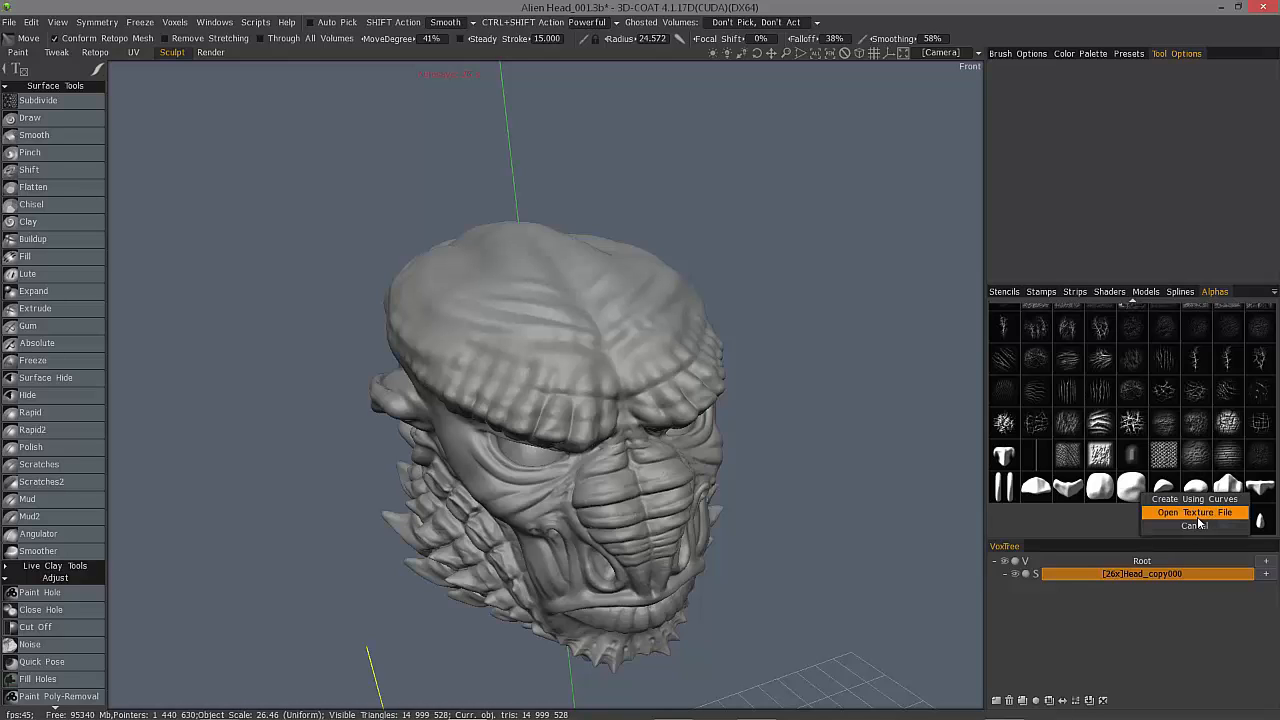
{"action": "mouse_move", "coordinate": [1195, 499]}
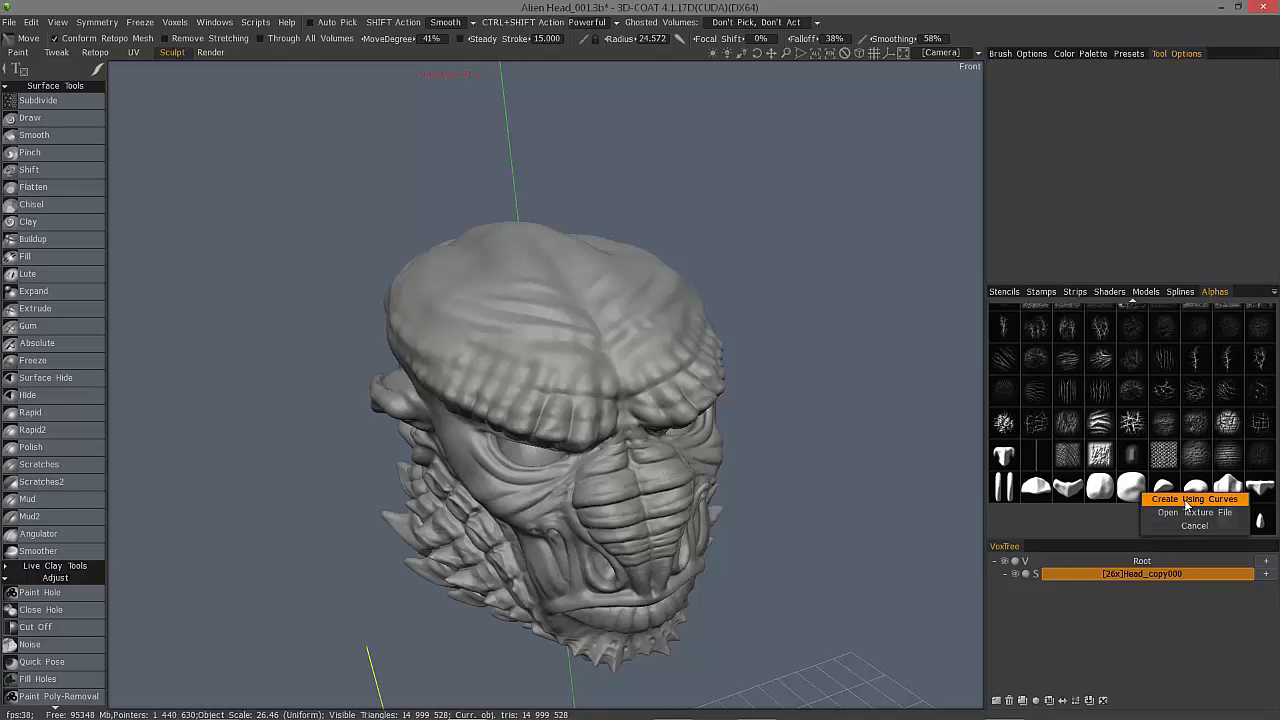
{"action": "left_click", "coordinate": [1194, 498]}
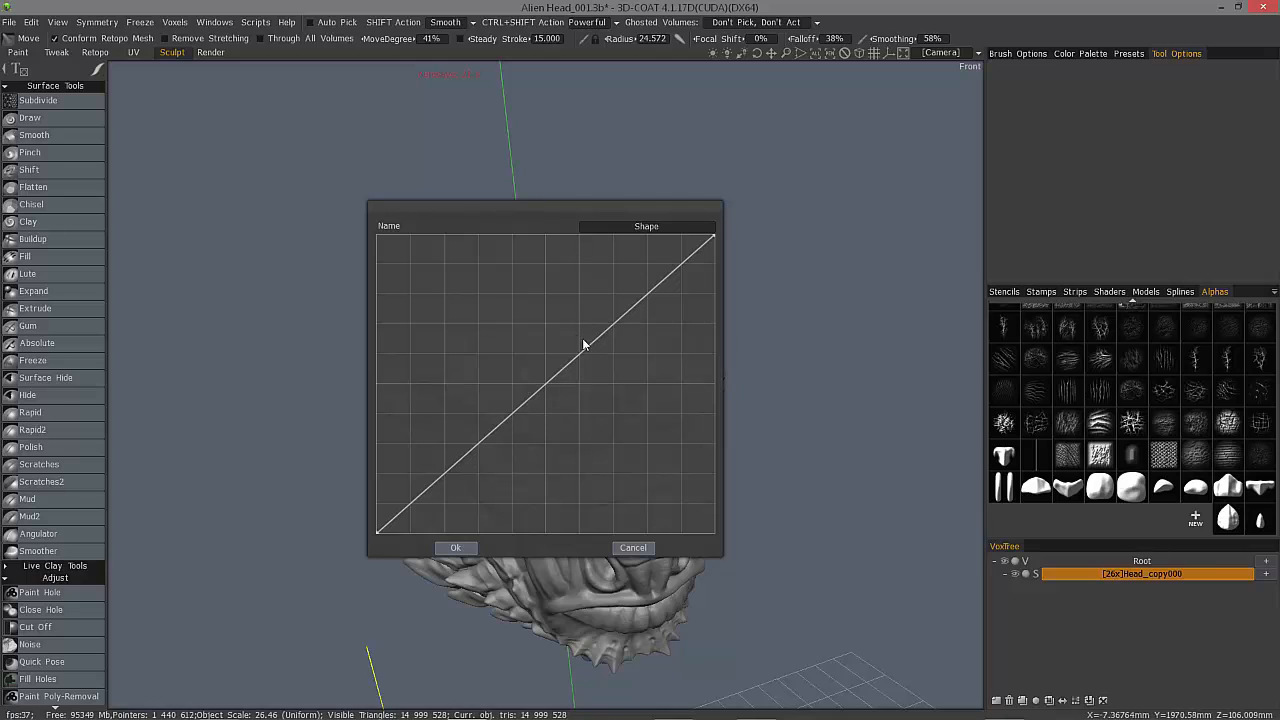
{"action": "mouse_move", "coordinate": [390, 490]}
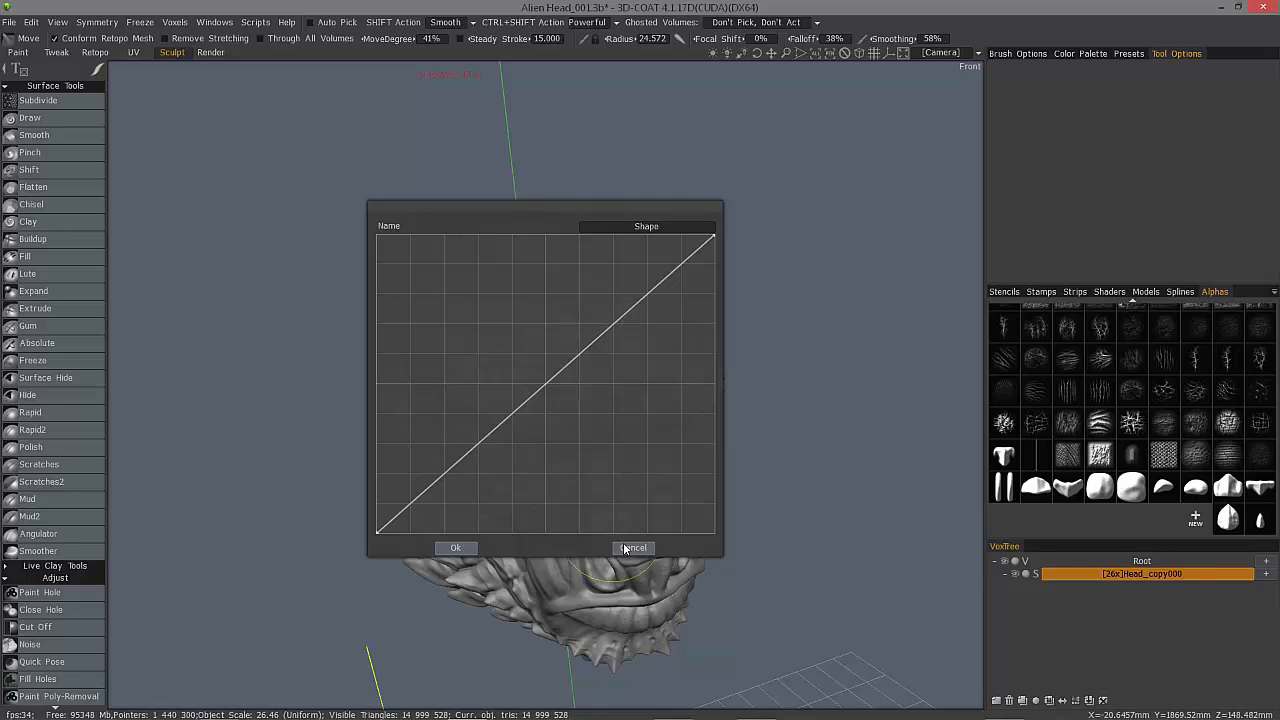
{"action": "left_click", "coordinate": [633, 547]}
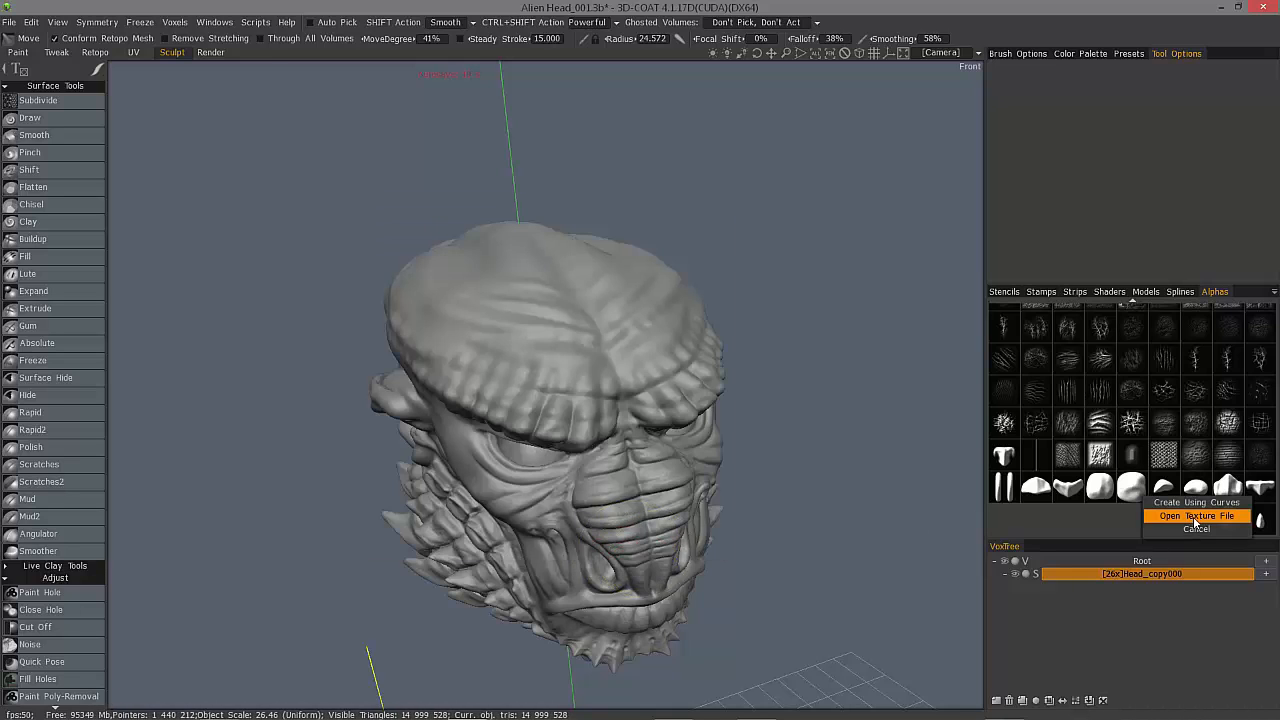
Choose Open Texture File and browse Documents into 3D-CoatV4 > VoxStamps.
{"action": "left_click", "coordinate": [1196, 516]}
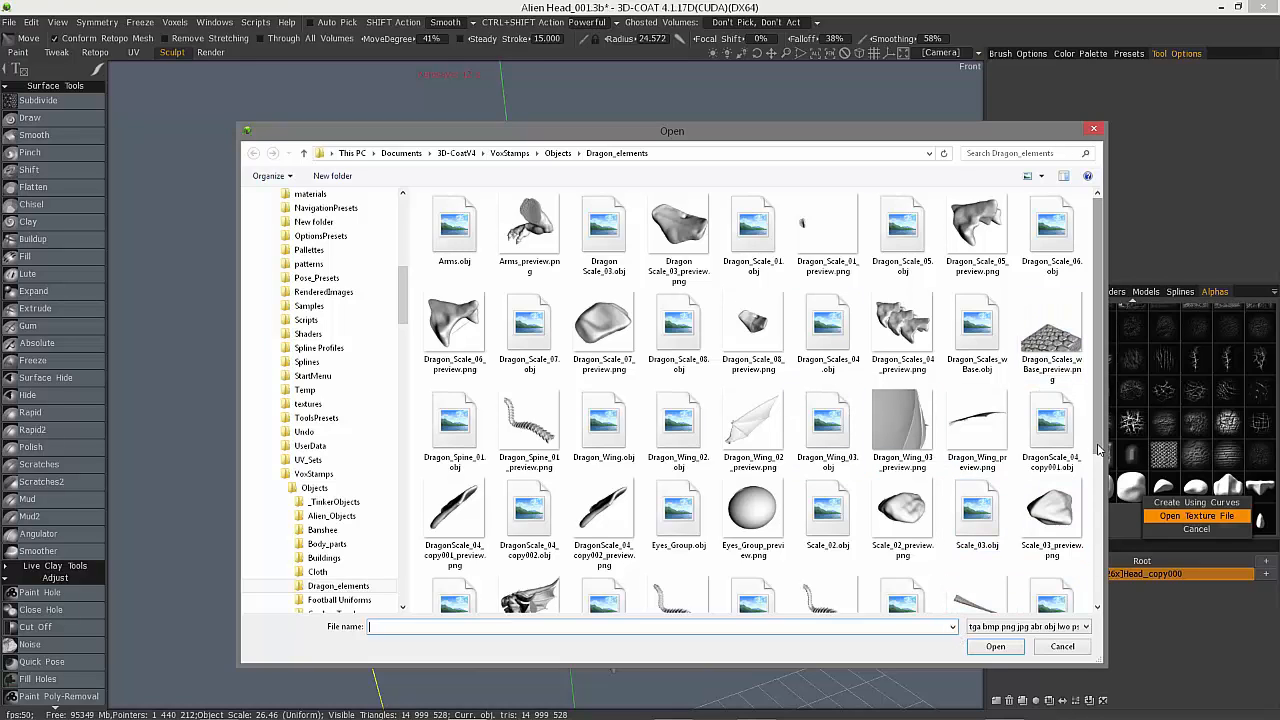
{"action": "mouse_move", "coordinate": [1170, 449]}
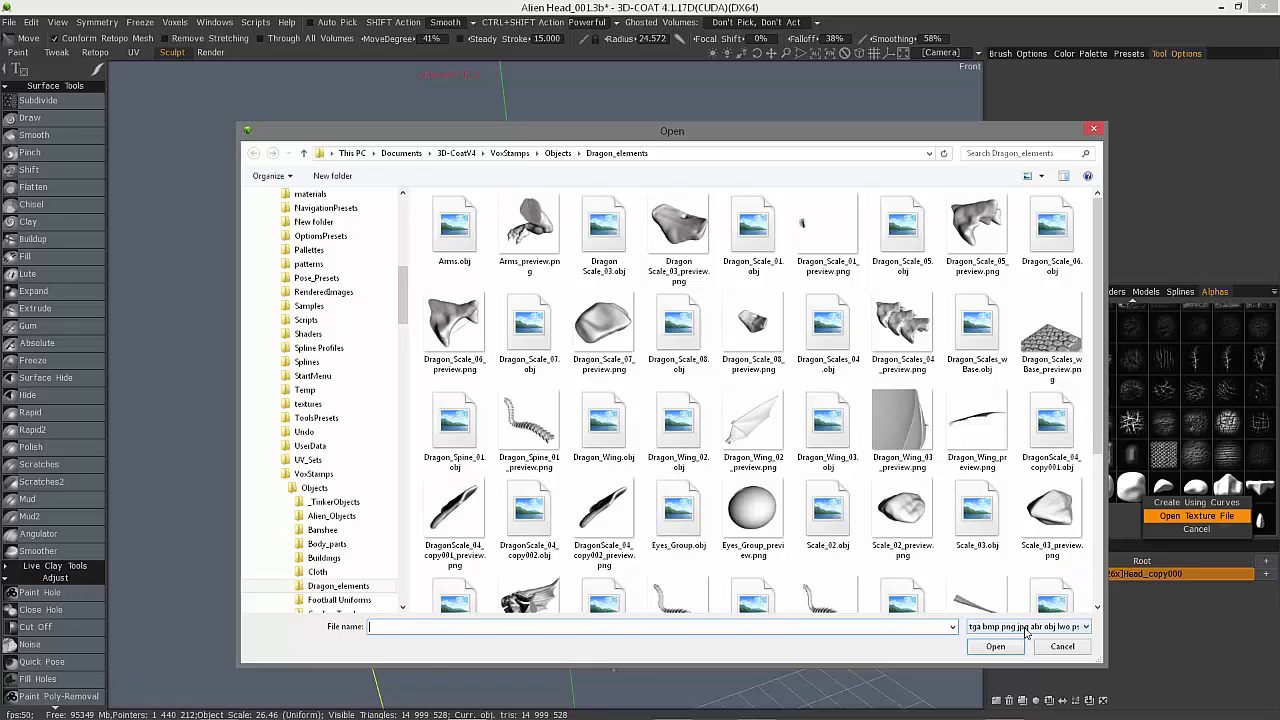
{"action": "left_click", "coordinate": [401, 152]}
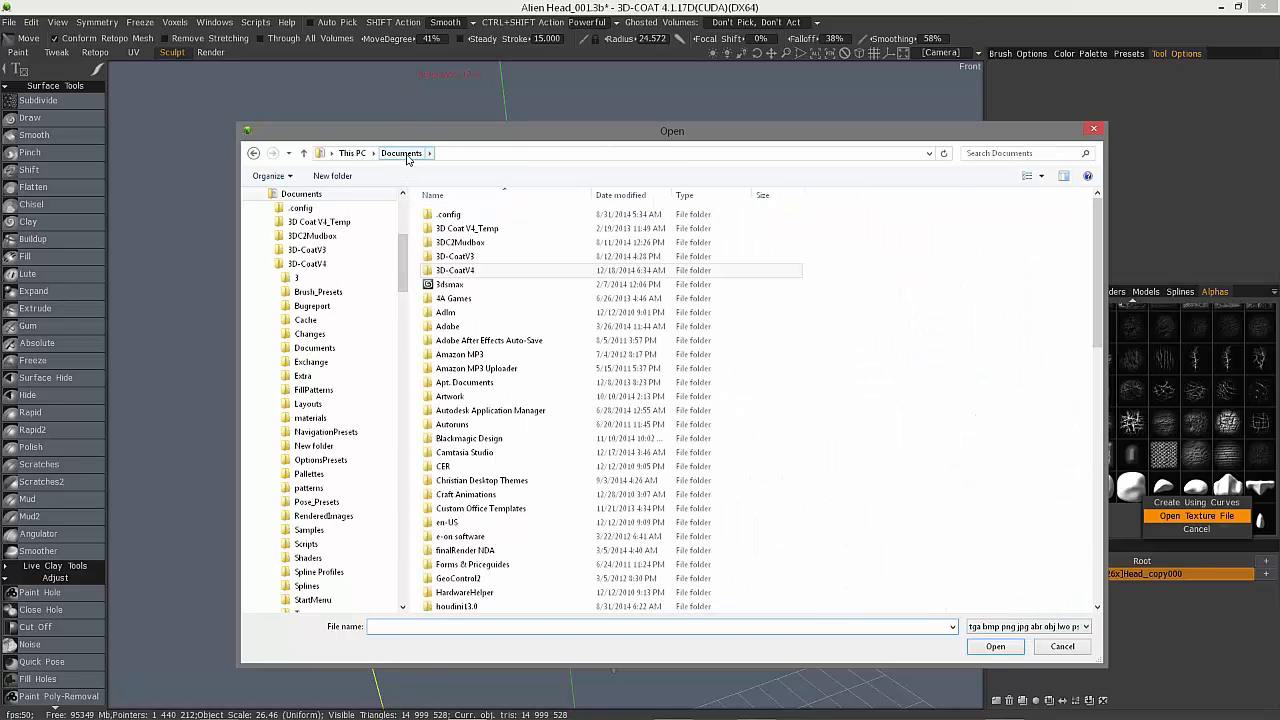
{"action": "left_click", "coordinate": [455, 270]}
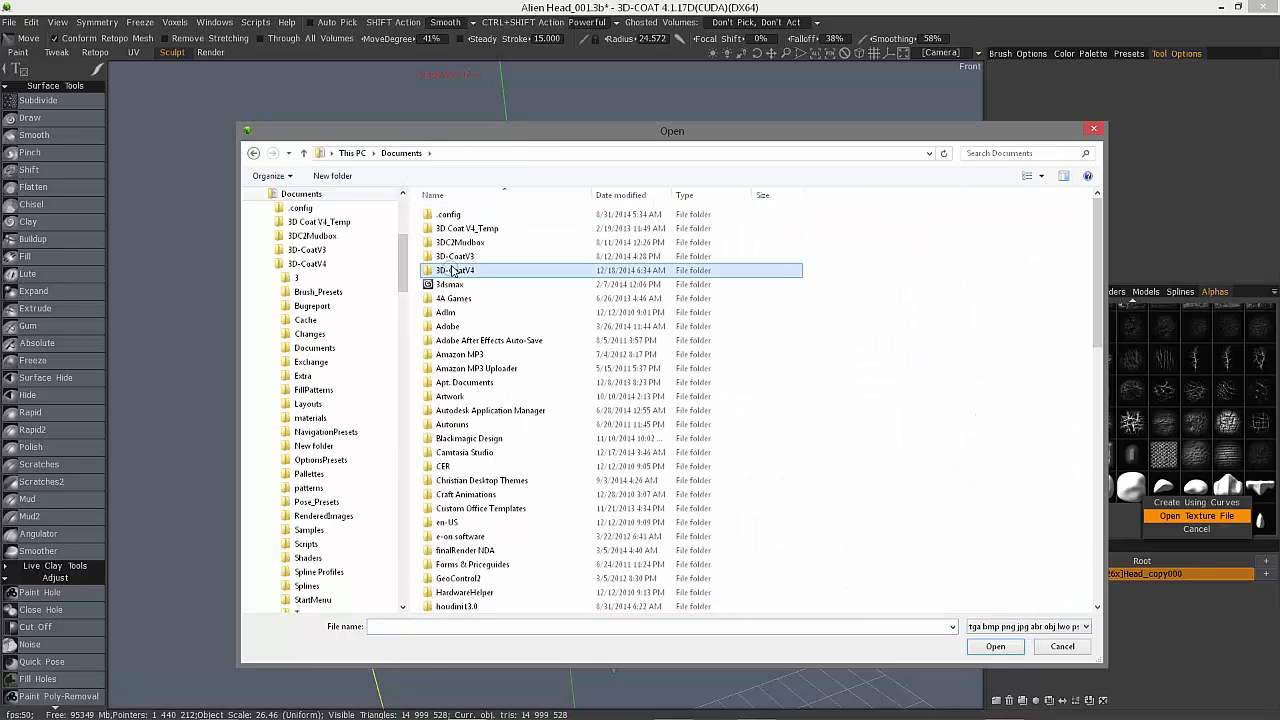
{"action": "double_click", "coordinate": [456, 270]}
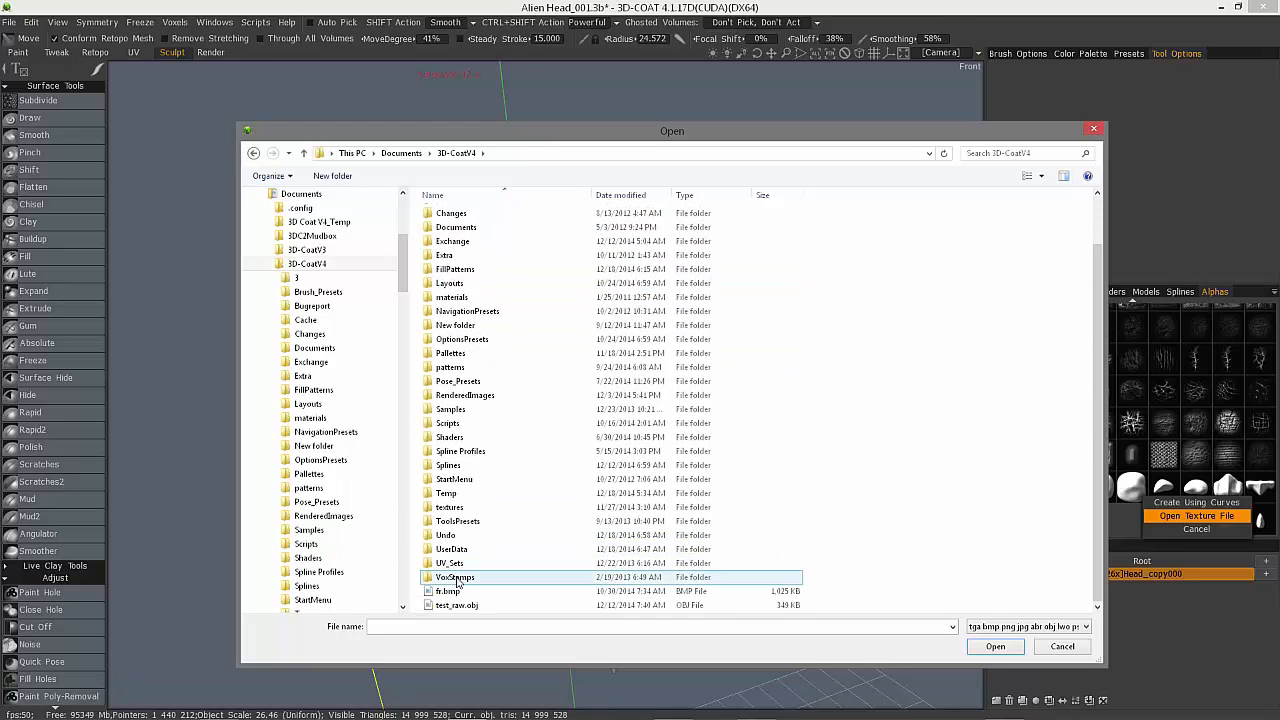
{"action": "double_click", "coordinate": [456, 577]}
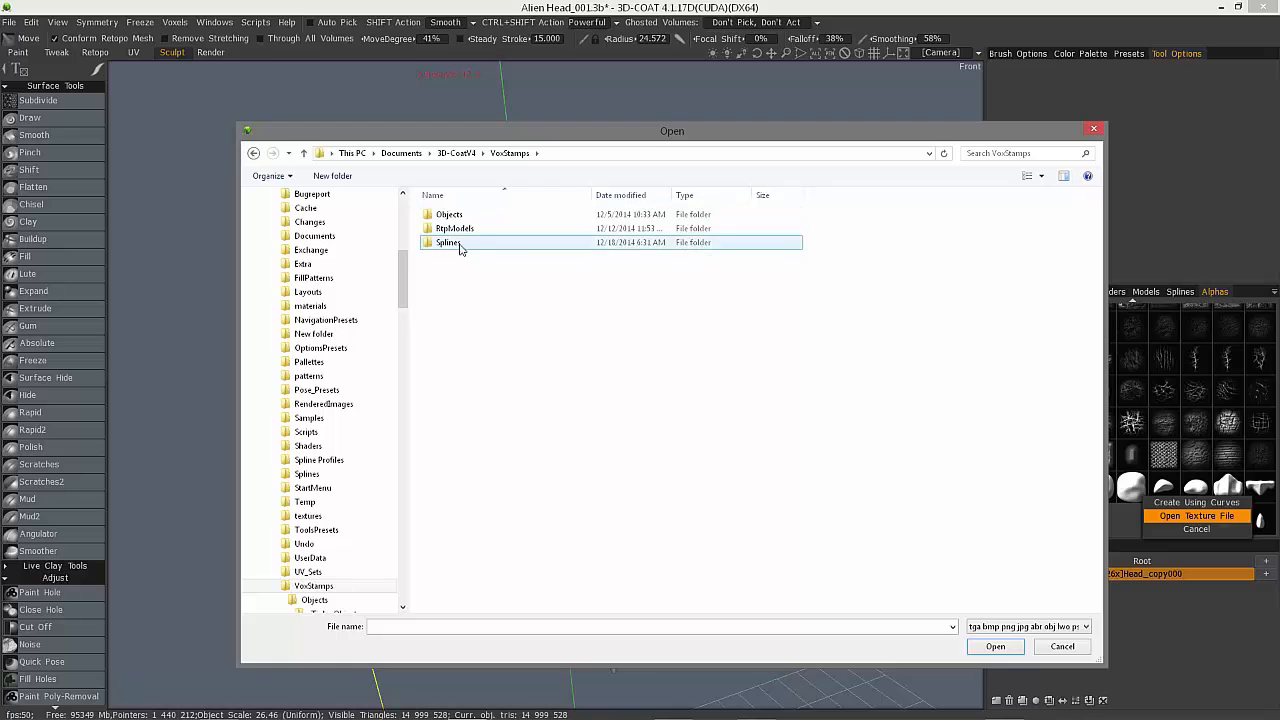
{"action": "double_click", "coordinate": [450, 214]}
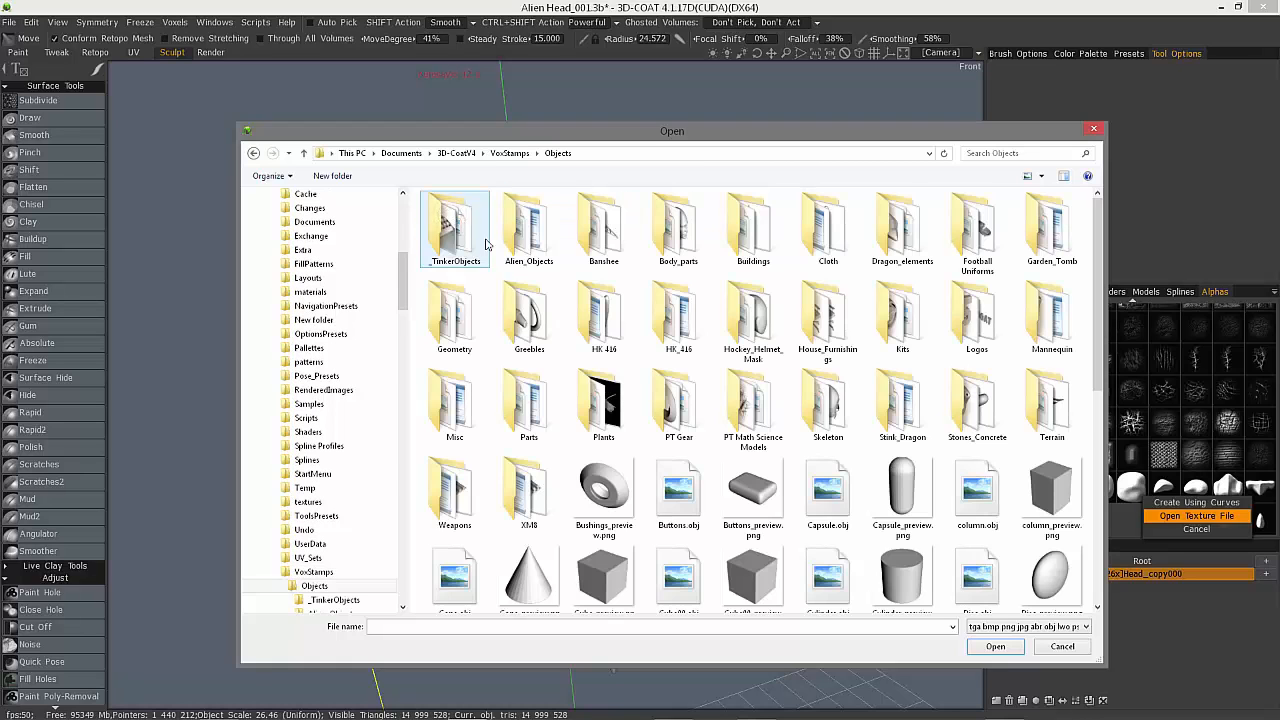
{"action": "left_click", "coordinate": [557, 153]}
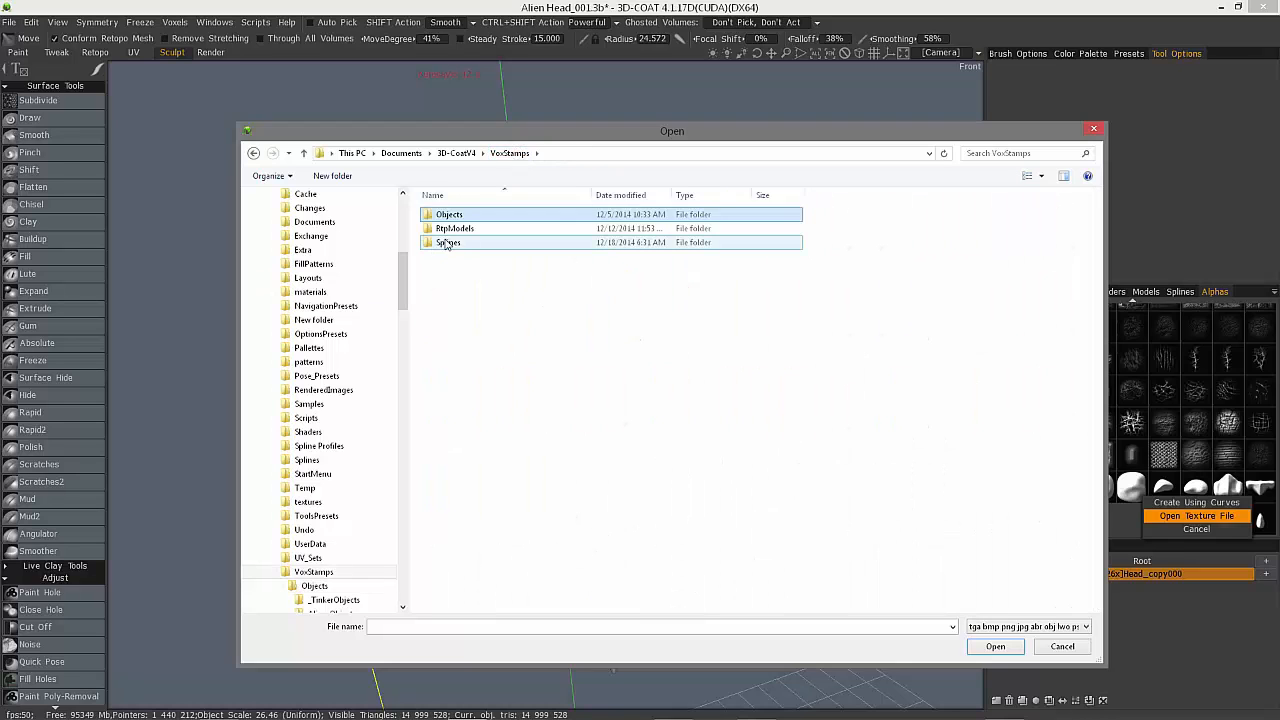
Open Objects > Dragon_elements and select Scale_03.obj.
{"action": "double_click", "coordinate": [448, 242]}
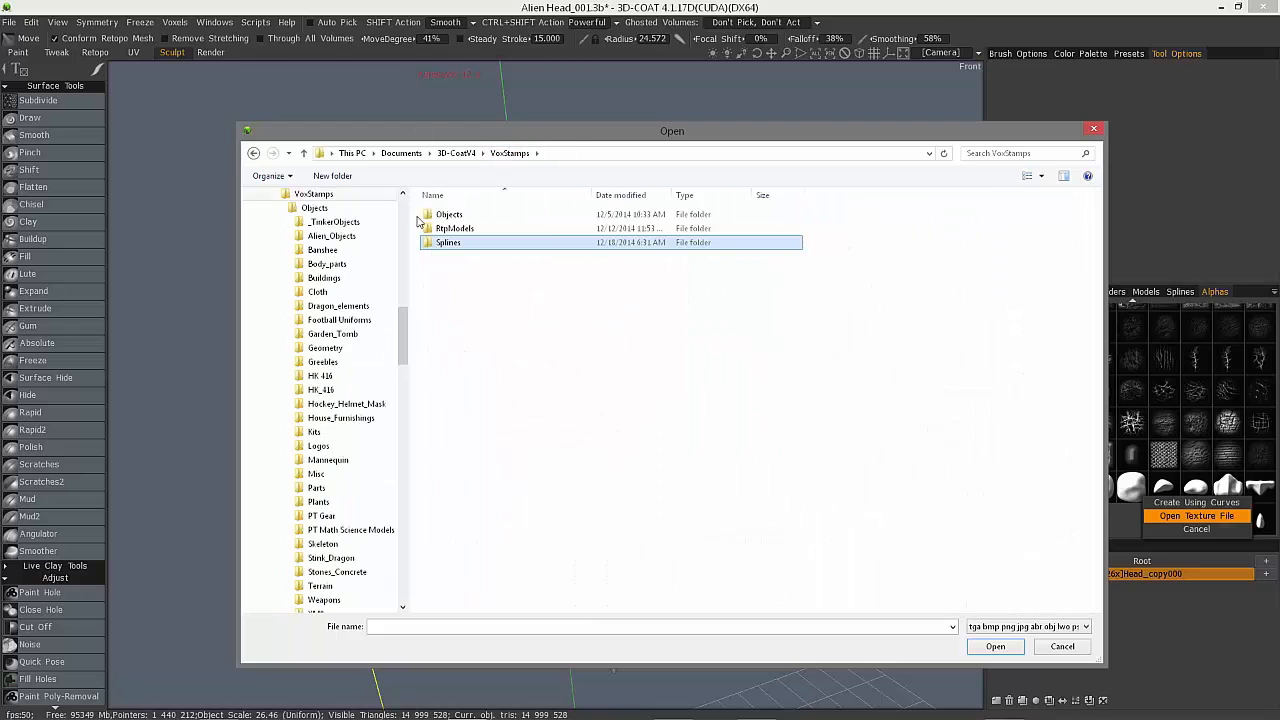
{"action": "double_click", "coordinate": [449, 214]}
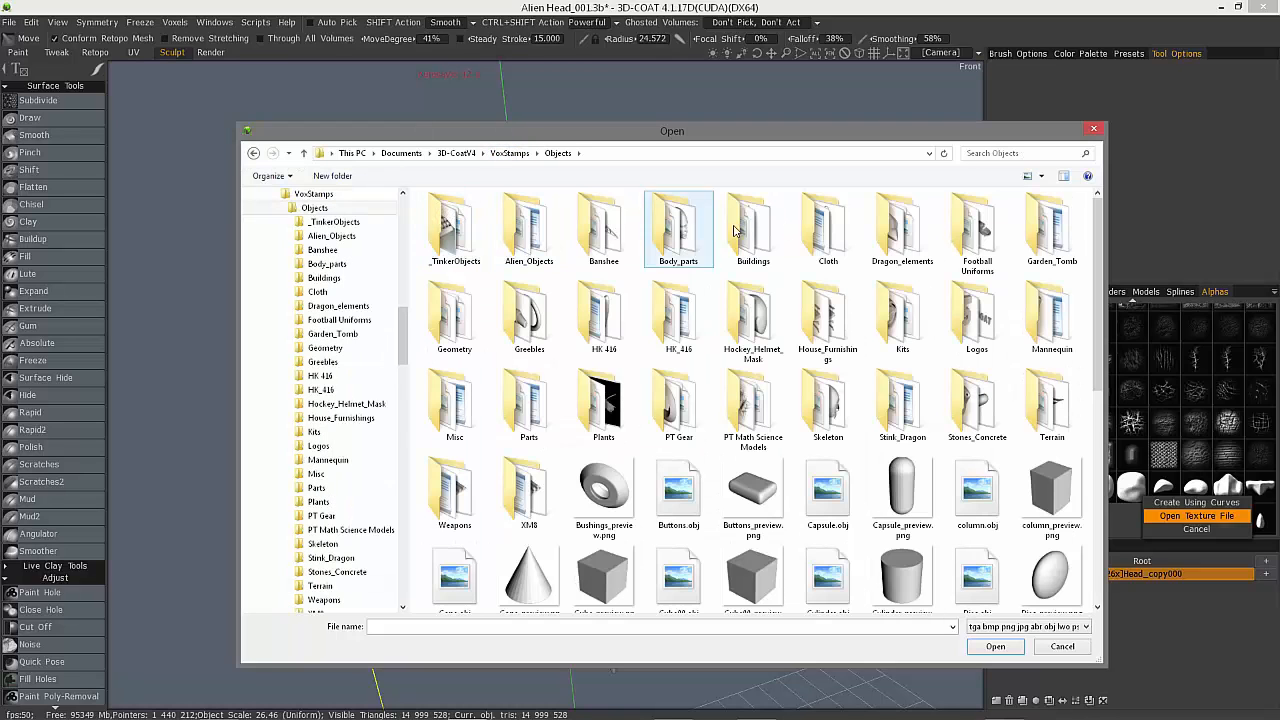
{"action": "left_click", "coordinate": [828, 228]}
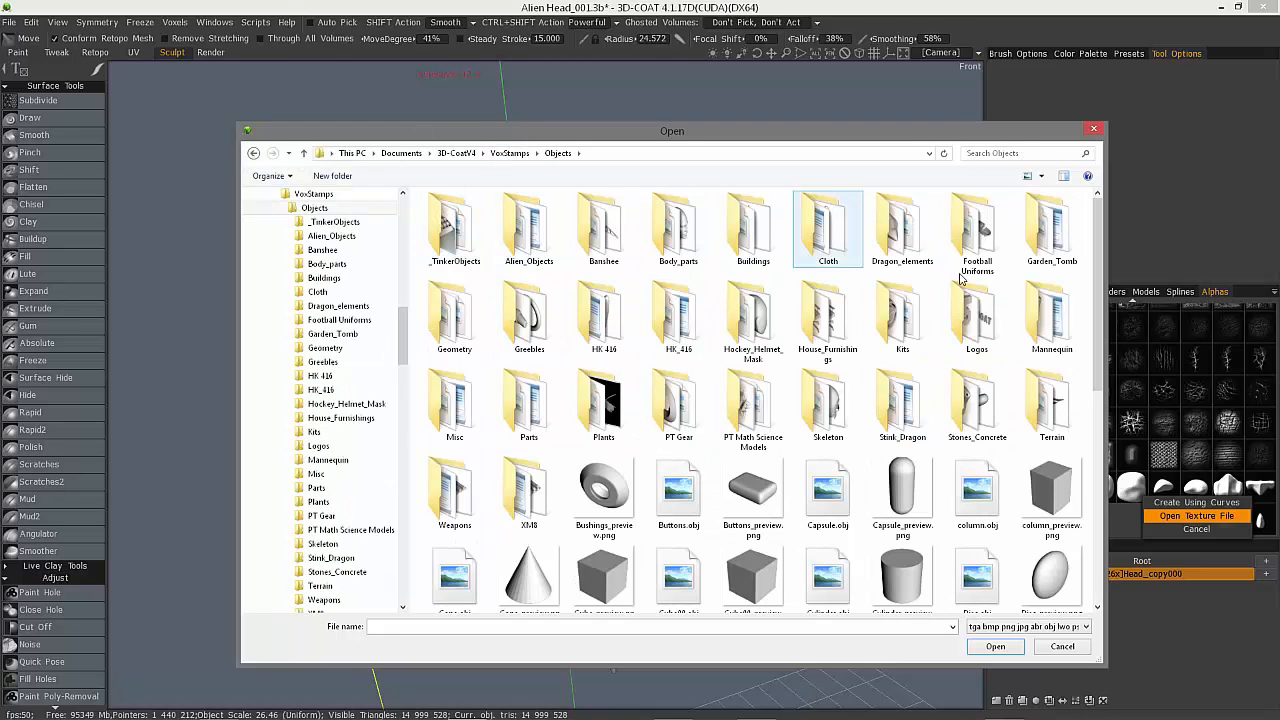
{"action": "left_click", "coordinate": [678, 315]}
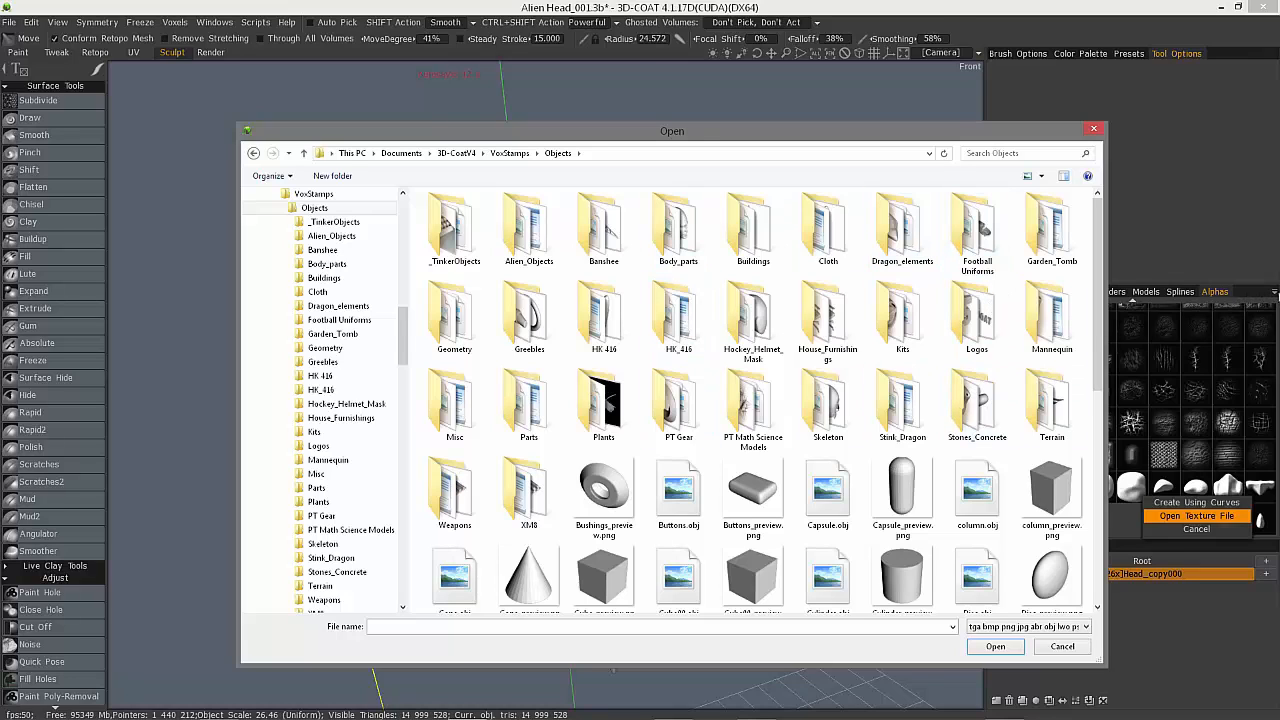
{"action": "left_click", "coordinate": [753, 315]}
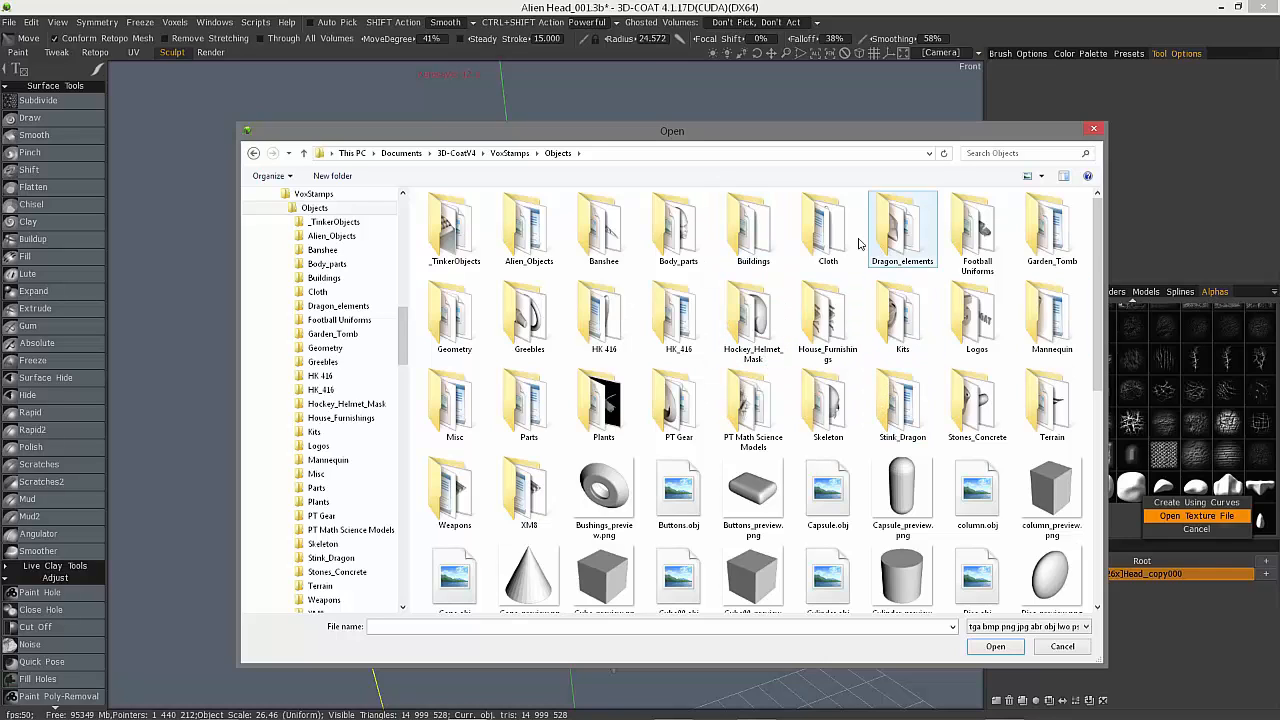
{"action": "double_click", "coordinate": [902, 225]}
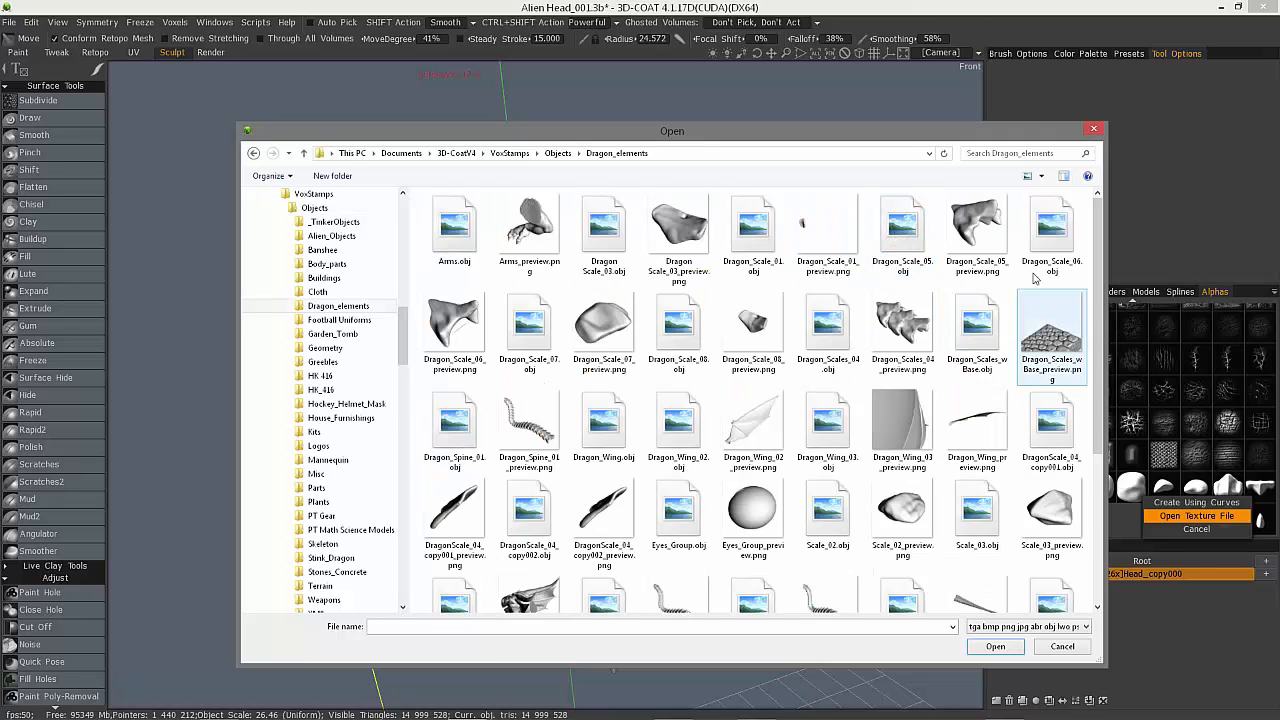
{"action": "left_click", "coordinate": [977, 514]}
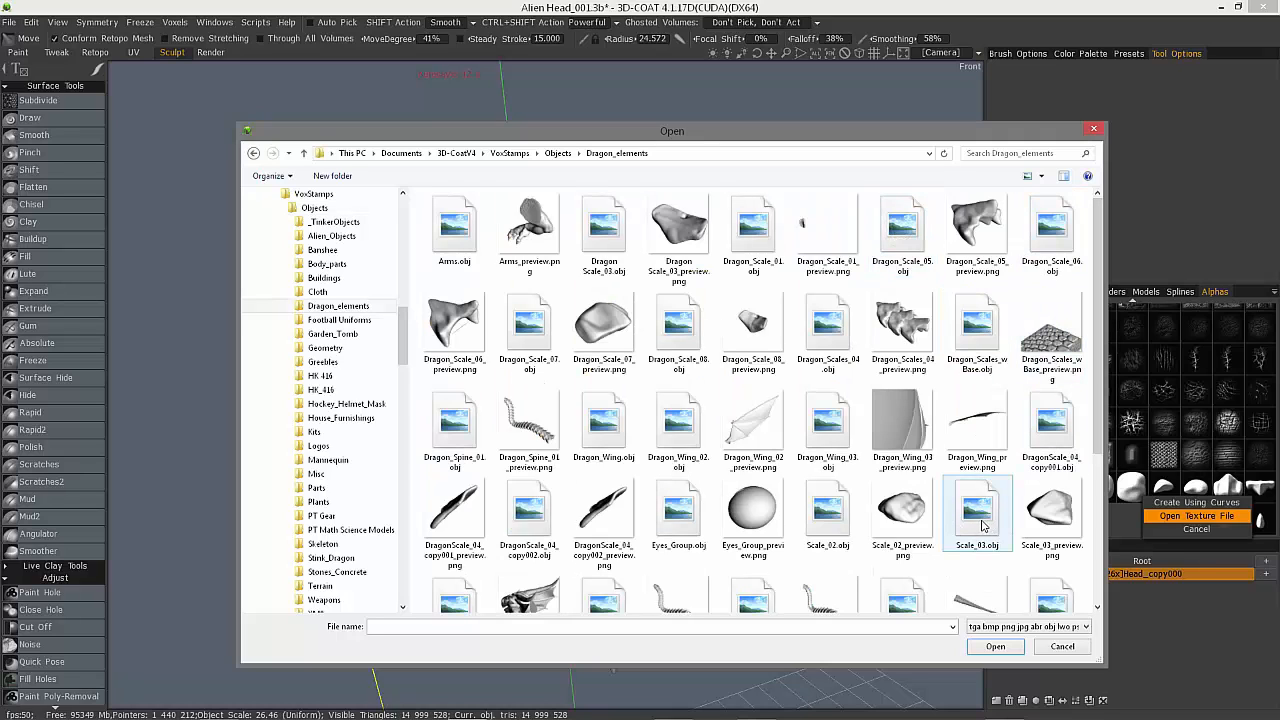
{"action": "mouse_move", "coordinate": [978, 515]}
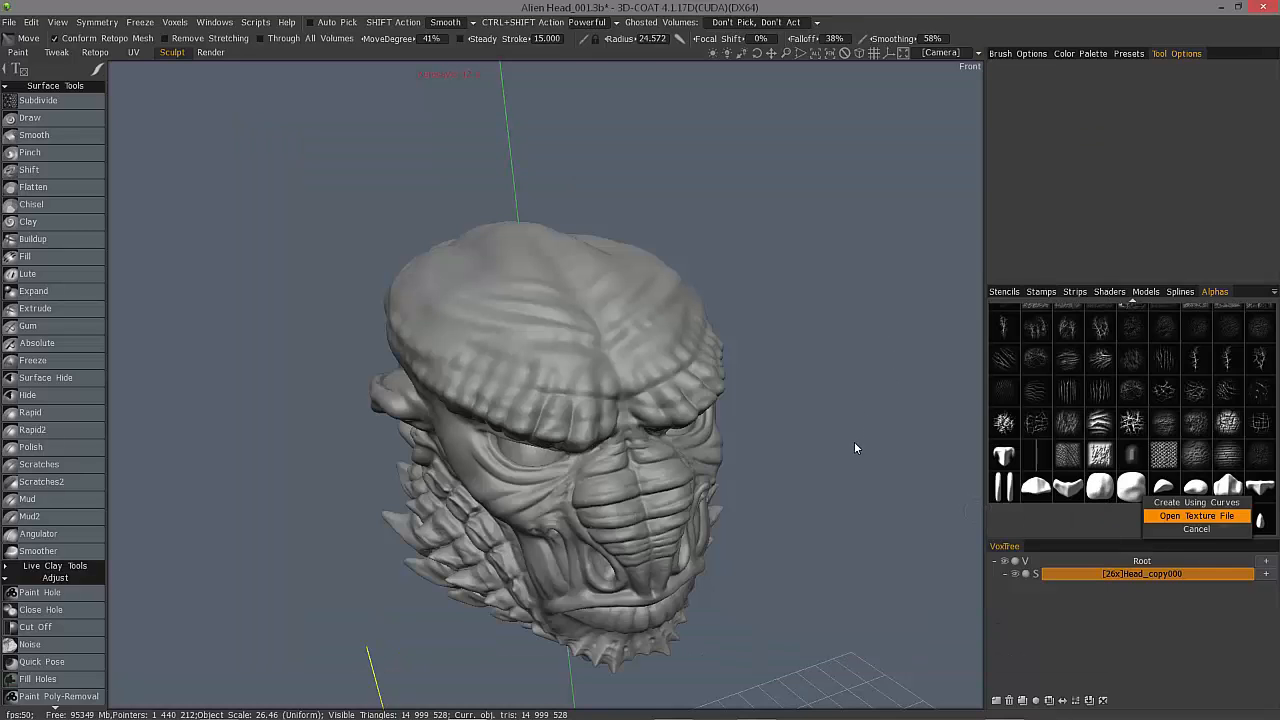
Load Scale_03, reorient it with the axis and rotate buttons, and create the alpha.
{"action": "left_click", "coordinate": [1197, 502]}
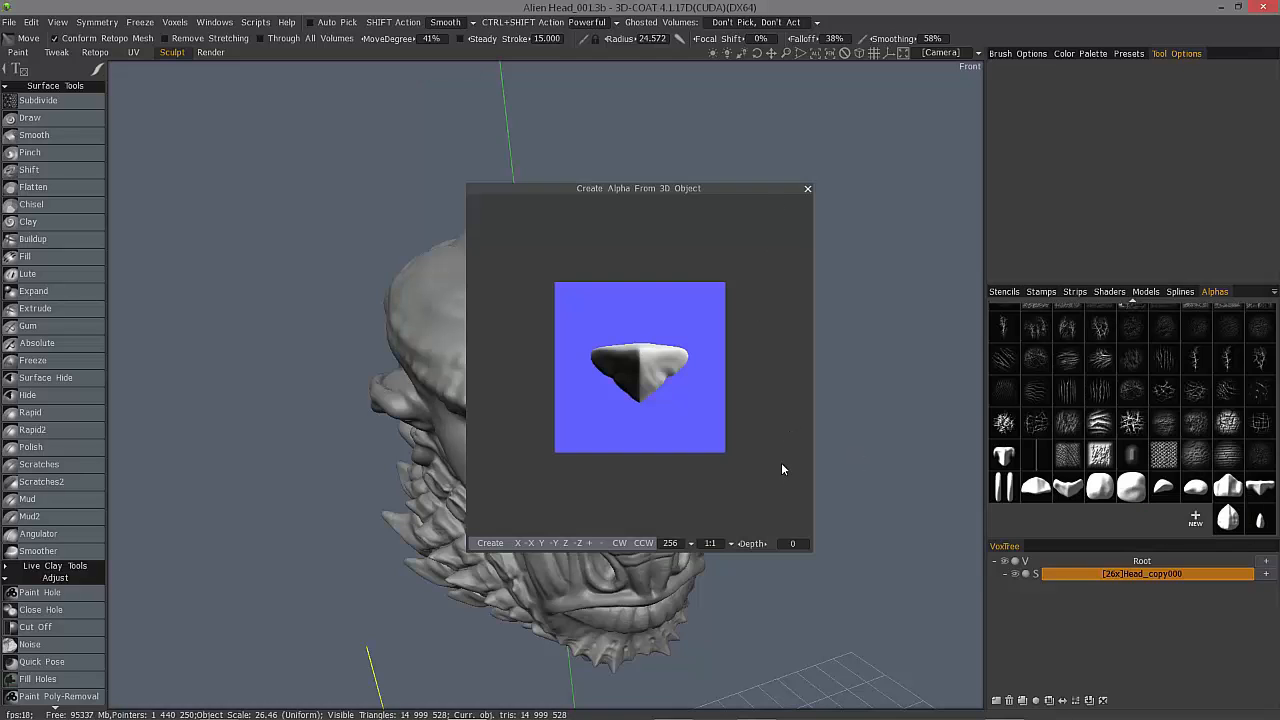
{"action": "mouse_move", "coordinate": [760, 243]}
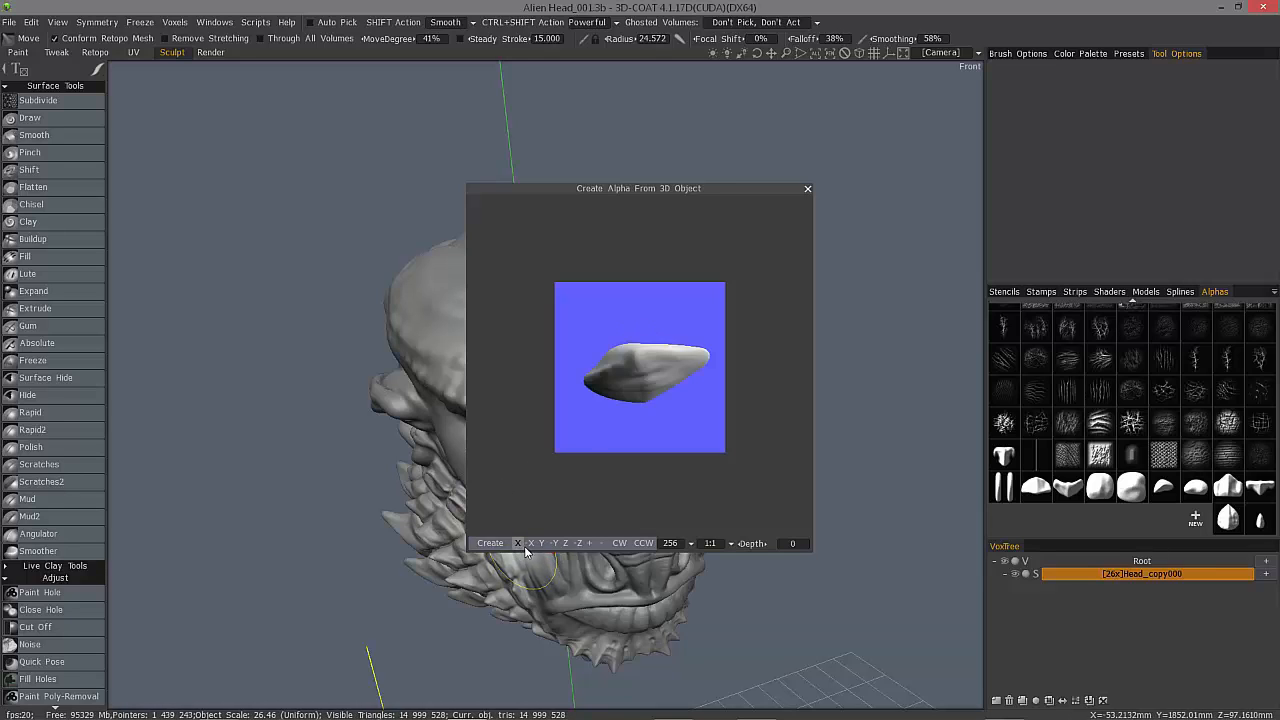
{"action": "left_click", "coordinate": [542, 543]}
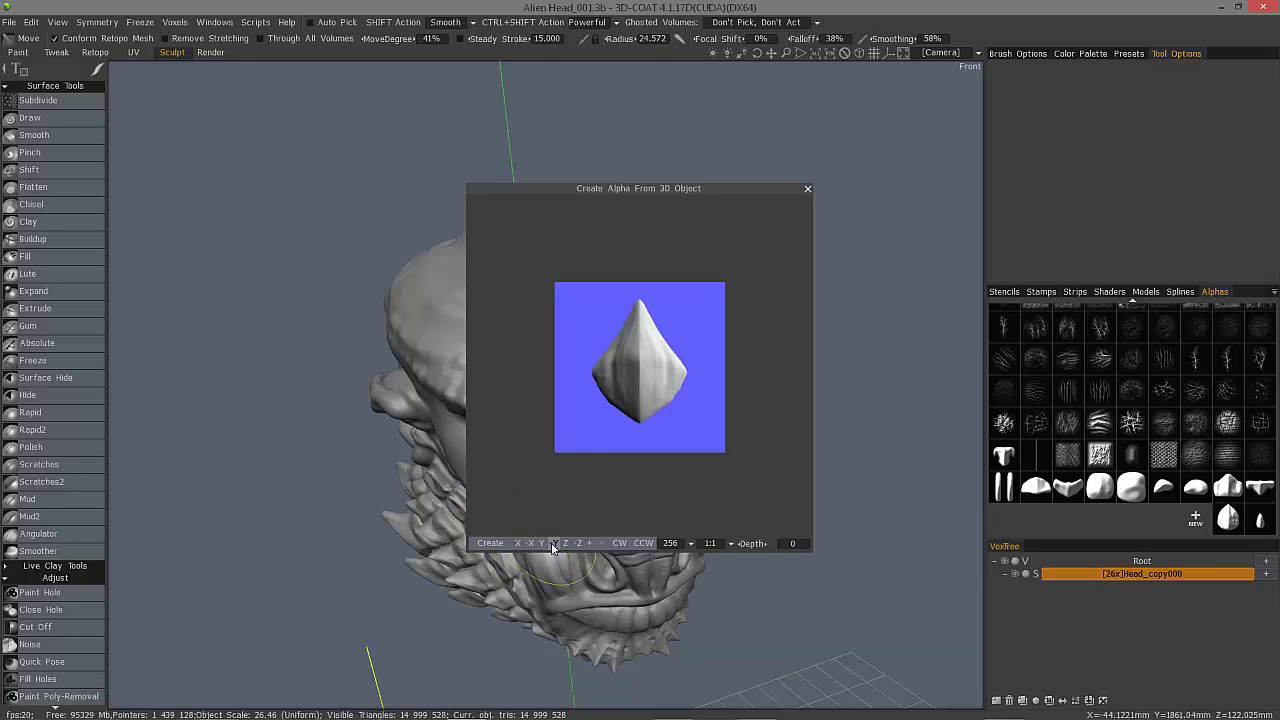
{"action": "left_click", "coordinate": [542, 543]}
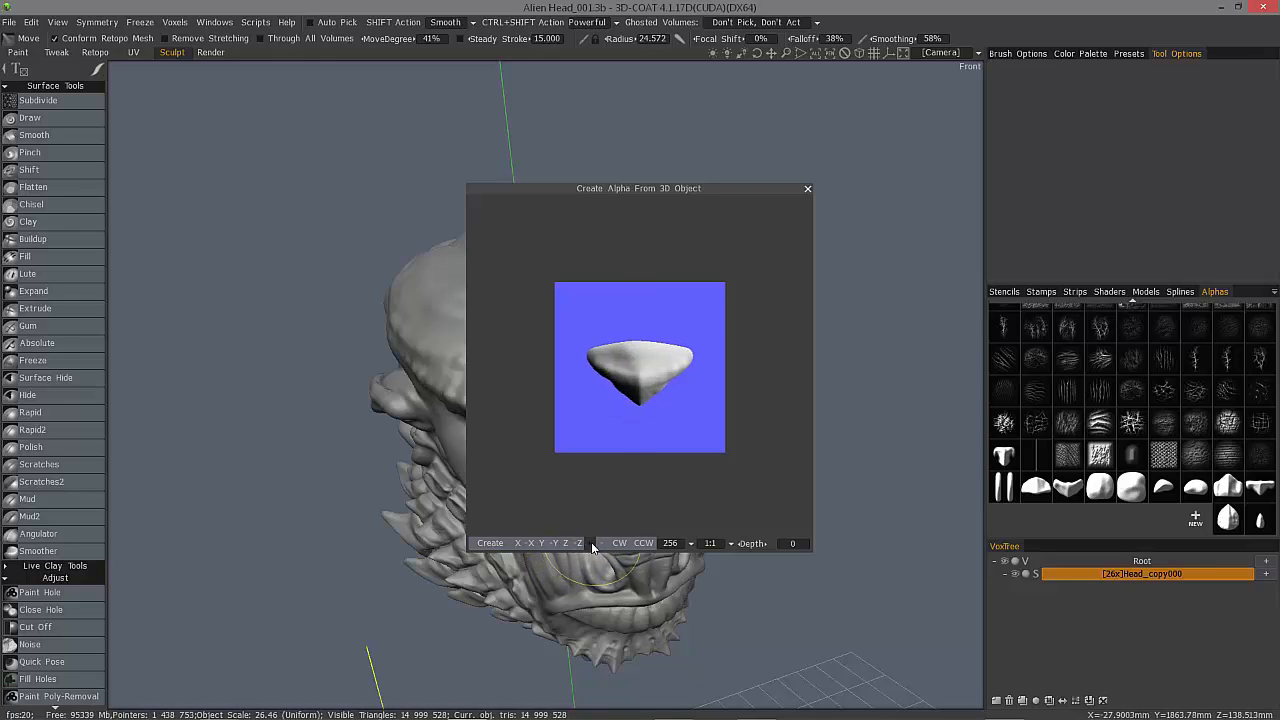
{"action": "left_click", "coordinate": [670, 543]}
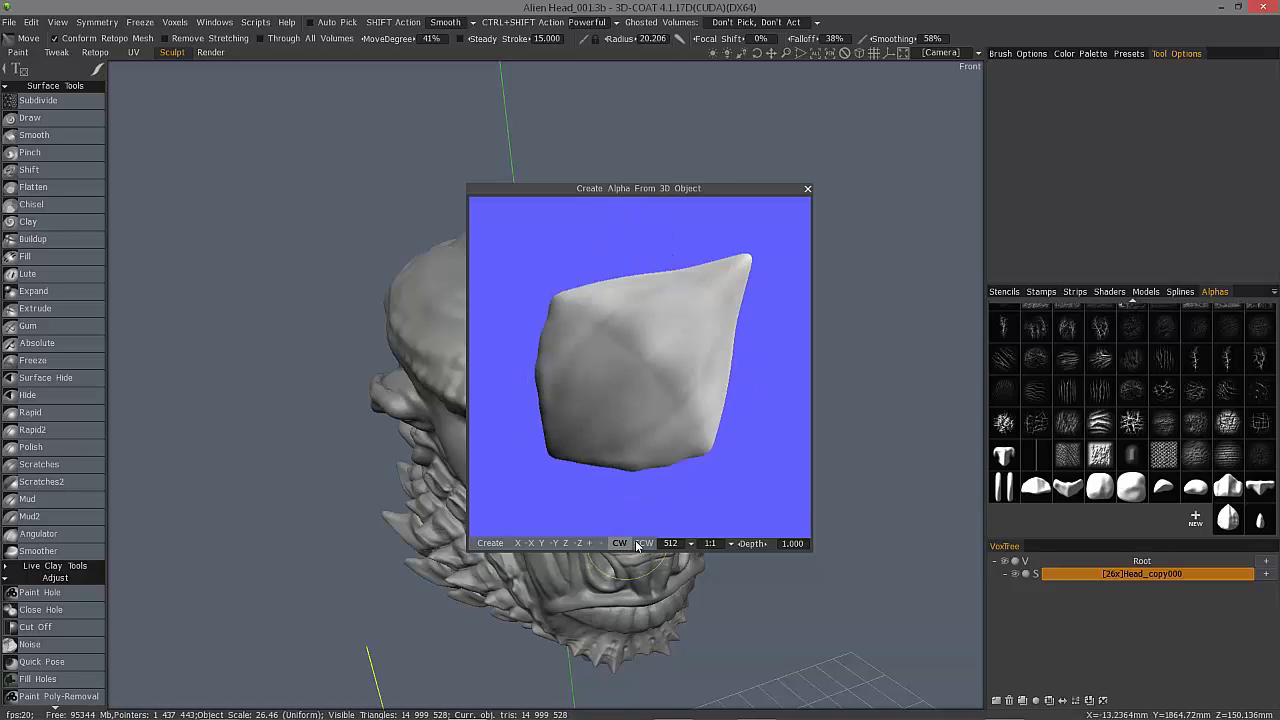
{"action": "left_click", "coordinate": [620, 543]}
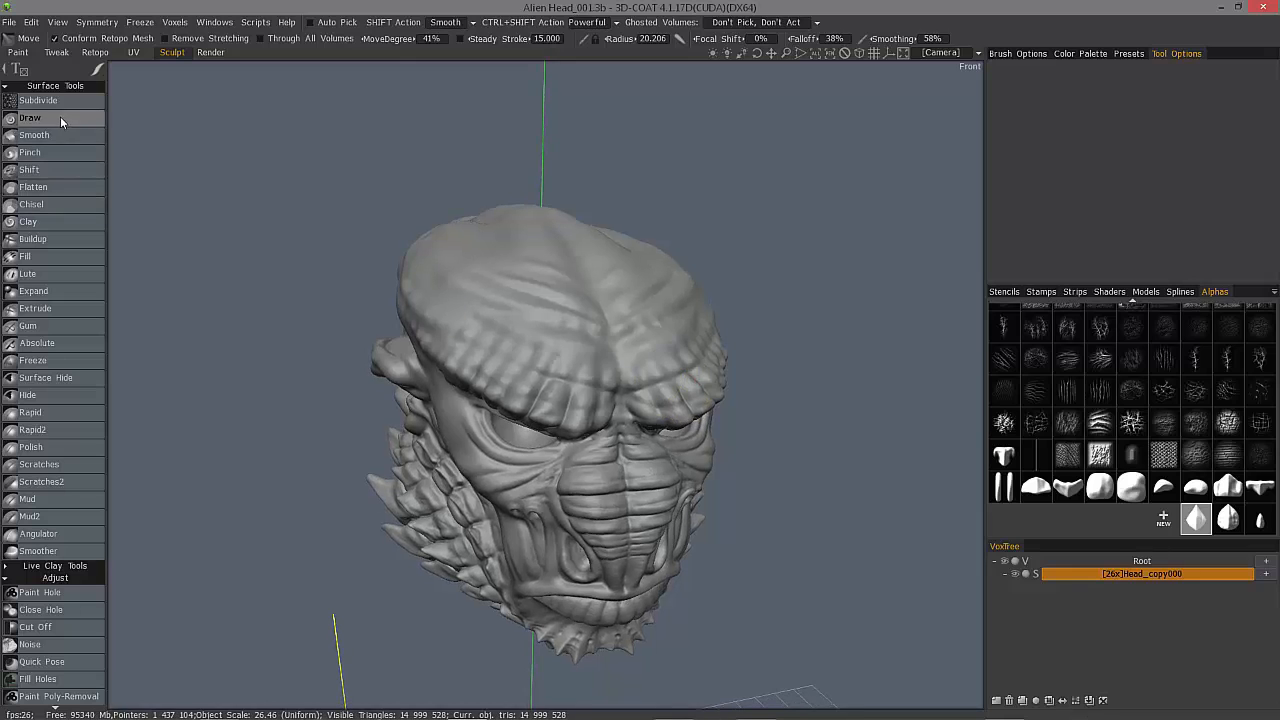
With the Draw brush, turn the head front-on and stroke scales across the forehead.
{"action": "left_click", "coordinate": [30, 118]}
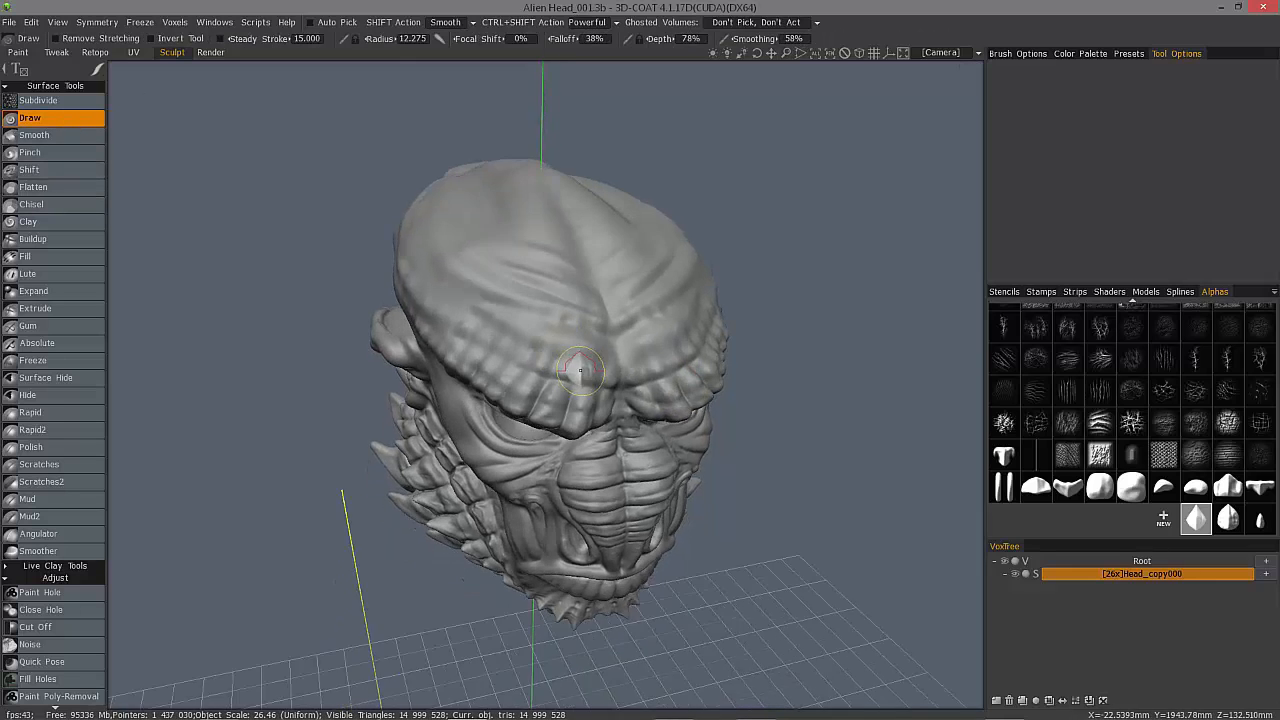
{"action": "left_click_drag", "start_coordinate": [580, 370], "coordinate": [570, 265]}
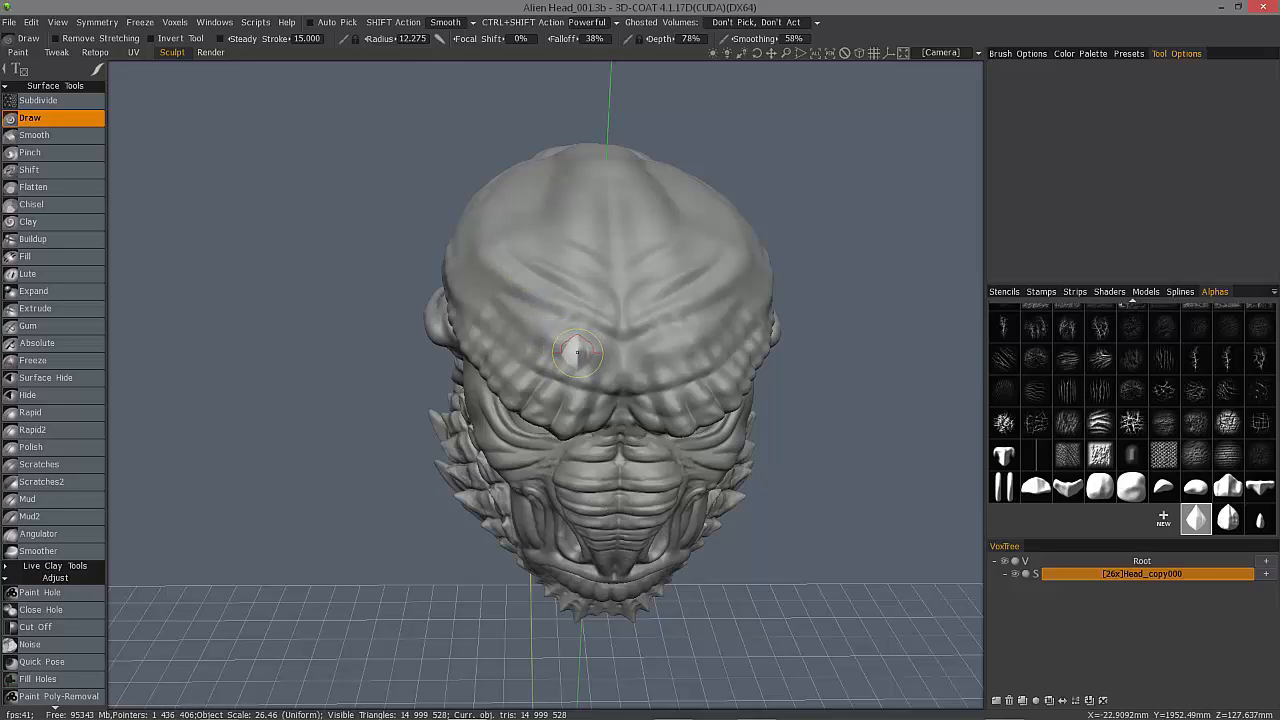
{"action": "mouse_move", "coordinate": [530, 228]}
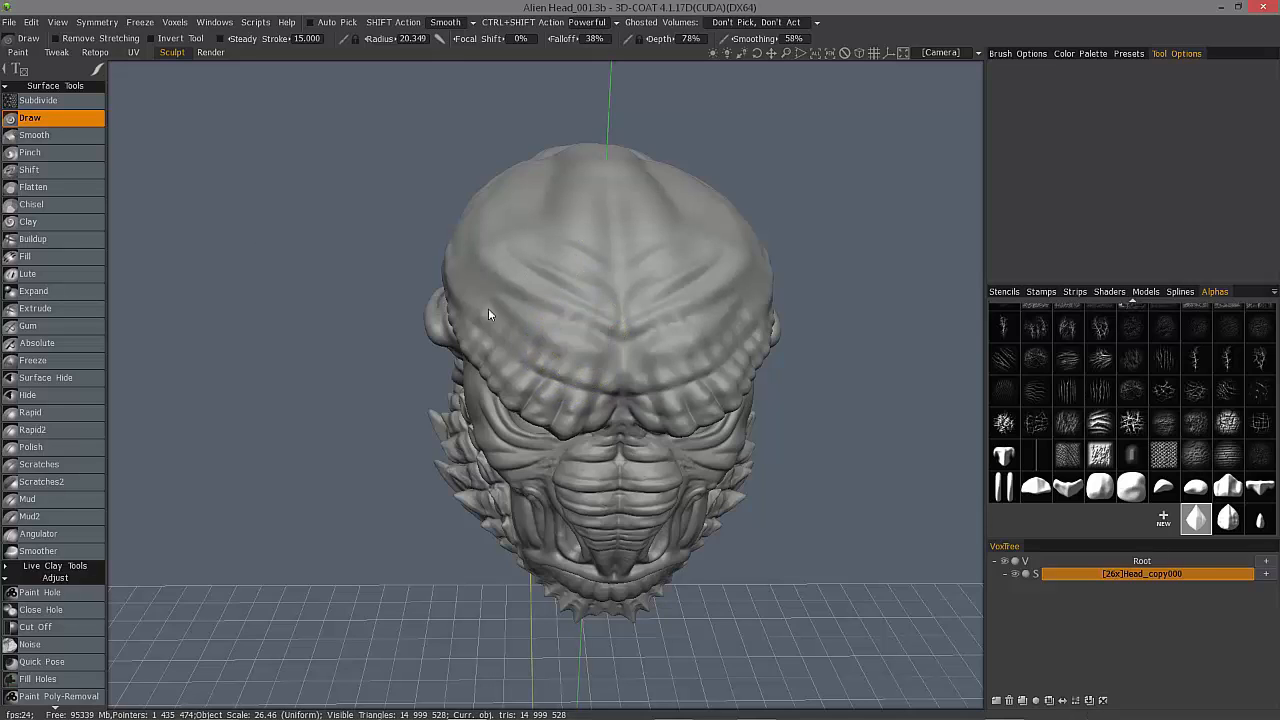
{"action": "left_click", "coordinate": [575, 335]}
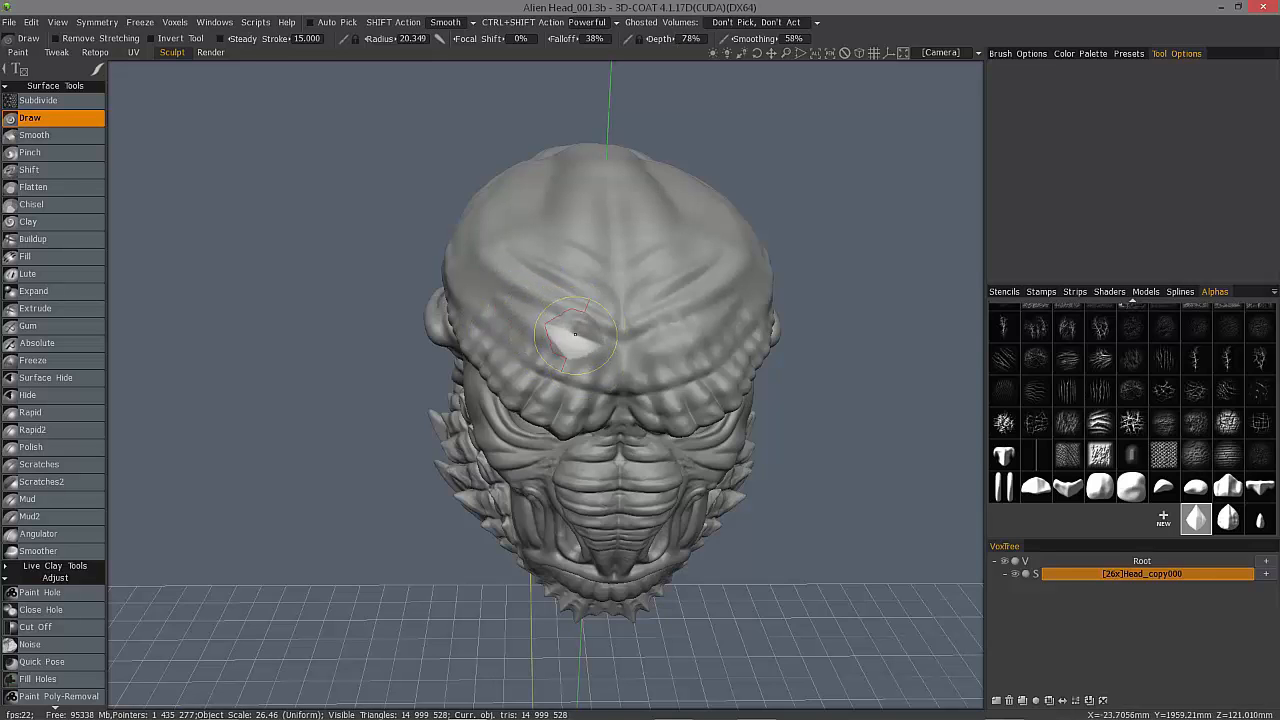
{"action": "left_click_drag", "start_coordinate": [590, 345], "coordinate": [490, 255]}
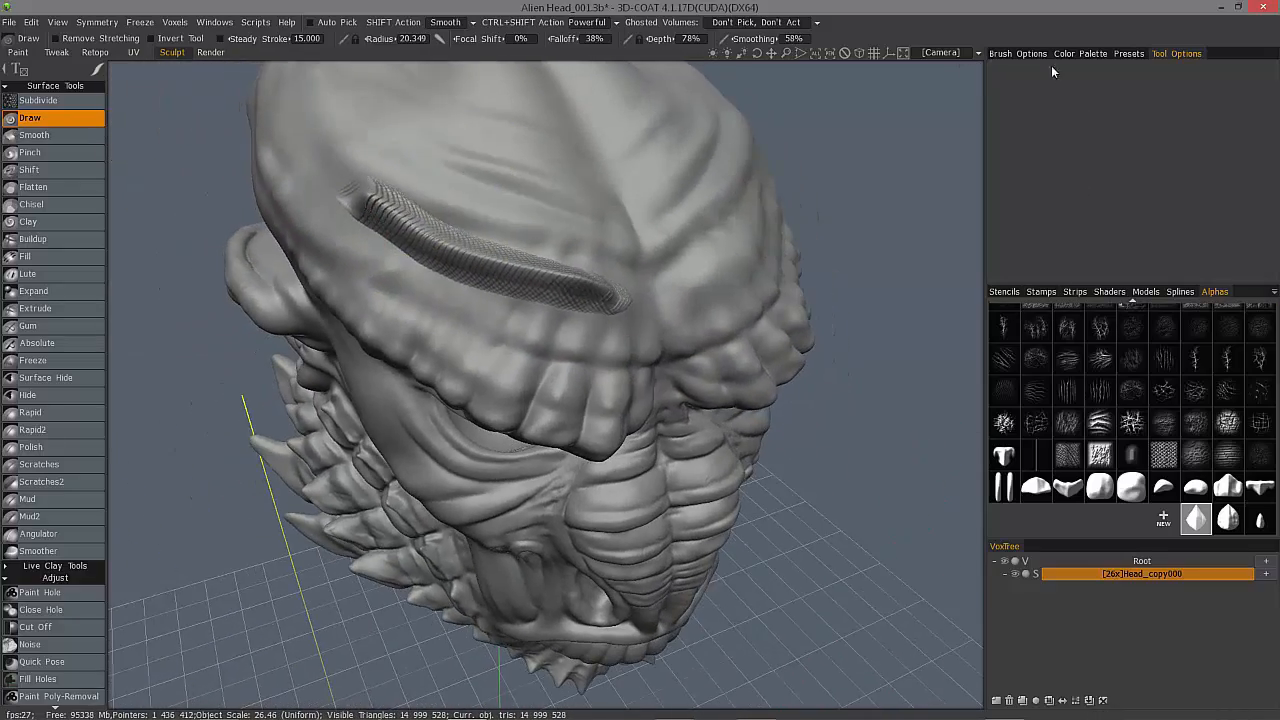
Raise brush Spacing to 116% in Brush Options and test a spaced row along the brow.
{"action": "left_click", "coordinate": [1017, 53]}
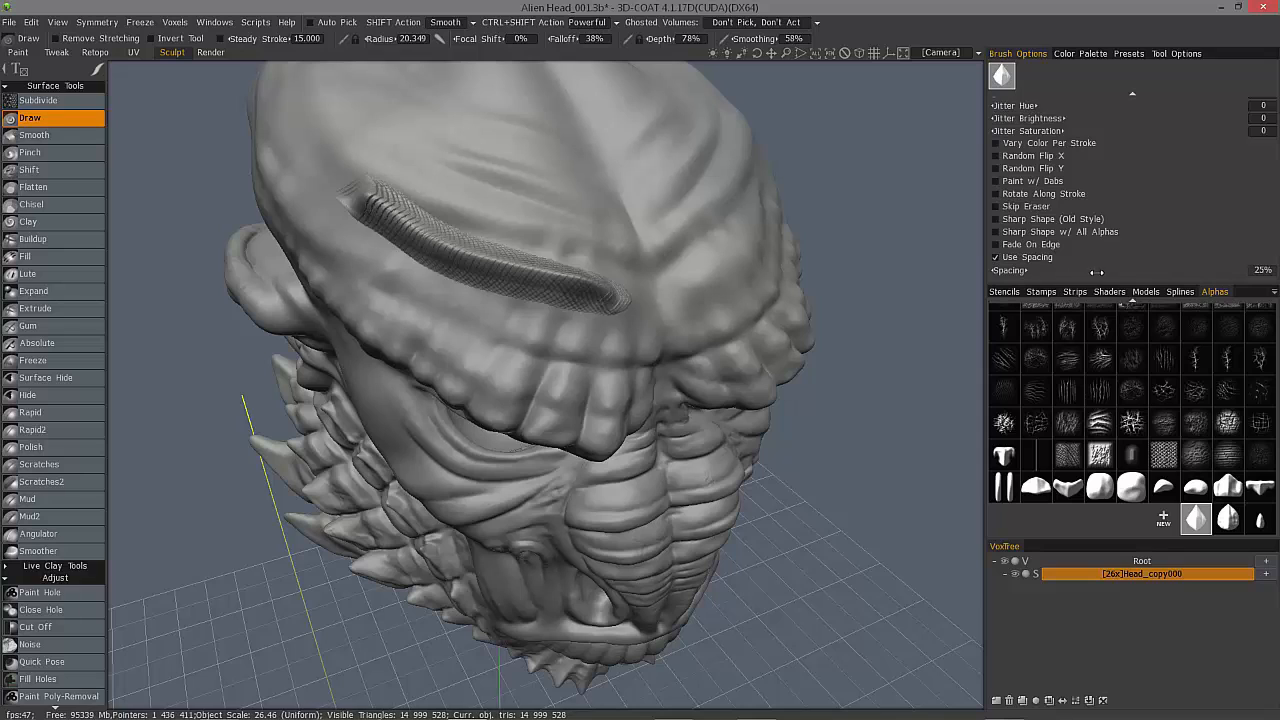
{"action": "left_click_drag", "start_coordinate": [1100, 270], "coordinate": [1186, 270]}
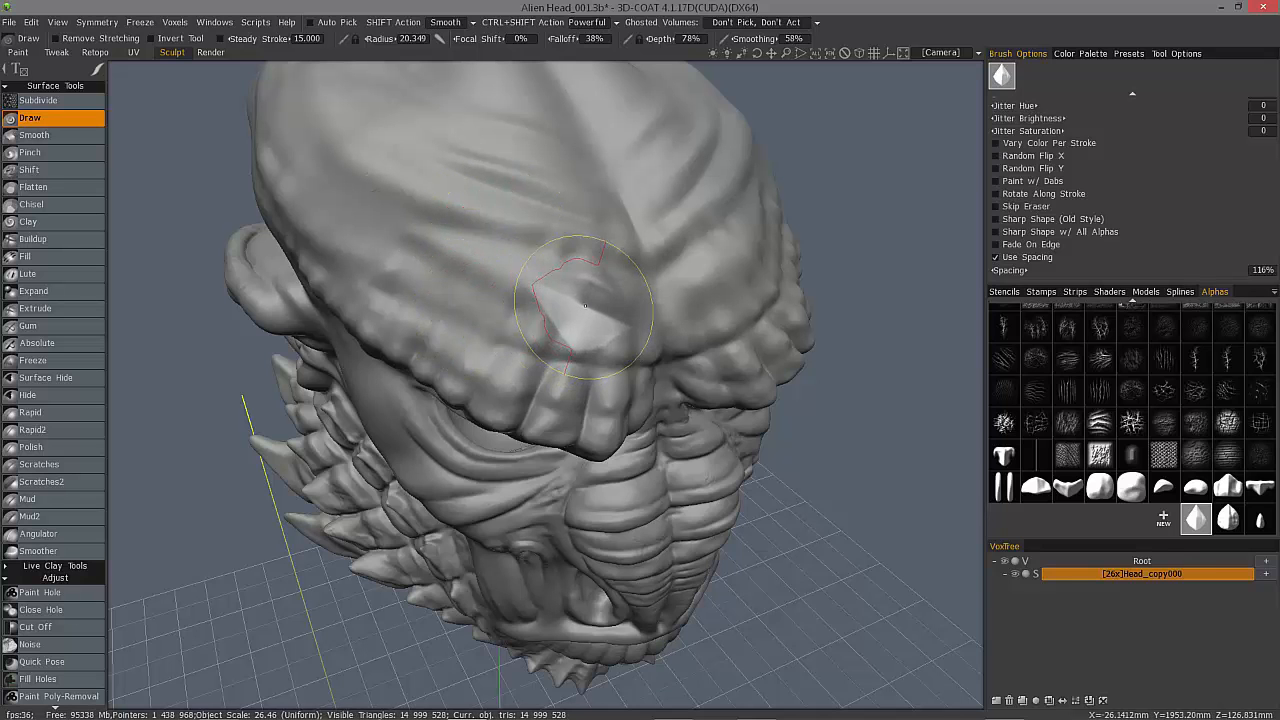
{"action": "left_click_drag", "start_coordinate": [590, 300], "coordinate": [420, 320]}
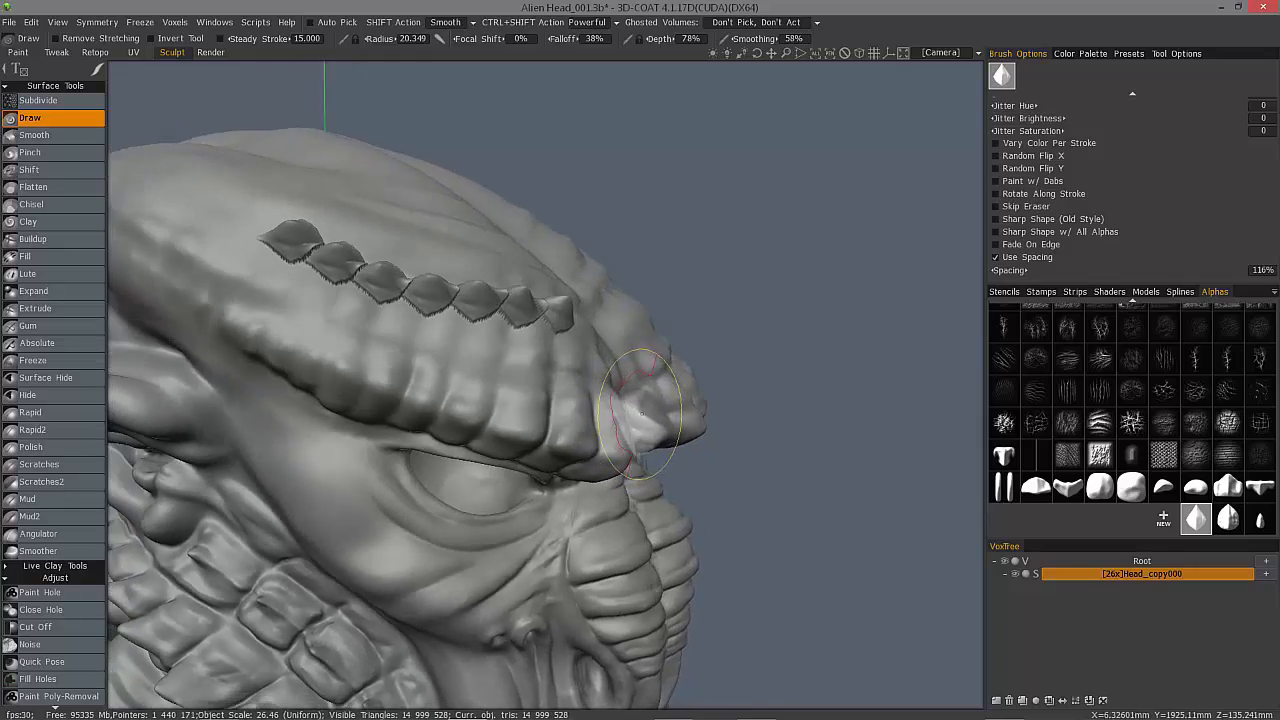
{"action": "left_click_drag", "start_coordinate": [640, 400], "coordinate": [450, 330]}
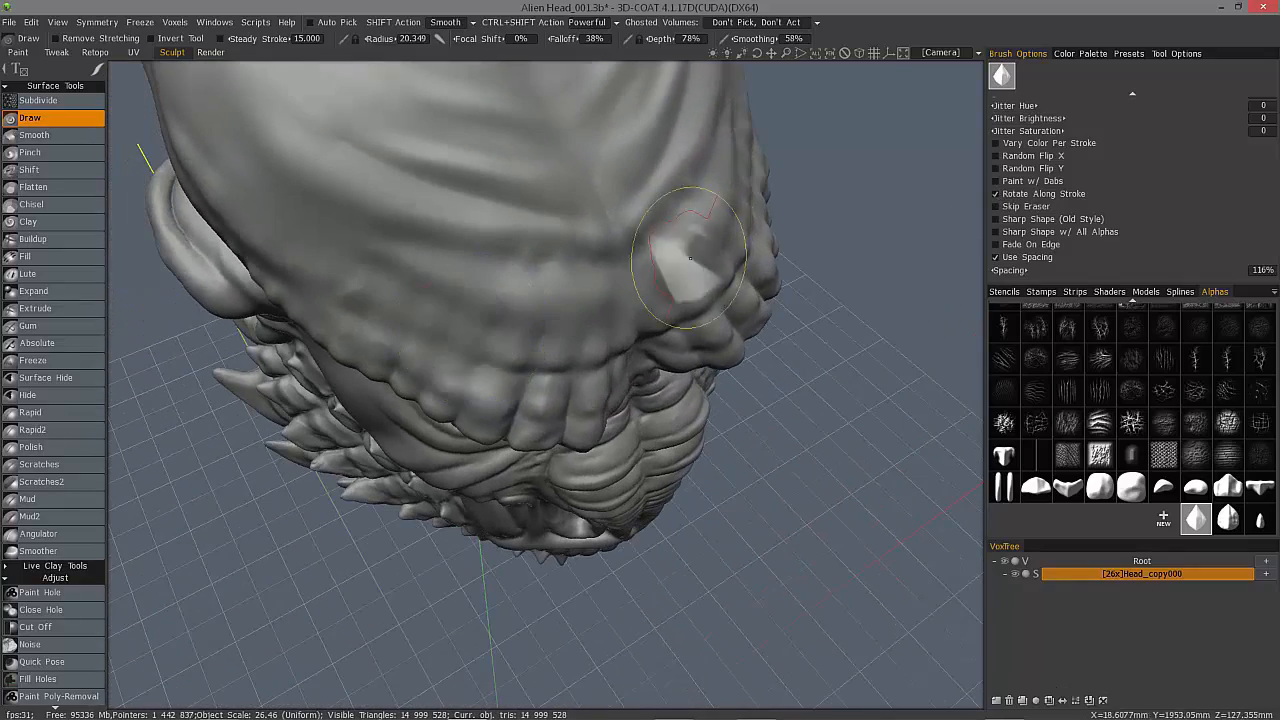
{"action": "left_click_drag", "start_coordinate": [690, 260], "coordinate": [607, 315]}
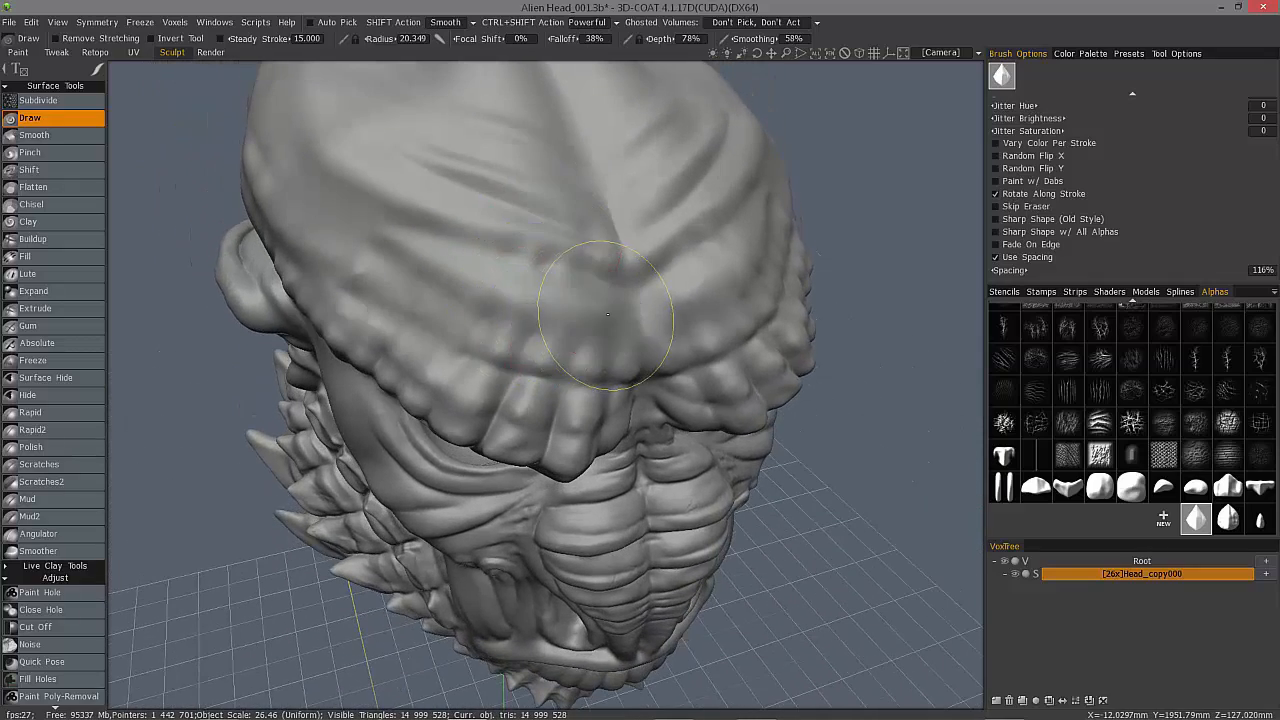
{"action": "left_click_drag", "start_coordinate": [605, 315], "coordinate": [310, 170]}
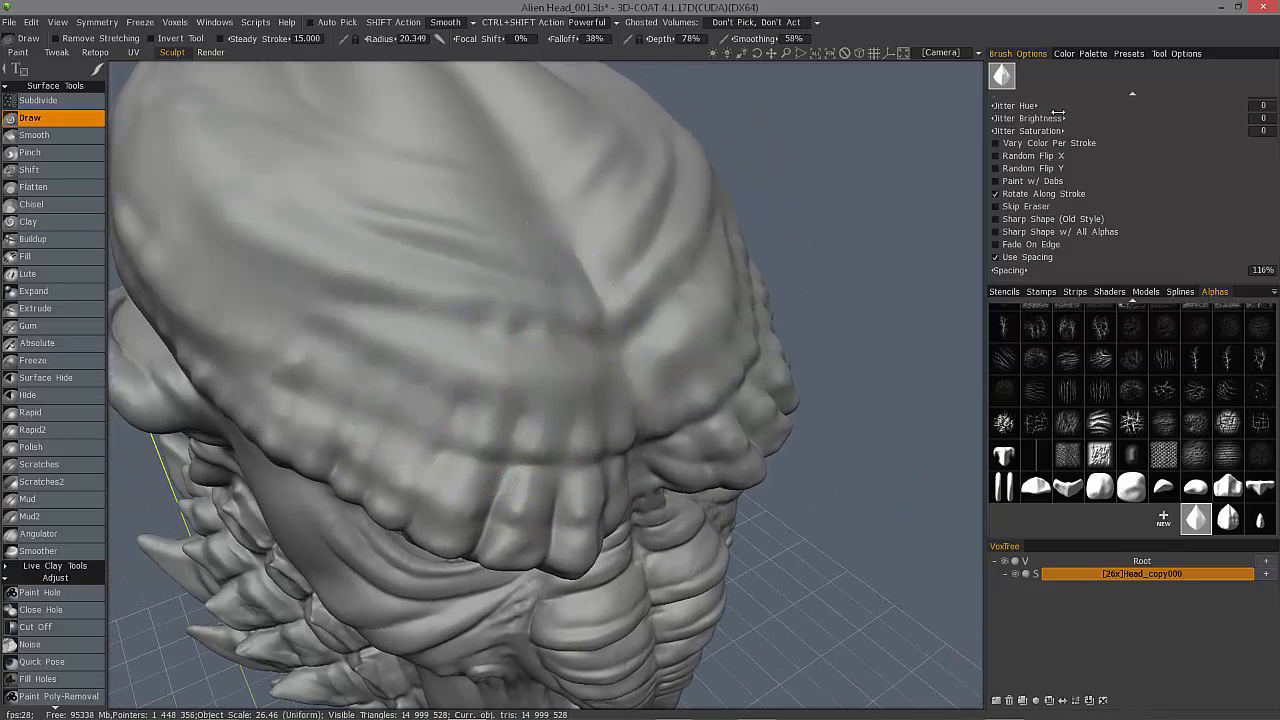
Enter 0 for Brush Rotation and stamp a test row of scales across the forehead.
{"action": "scroll", "scroll_direction": "up", "scroll_amount": 3}
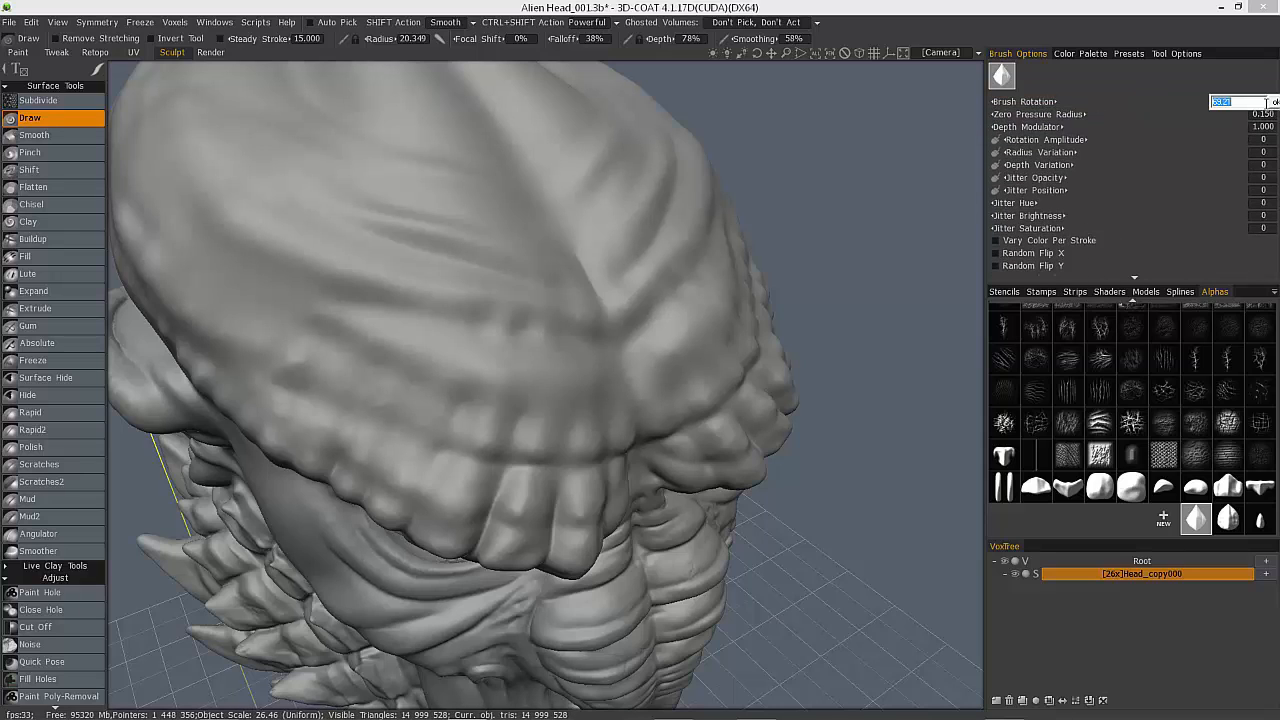
{"action": "type", "text": "0"}
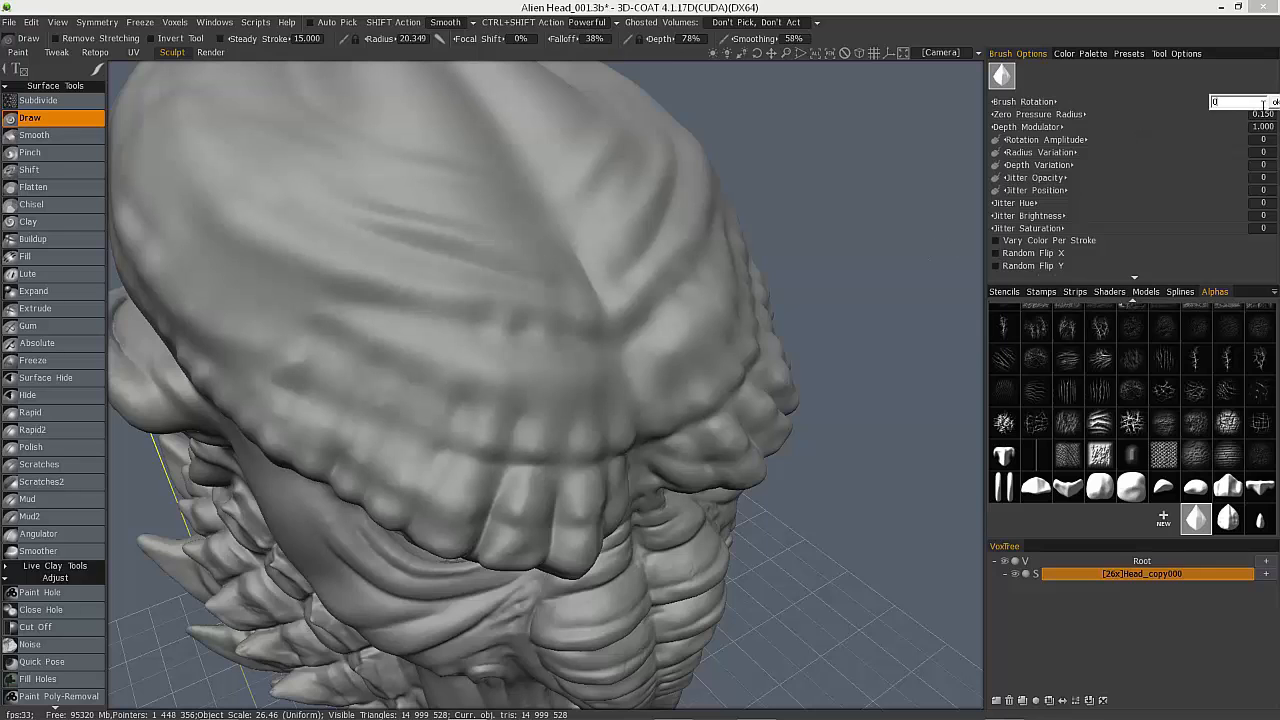
{"action": "left_click", "coordinate": [529, 378]}
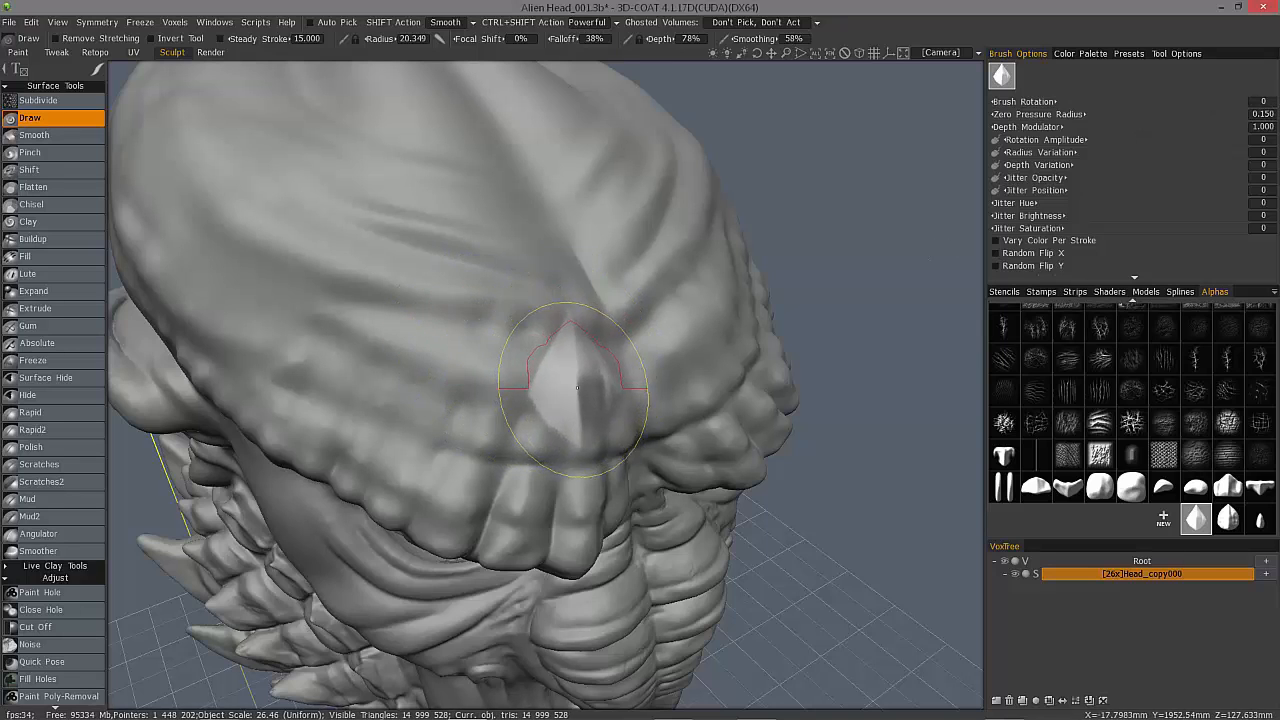
{"action": "left_click_drag", "start_coordinate": [578, 388], "coordinate": [285, 265]}
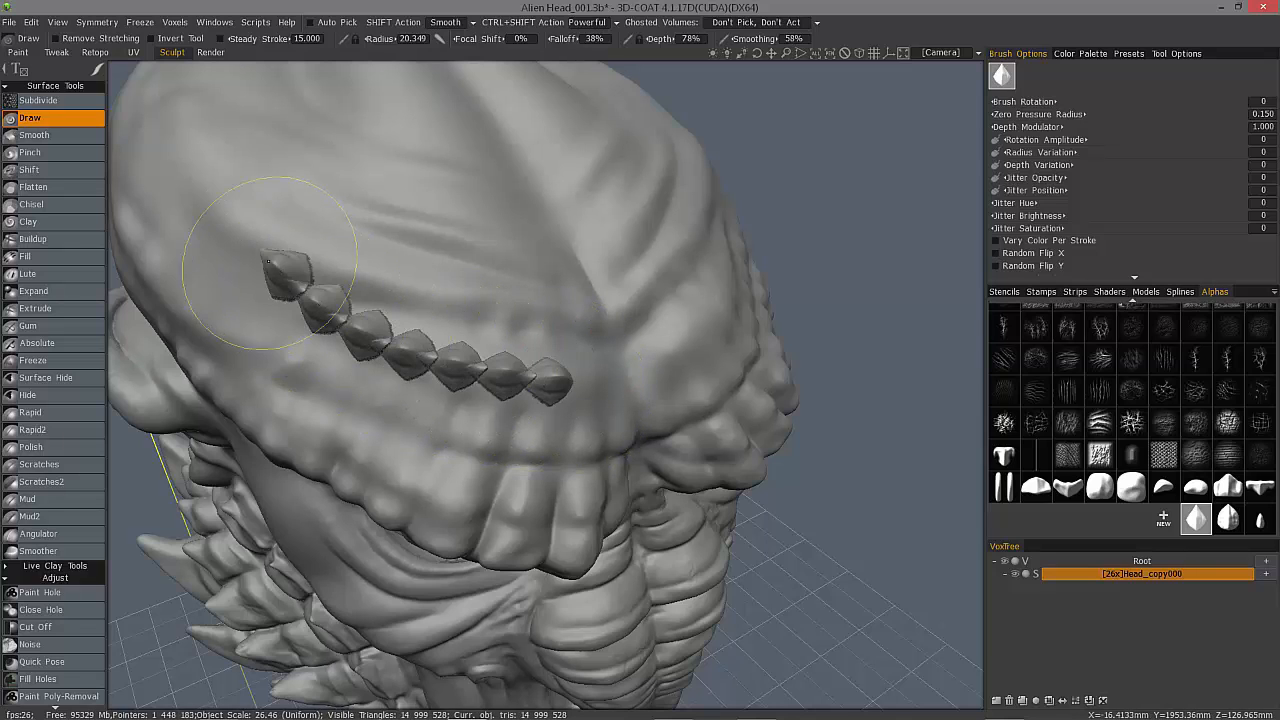
{"action": "mouse_move", "coordinate": [1050, 262]}
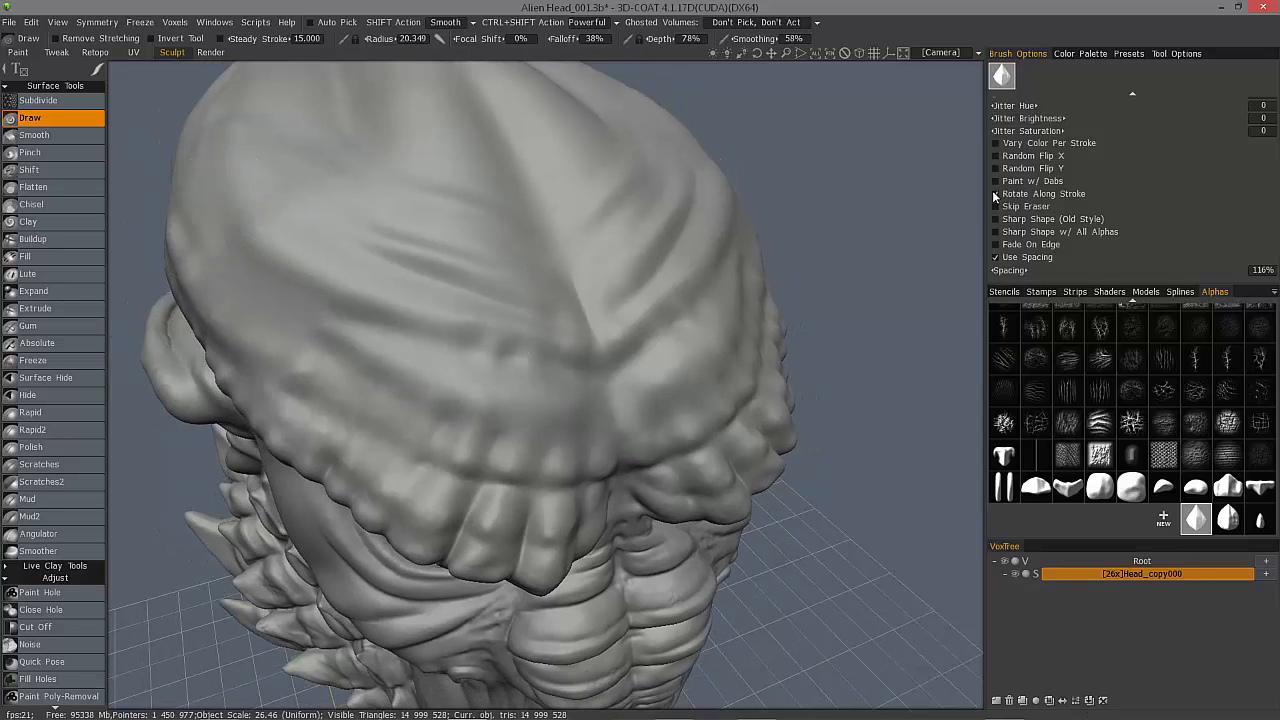
Set Spacing to 132% and Depth to 40%, then zoom out to the whole head.
{"action": "left_click_drag", "start_coordinate": [310, 330], "coordinate": [560, 410]}
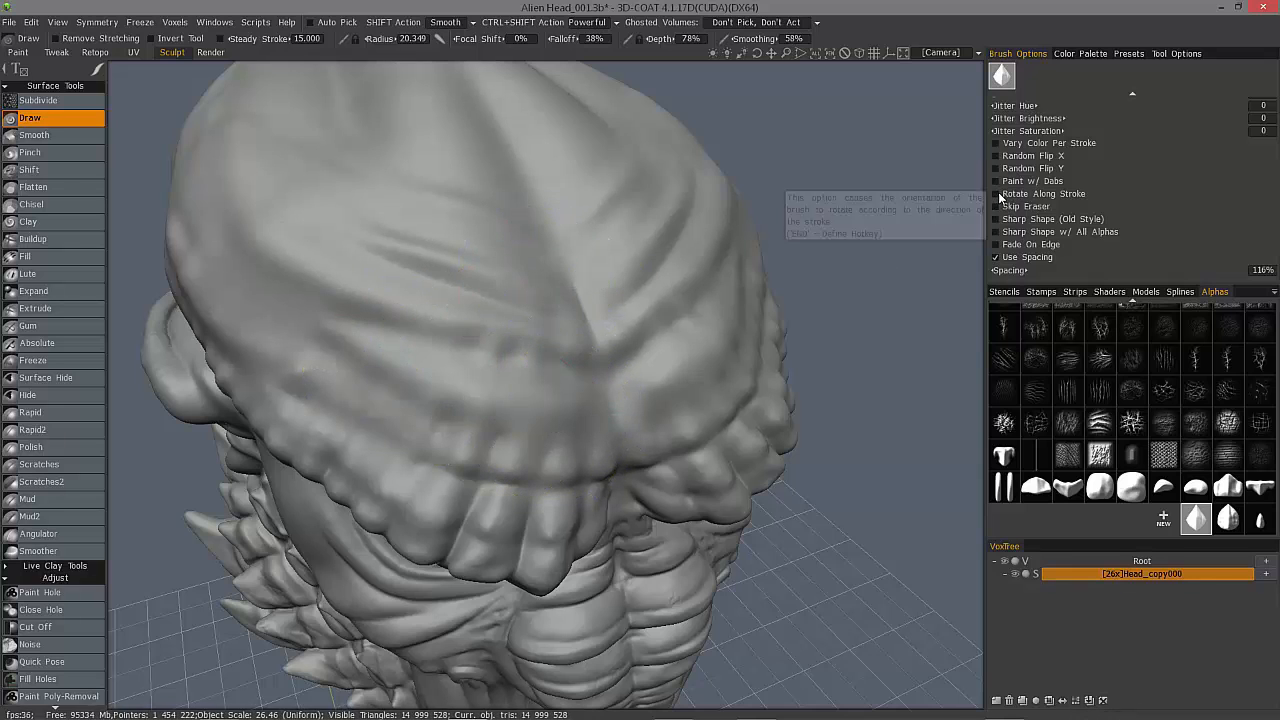
{"action": "left_click_drag", "start_coordinate": [370, 360], "coordinate": [570, 405]}
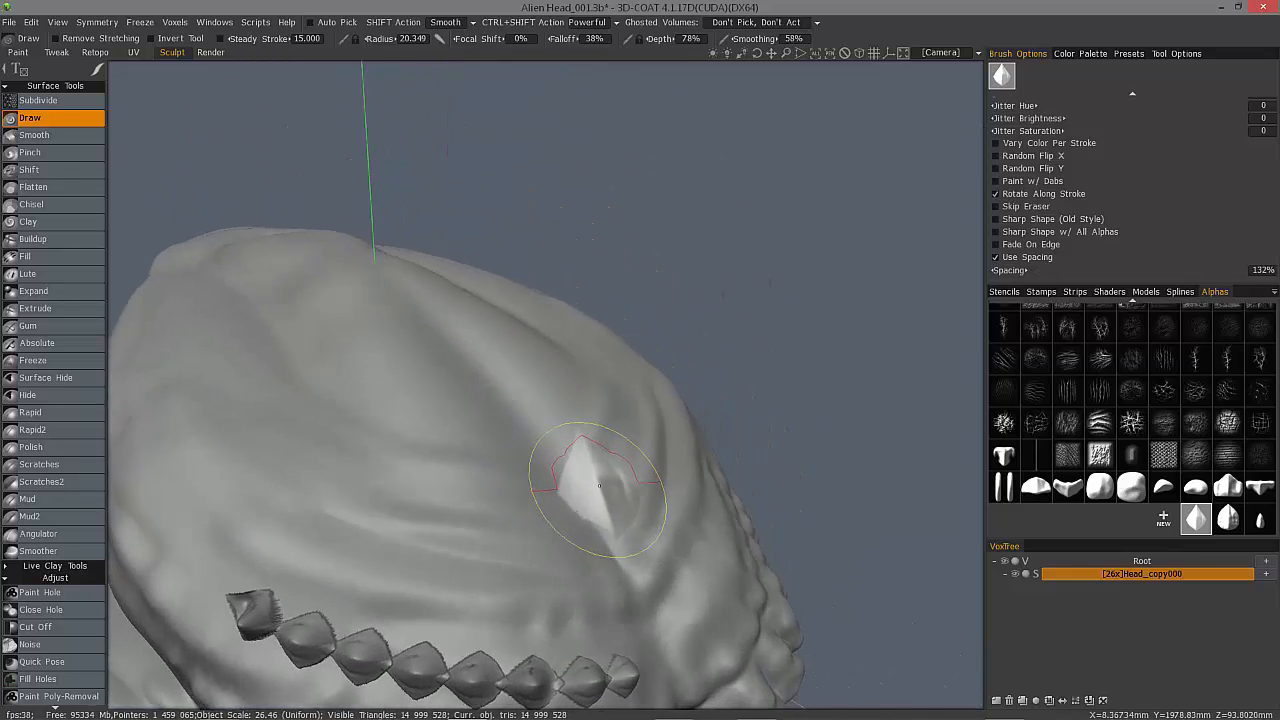
{"action": "left_click_drag", "start_coordinate": [600, 485], "coordinate": [340, 380]}
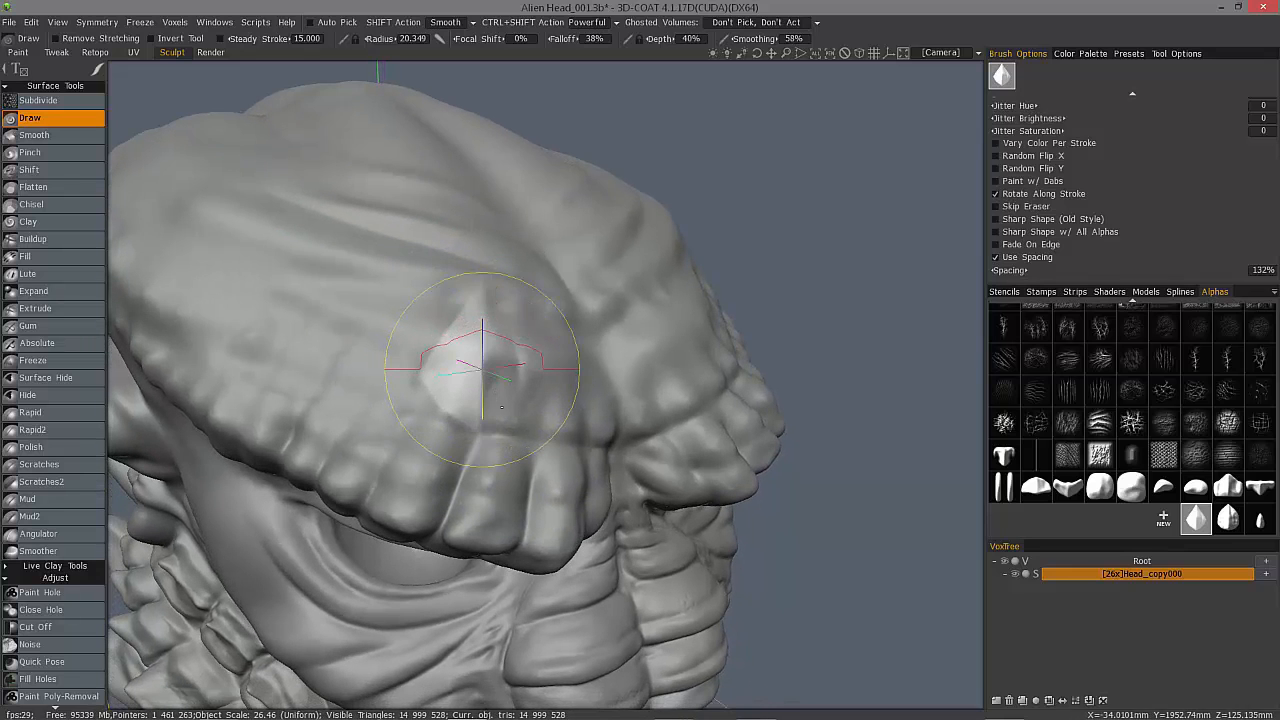
{"action": "left_click_drag", "start_coordinate": [483, 370], "coordinate": [425, 378]}
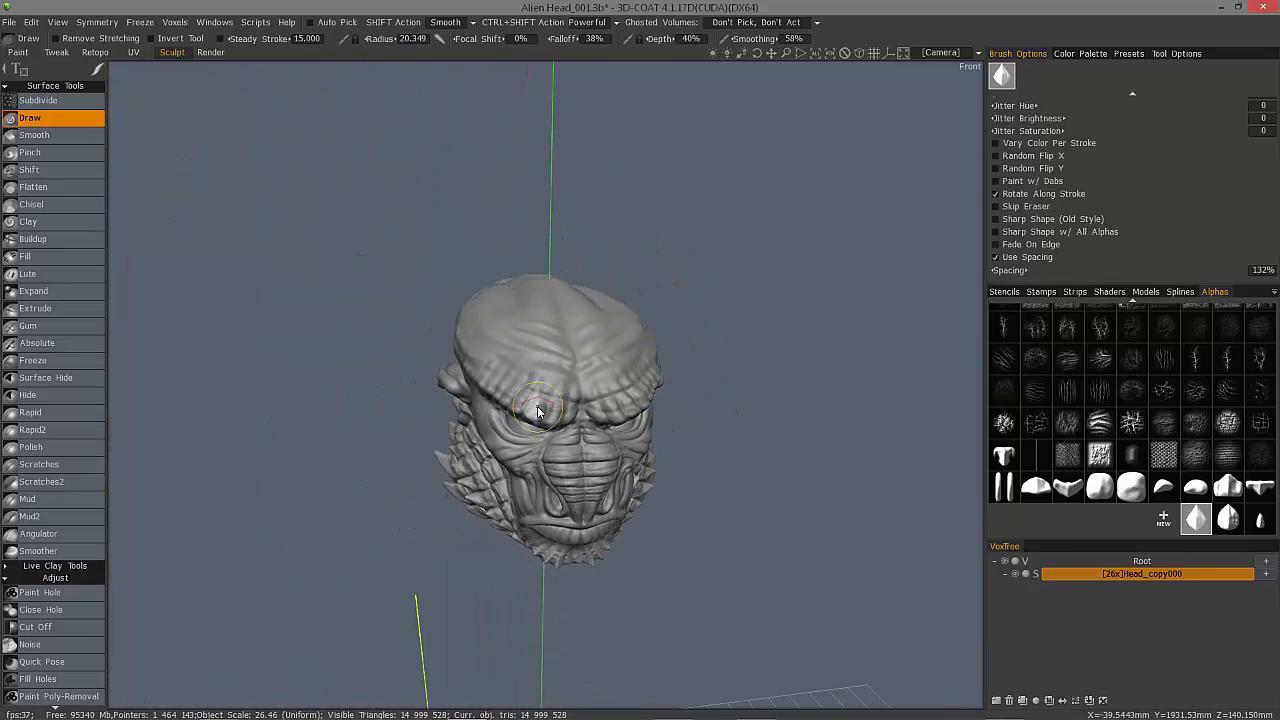
{"action": "left_click_drag", "start_coordinate": [540, 410], "coordinate": [550, 400]}
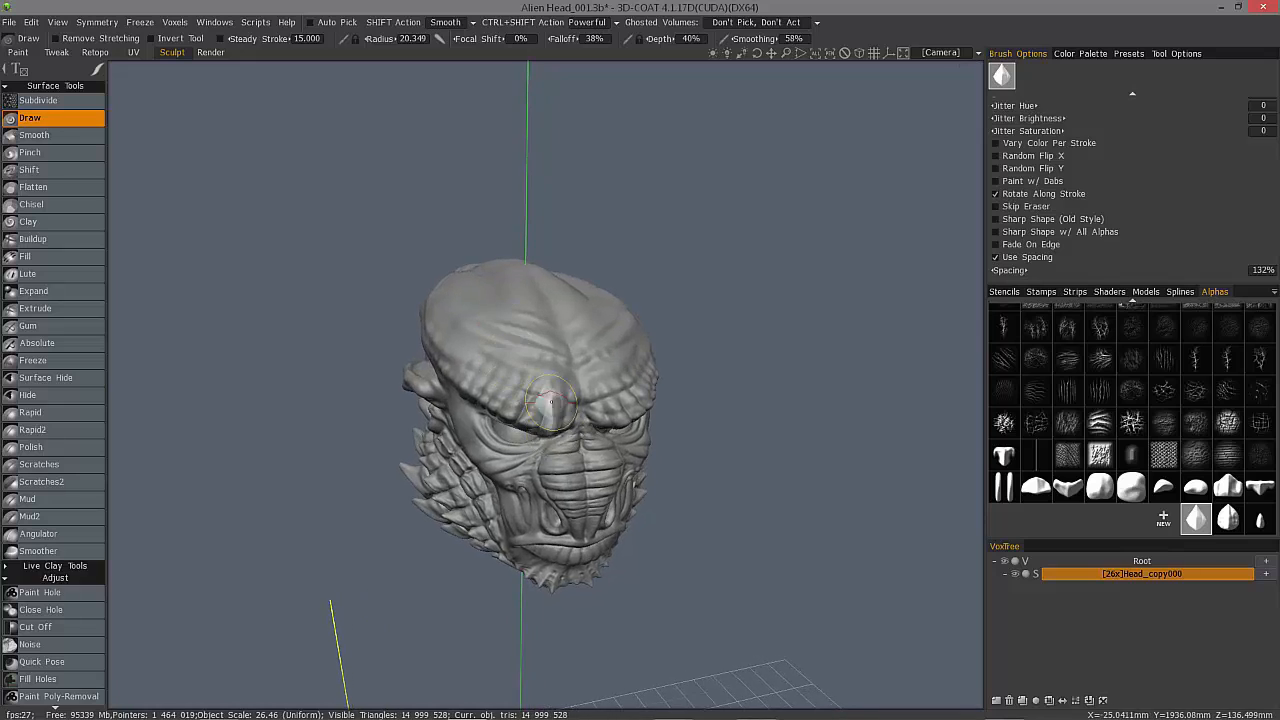
{"action": "left_click_drag", "start_coordinate": [550, 400], "coordinate": [510, 360]}
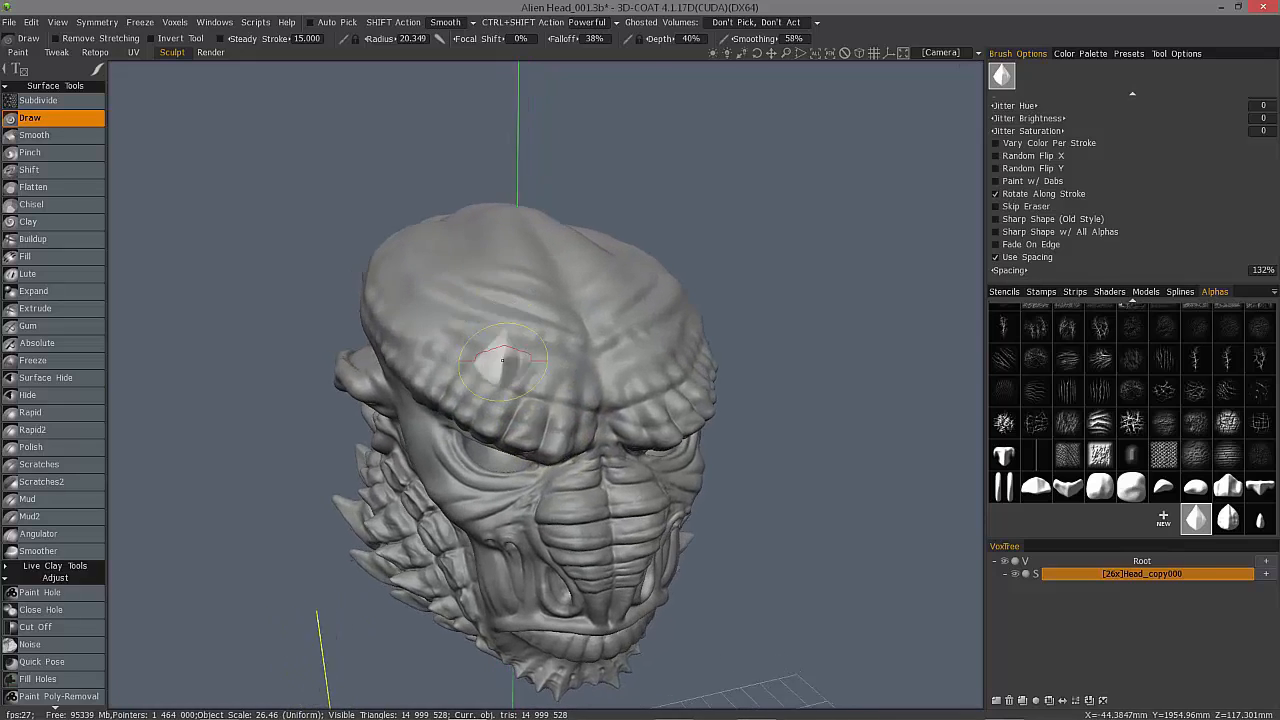
{"action": "left_click_drag", "start_coordinate": [510, 360], "coordinate": [550, 445]}
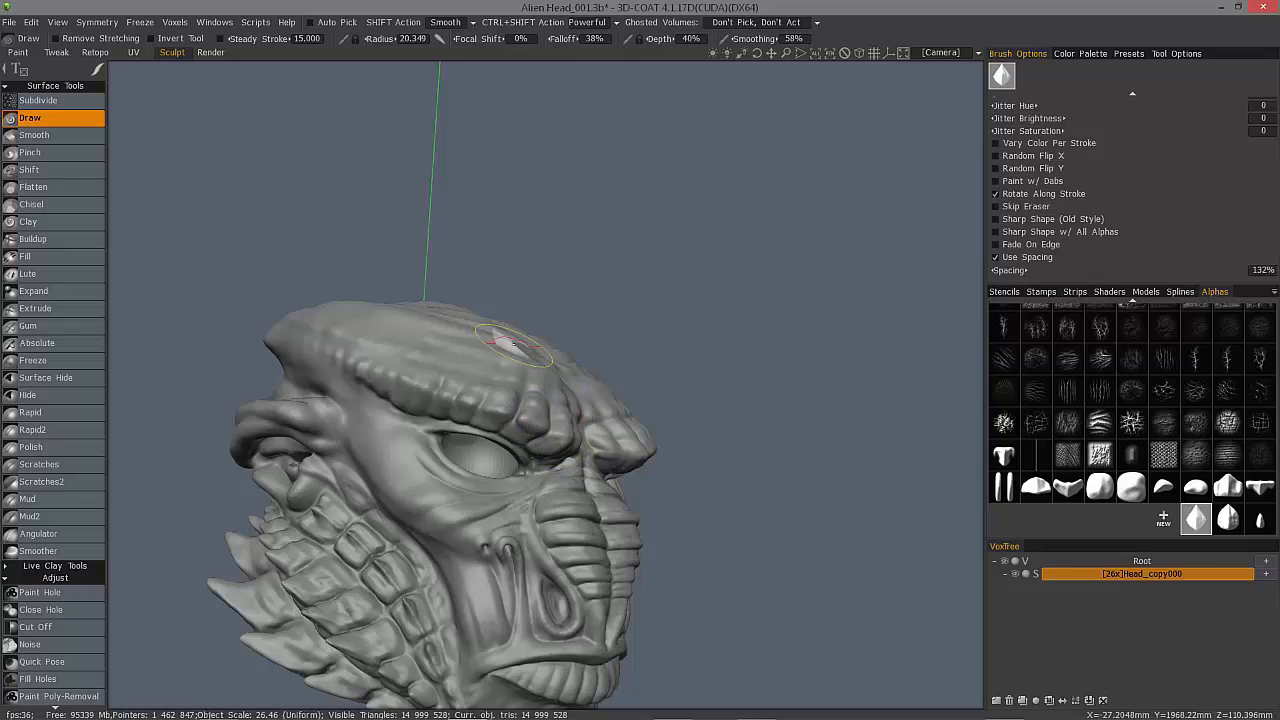
{"action": "mouse_move", "coordinate": [555, 430]}
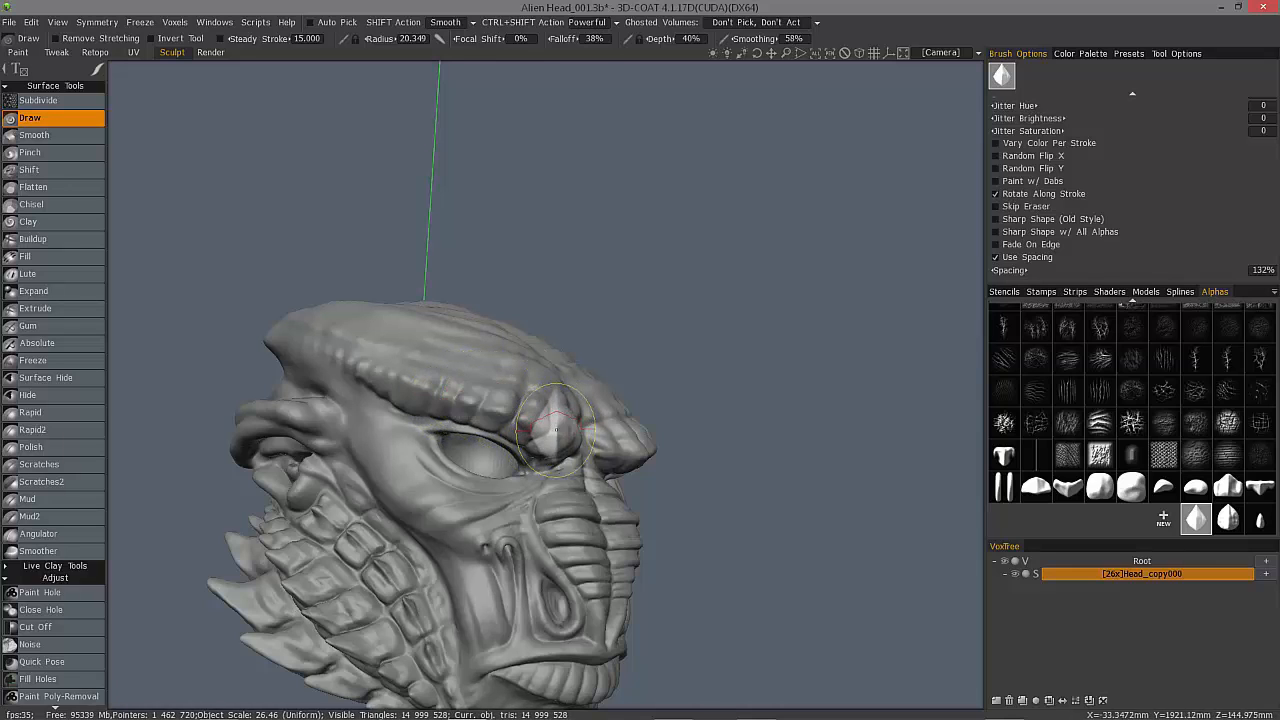